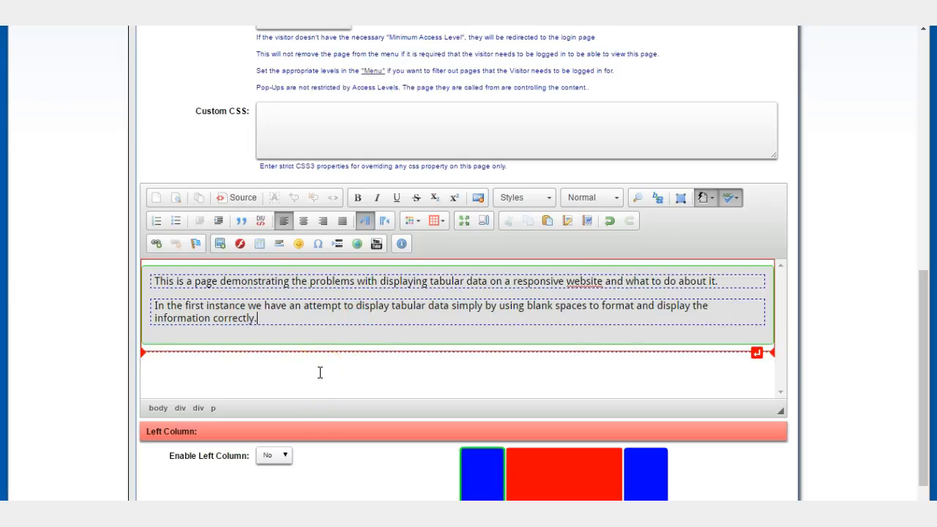
Start a new paragraph and write Heading 1, 2, 3, 5 and Heading labels separated by spaces
key("Return")
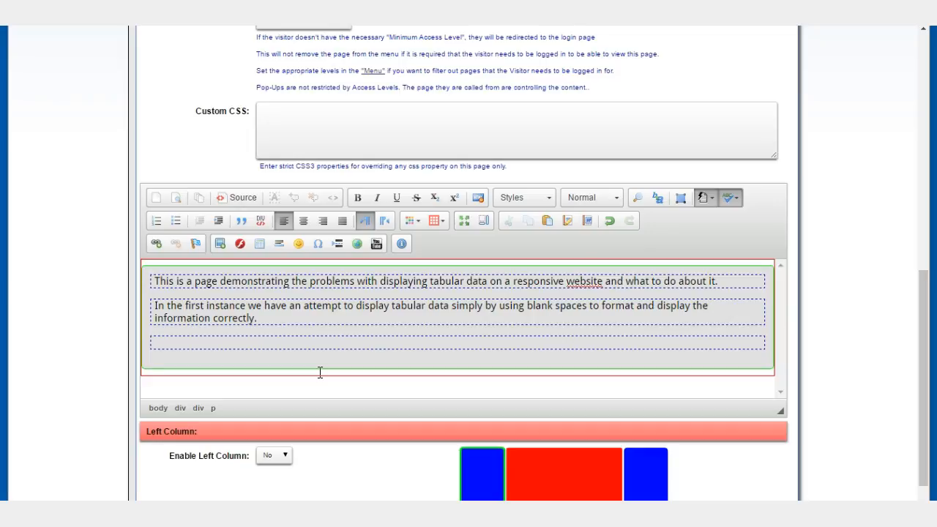
type("Headi")
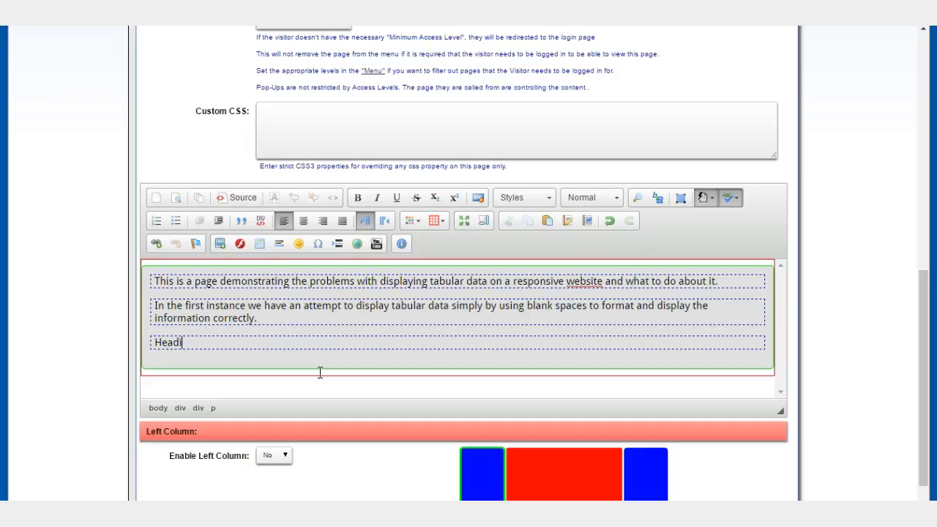
type("ng 1")
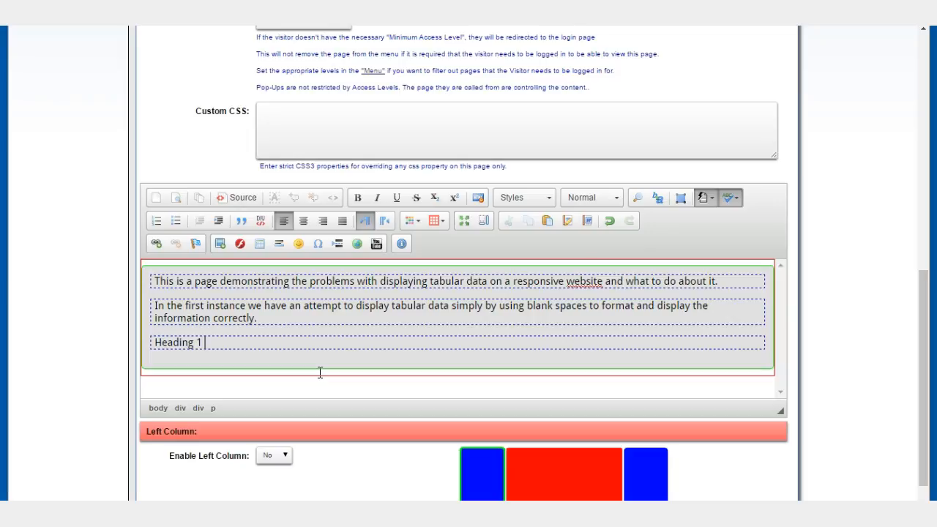
type("H")
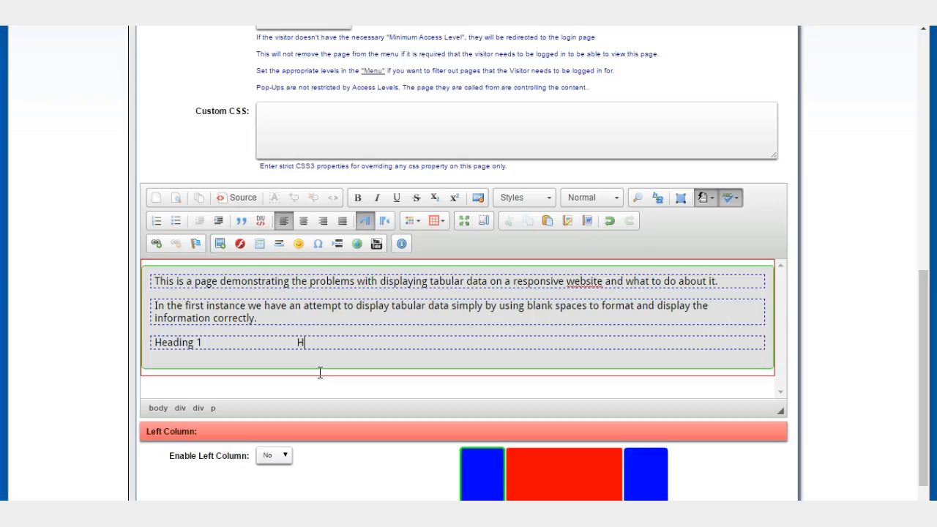
type("eading 2")
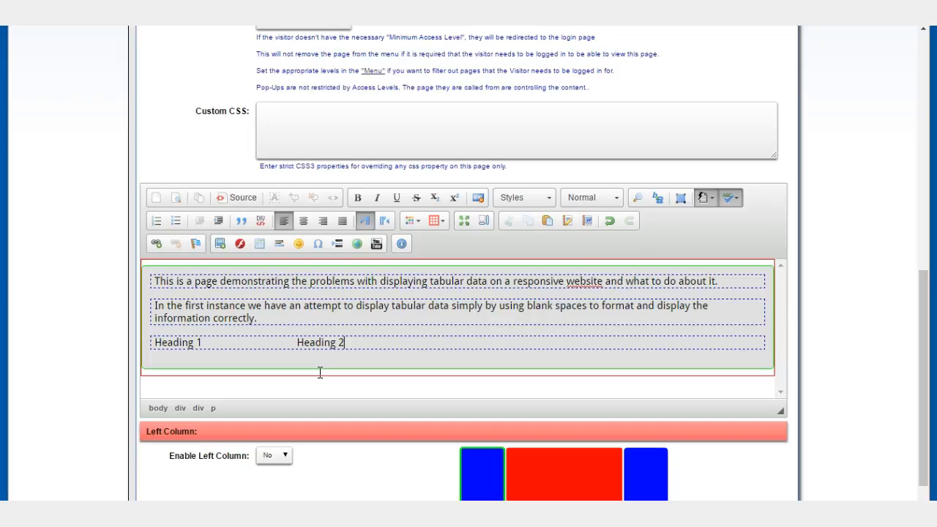
left_click(427, 343)
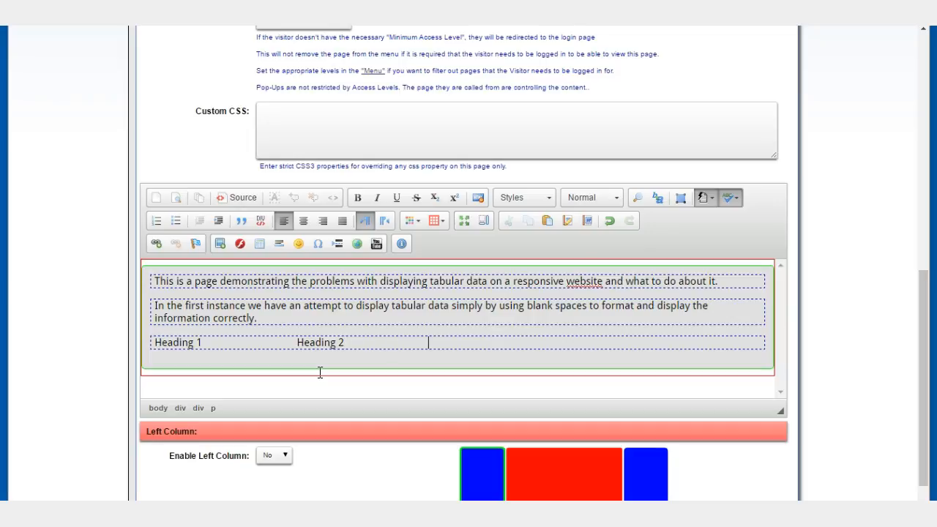
type("Heading 3")
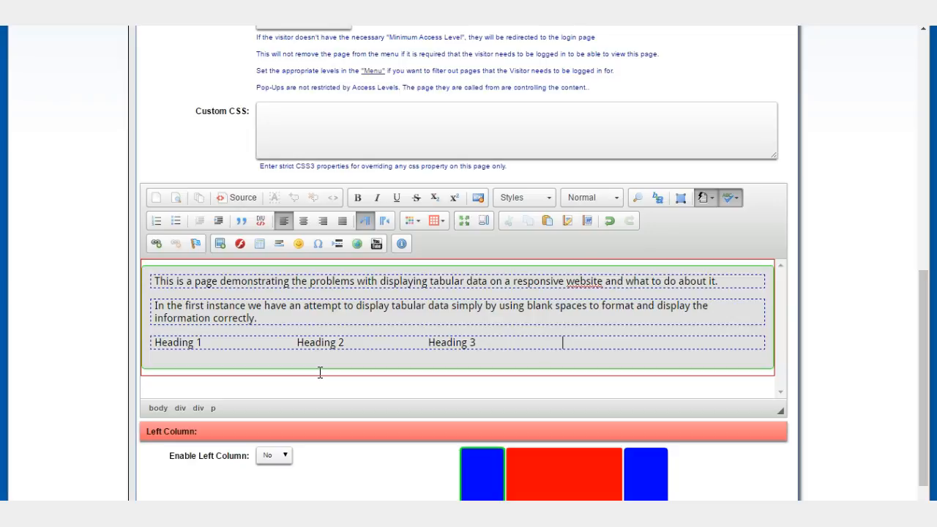
type("Heading 5")
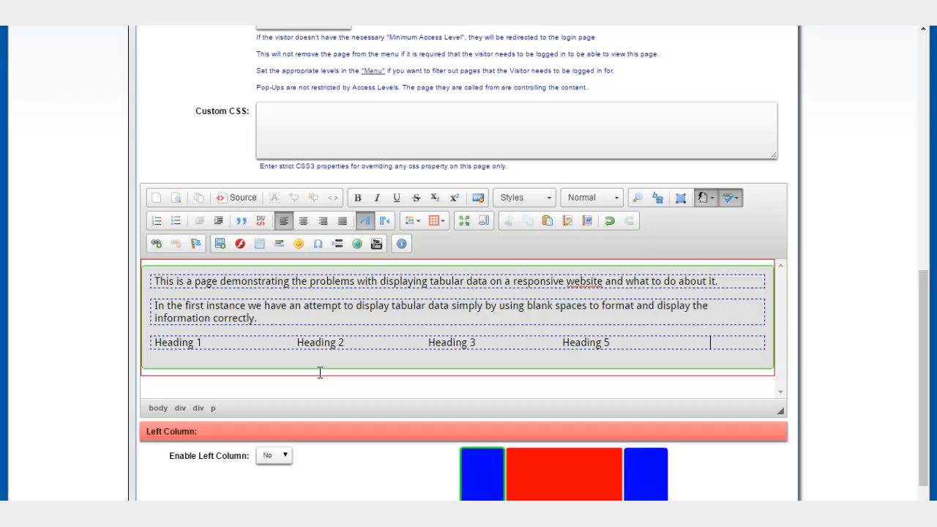
type("Heading 6")
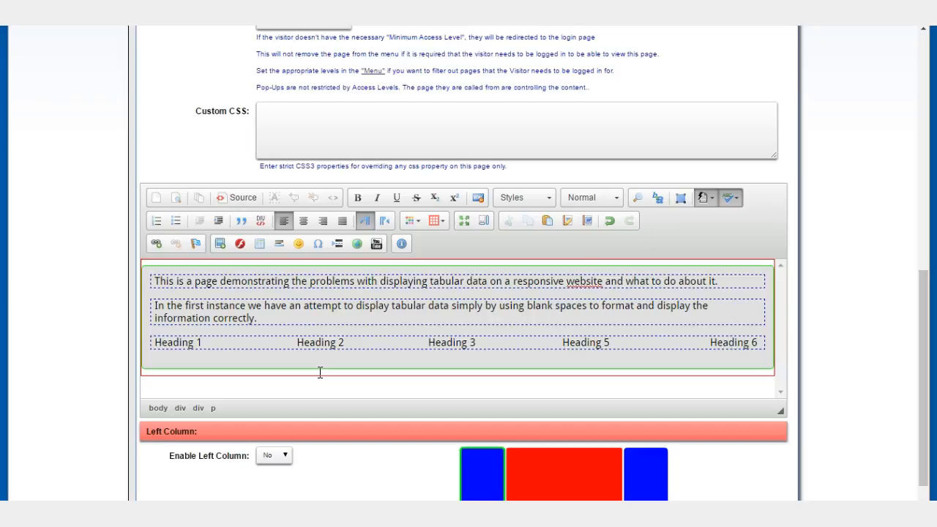
Select the whole heading row and make it bold
left_click(685, 363)
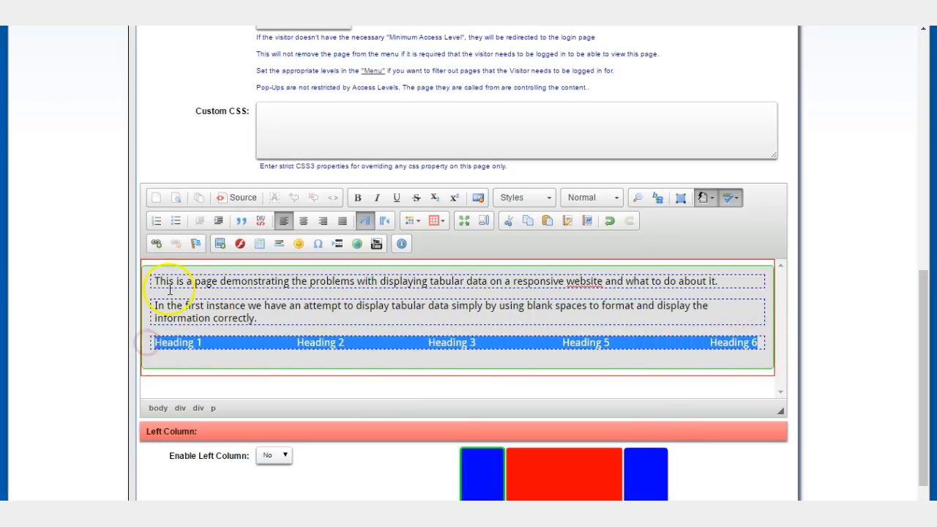
left_click(357, 198)
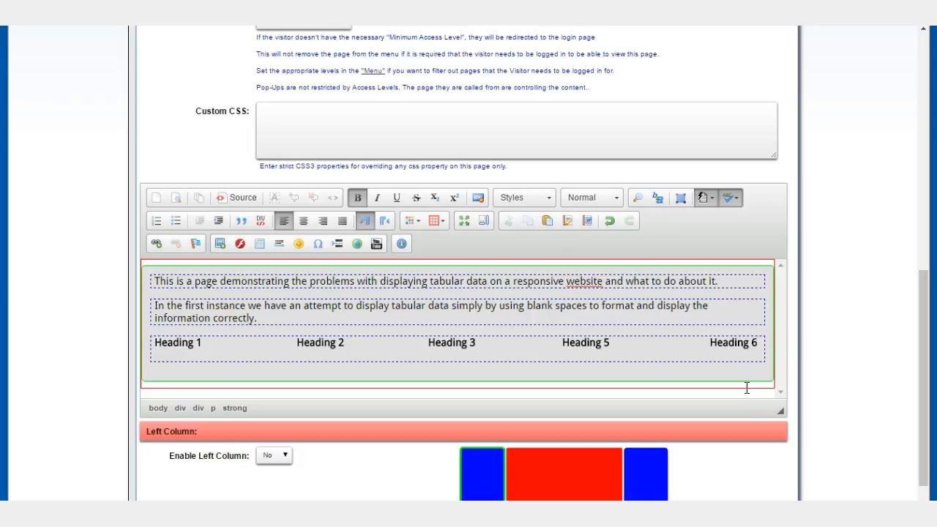
Add 'Data 1' on the next line and remove the bold from it
type("Dat")
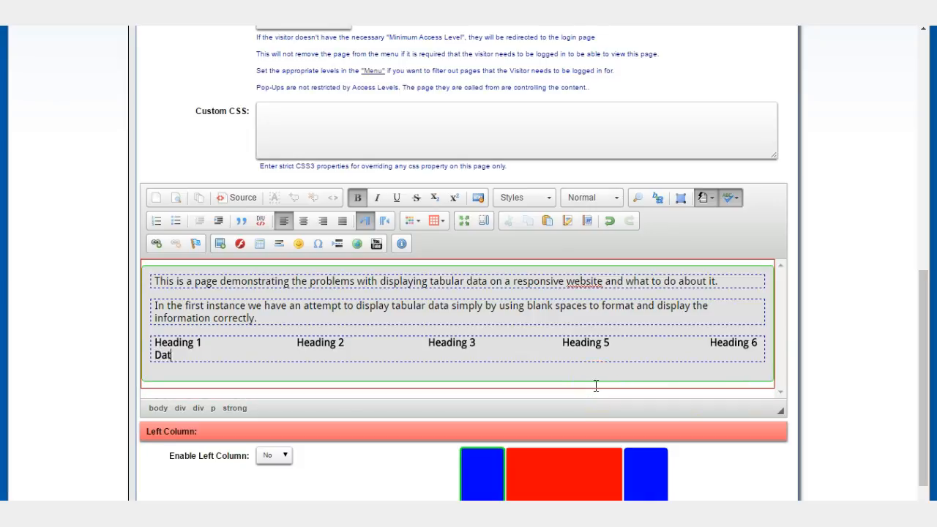
type("a 1")
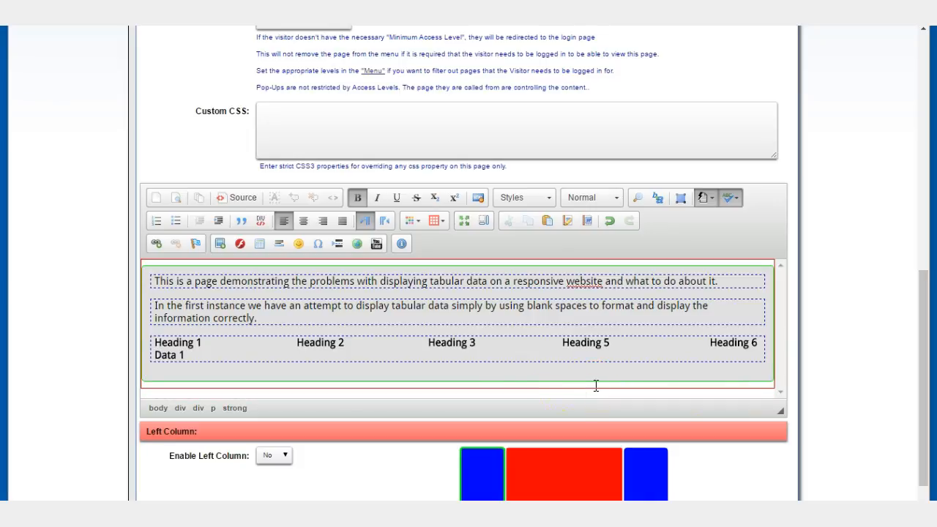
left_click(275, 345)
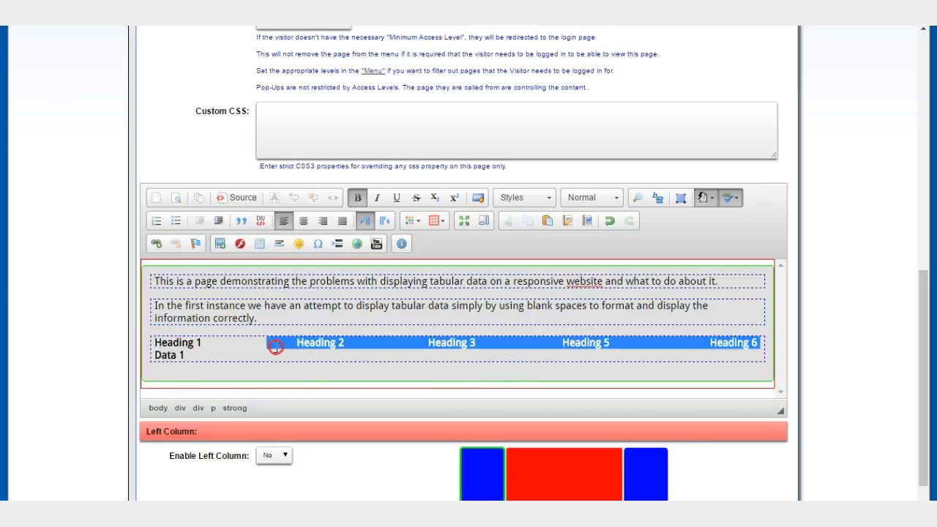
left_click(357, 198)
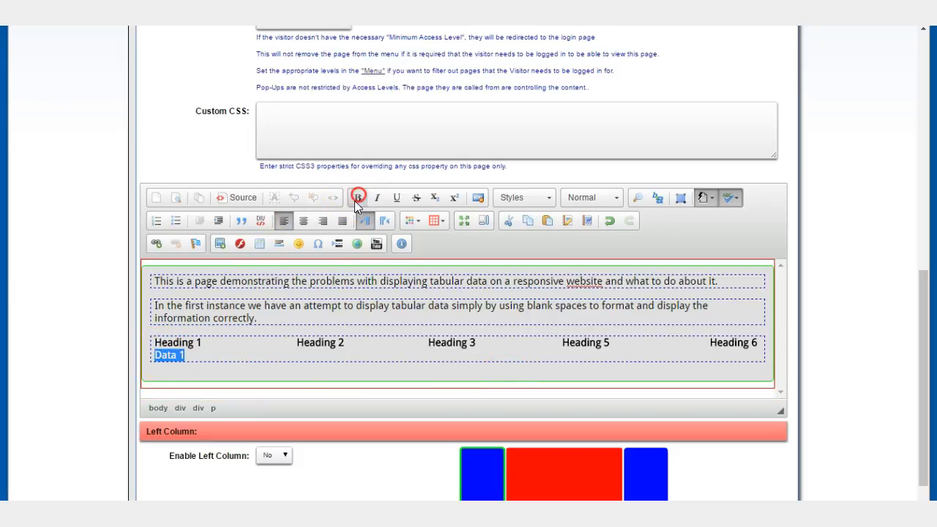
left_click(357, 197)
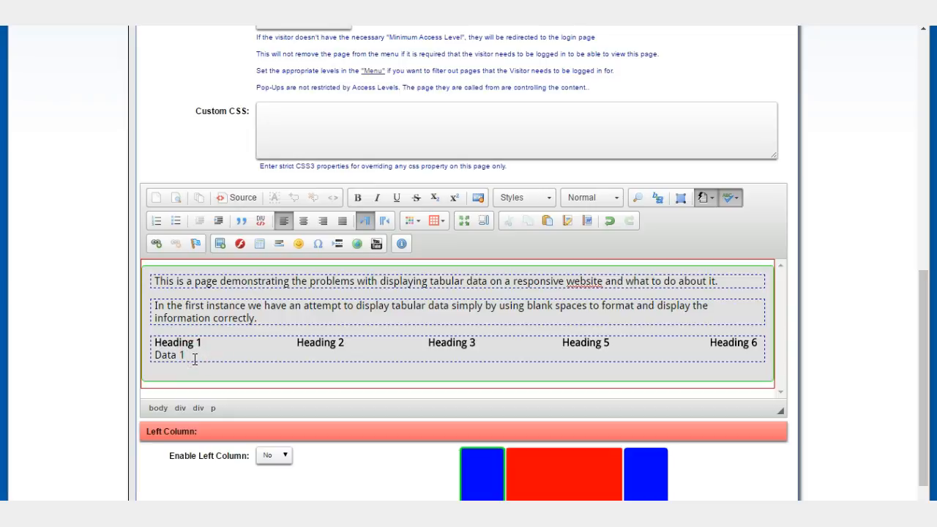
Fill the row with Data entries up to Data 4 and Data 5, correcting the Heading labels above
type("Data 2")
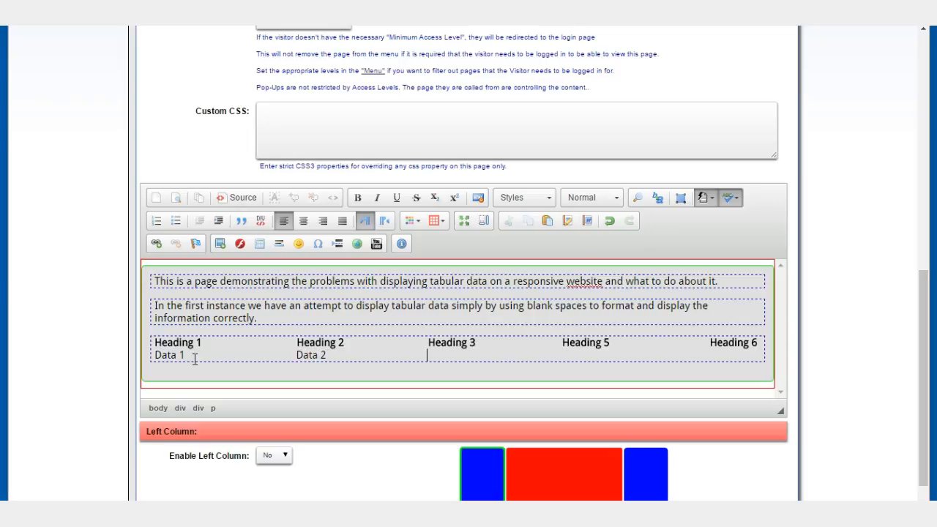
type("Data 3")
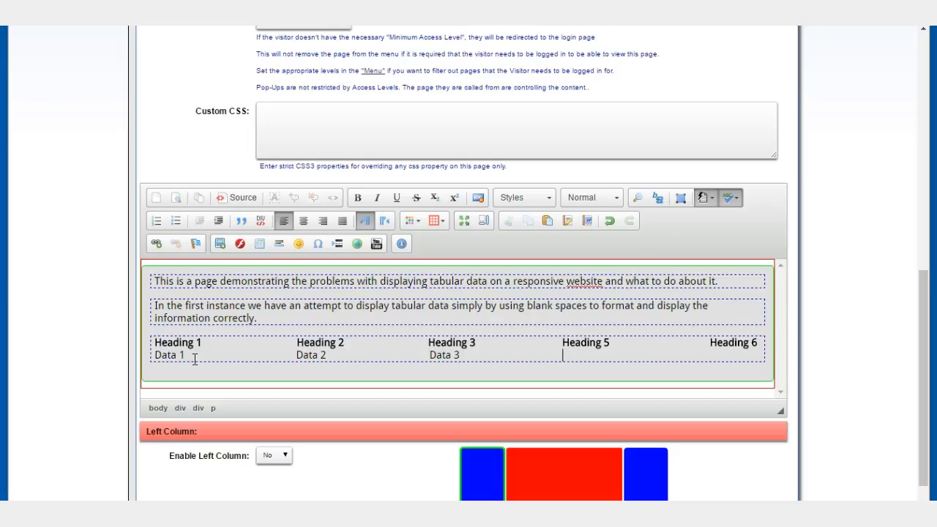
type("Data")
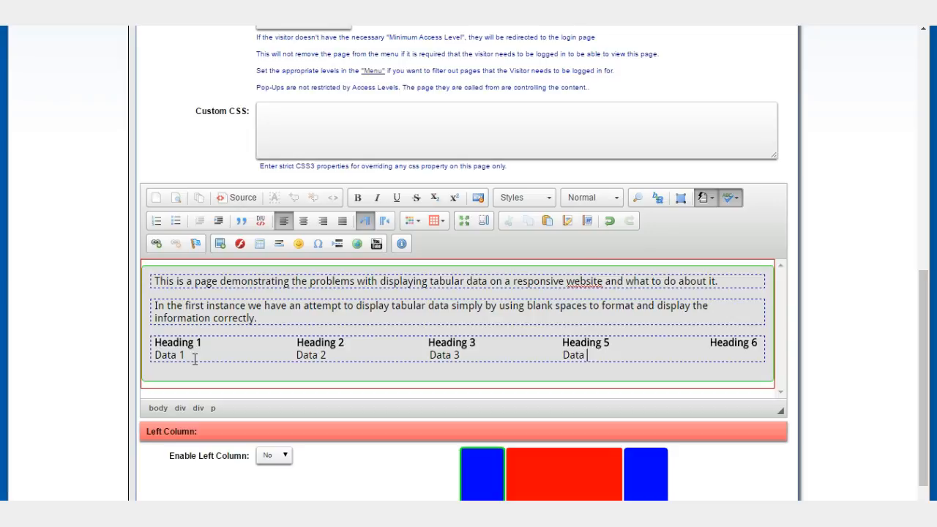
type("4")
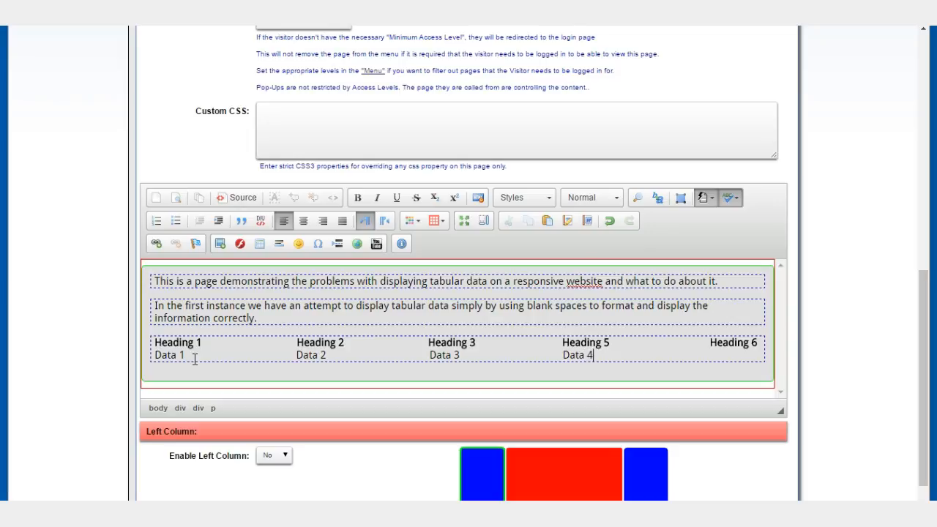
left_click(357, 198)
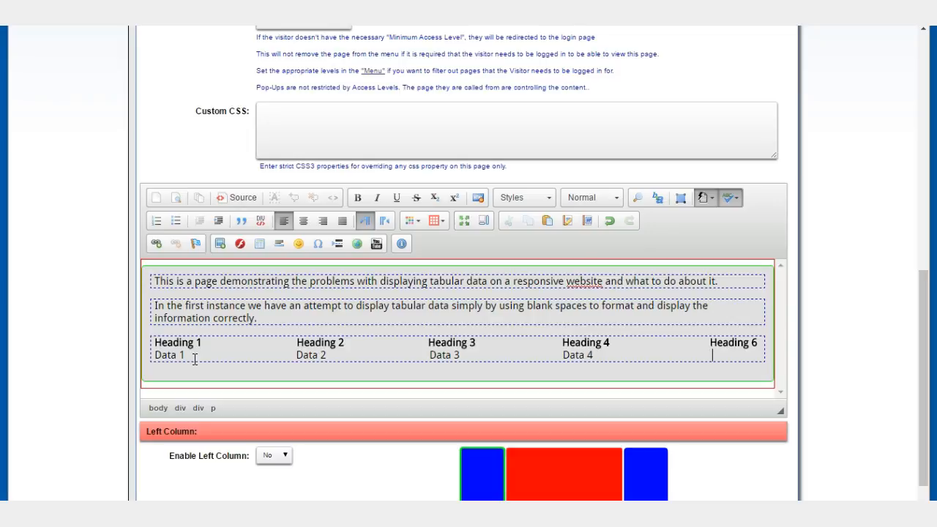
type("Data 5")
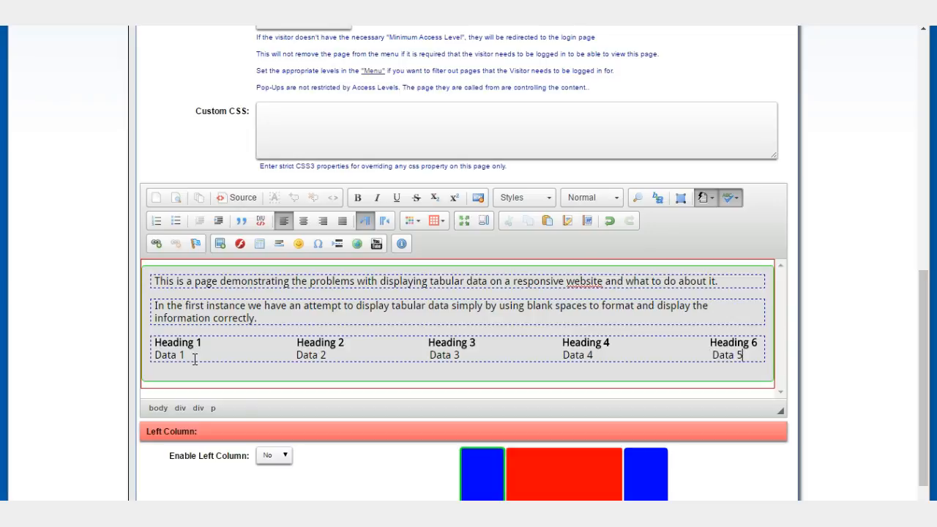
left_click(357, 198)
type("5")
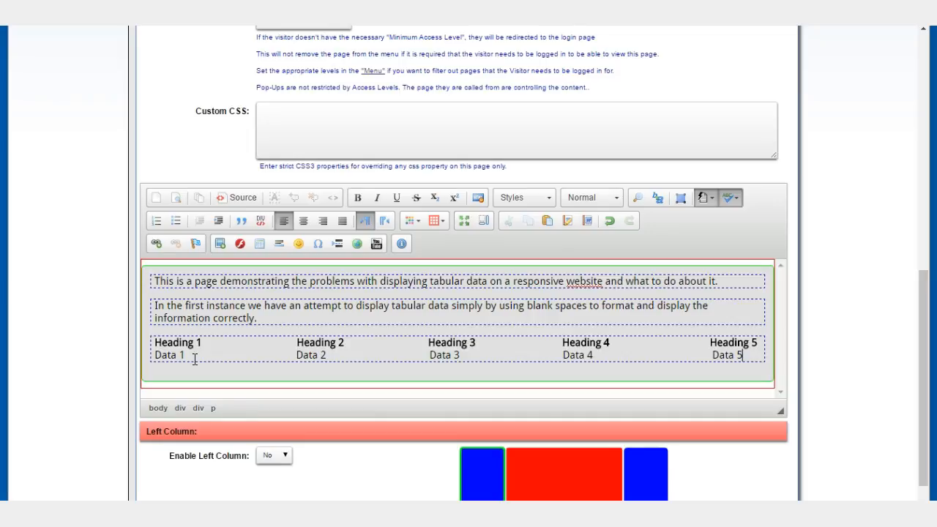
Write a further row of 'Data' entries aligned under every heading with spaces
type("Da")
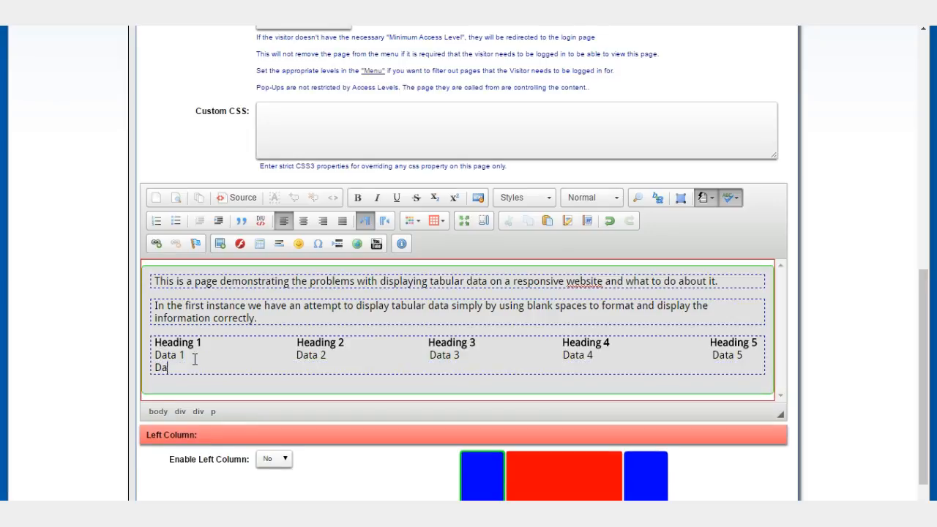
type("ta")
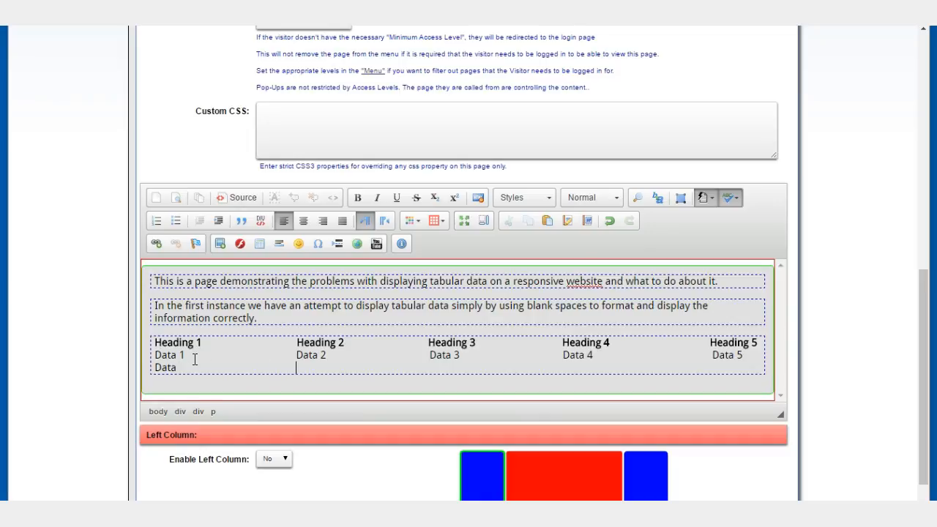
type("Data")
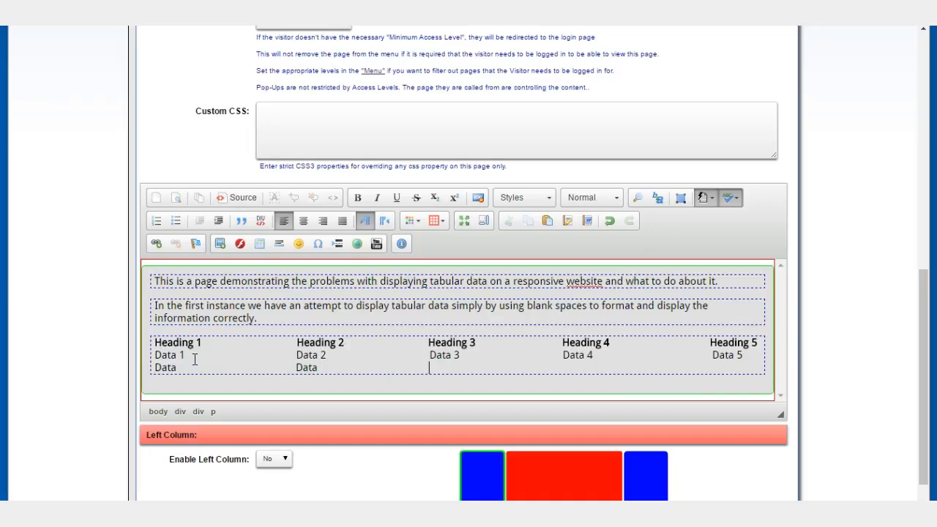
type("Data")
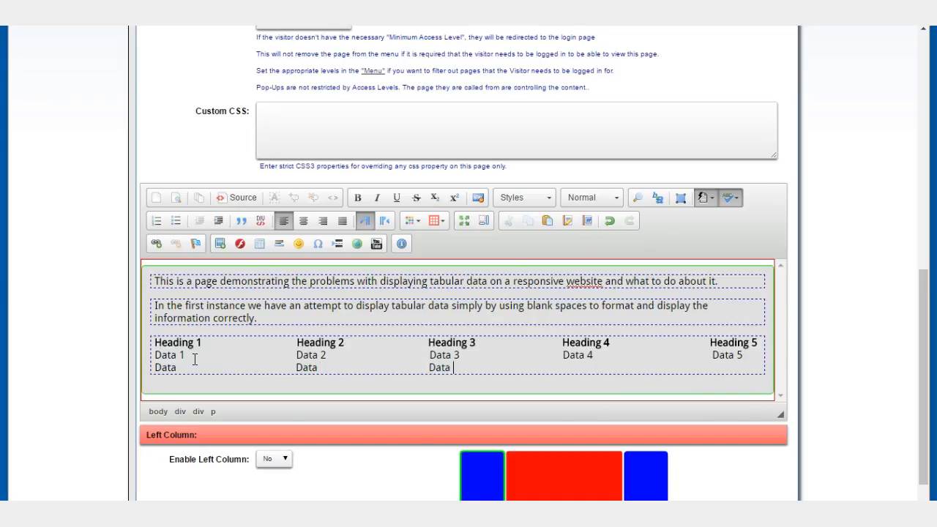
left_click(559, 368)
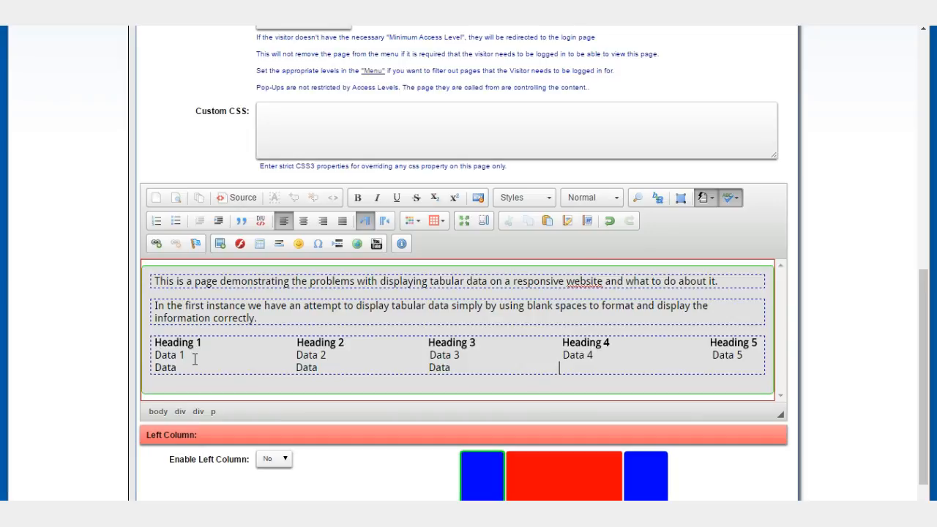
type("Data")
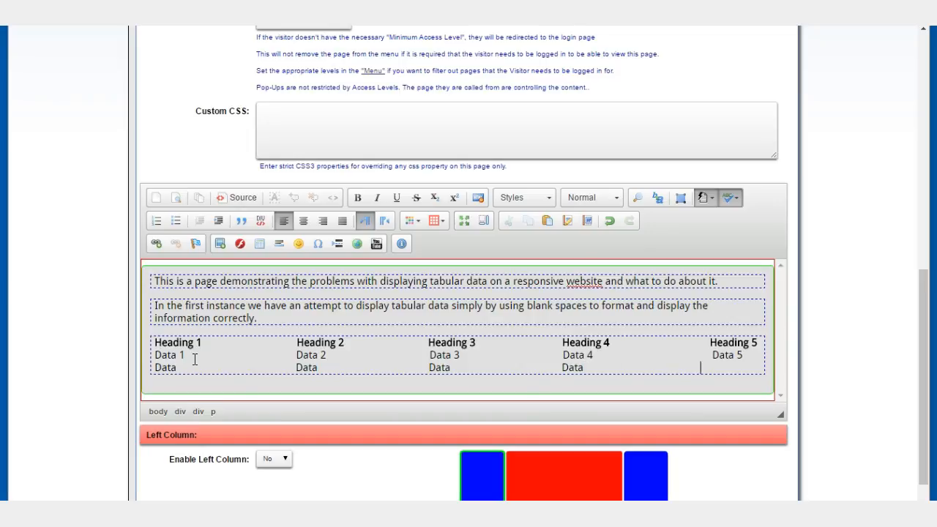
type("Data")
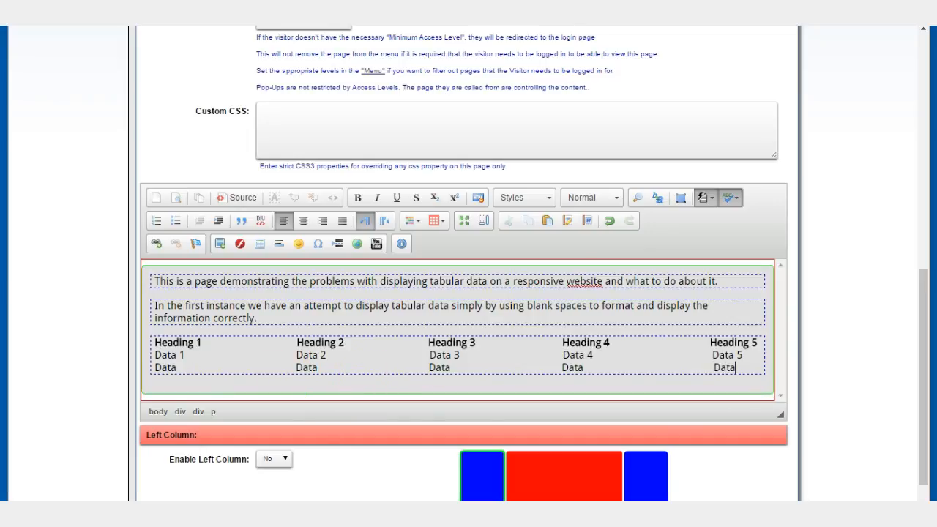
View the published page and drag the window narrower so the spaced rows wrap and break
scroll("down", 3)
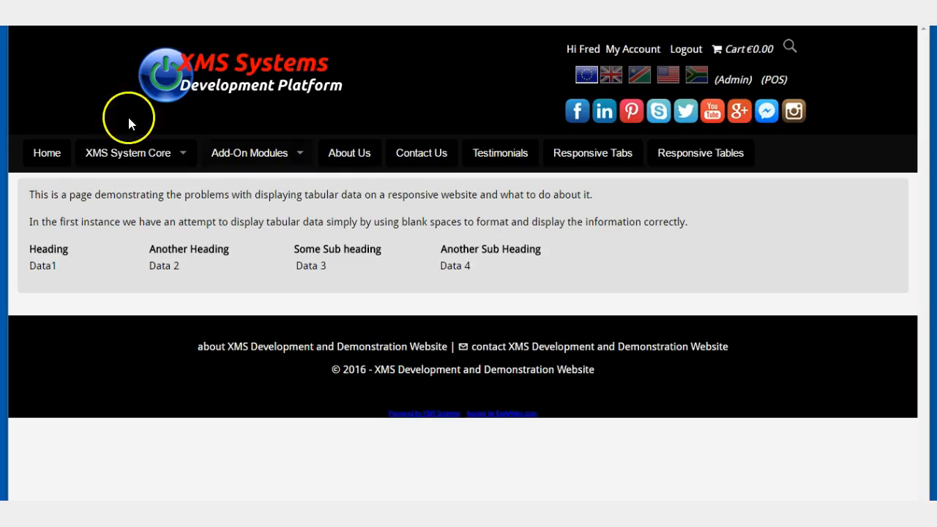
mouse_move(369, 300)
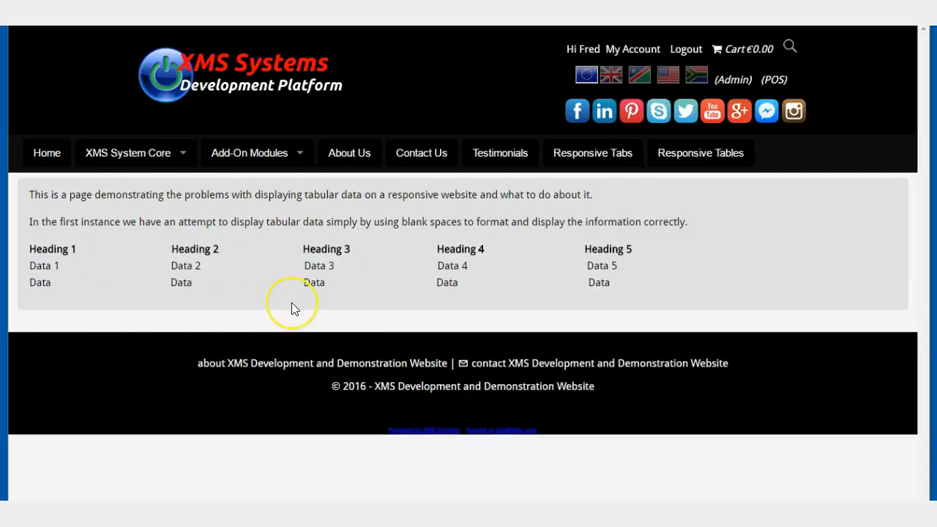
mouse_move(823, 316)
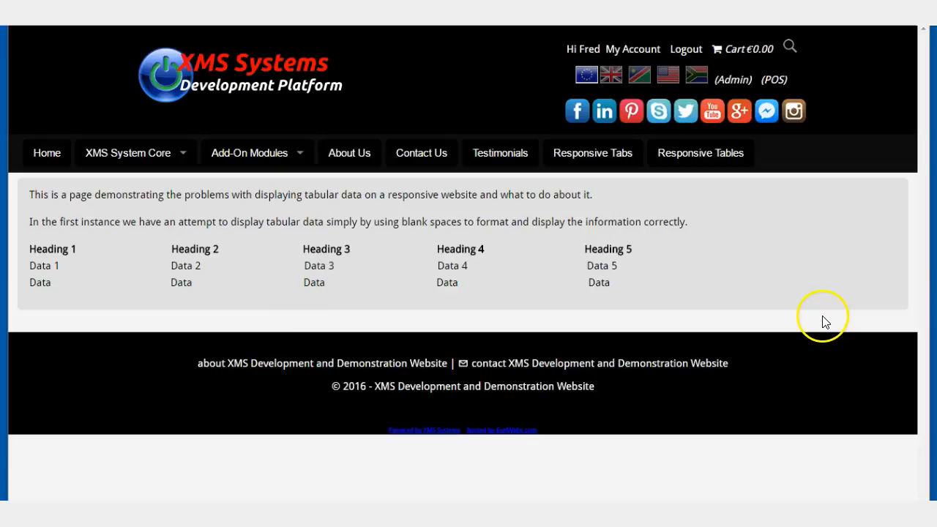
mouse_move(921, 334)
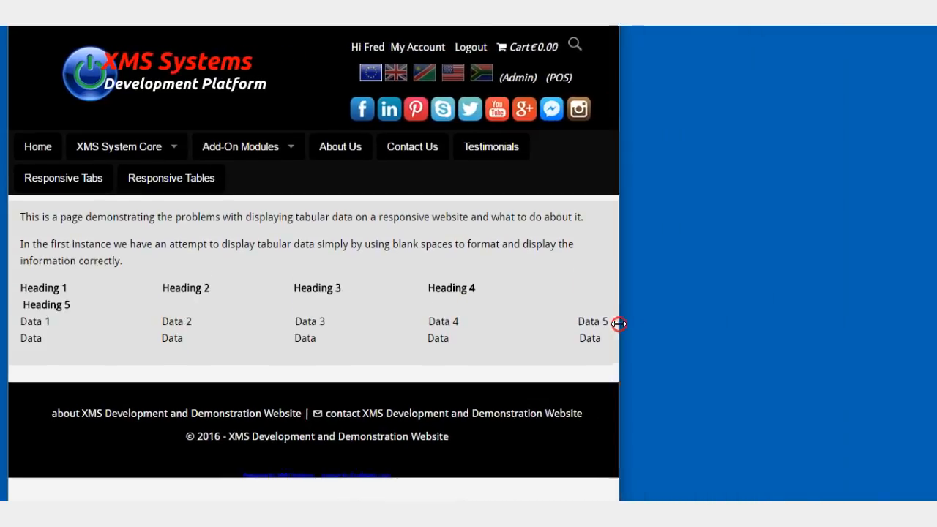
left_click_drag(618, 324, 475, 323)
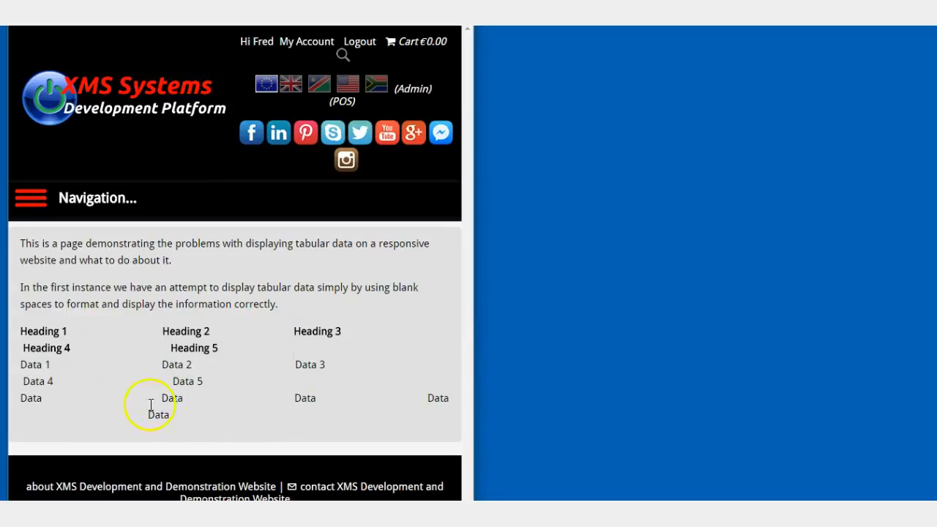
mouse_move(448, 380)
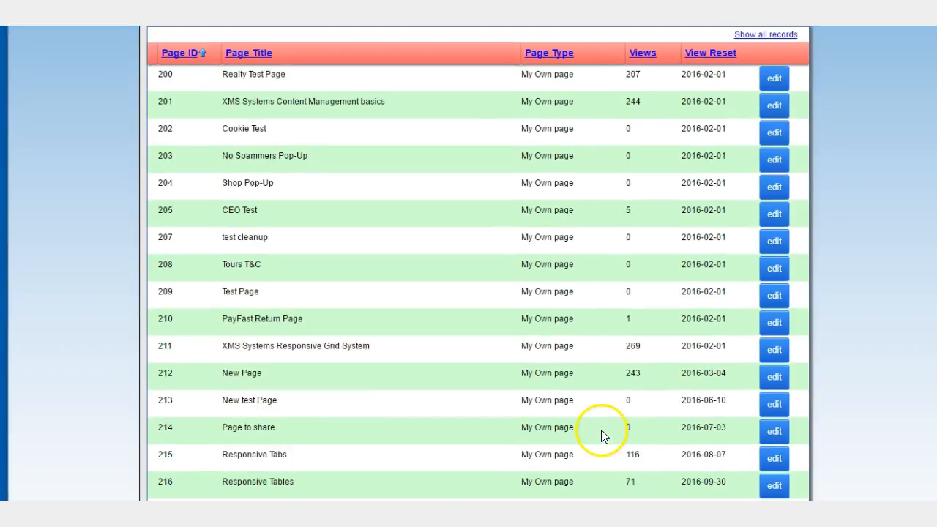
mouse_move(434, 328)
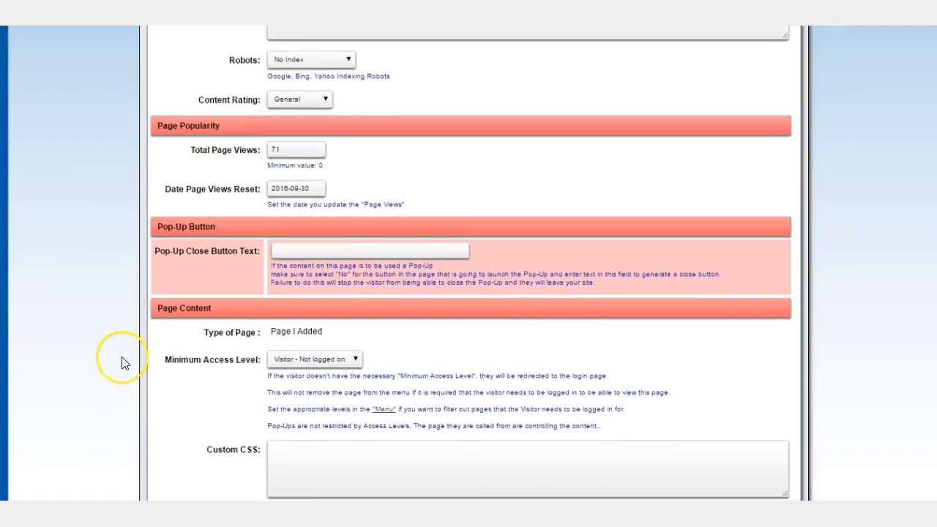
Scroll down to the content editor of the reopened Responsive Tables page
scroll("down", 3)
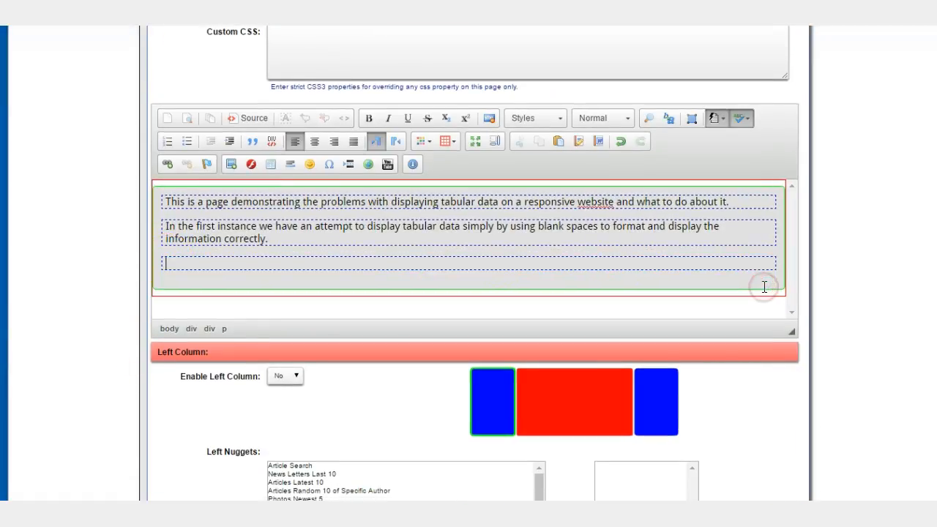
Clear the empty line and insert a table of 3 rows, 5 columns at 100% width
key("Backspace")
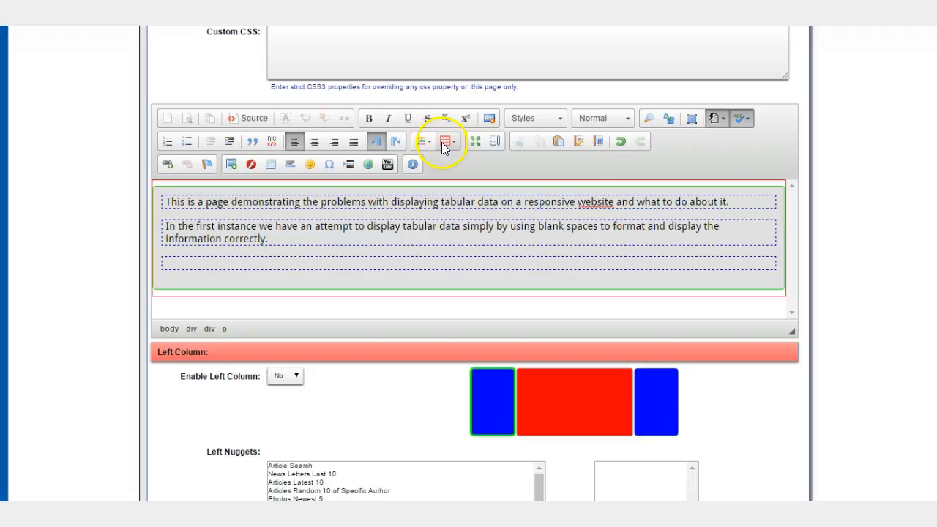
mouse_move(445, 143)
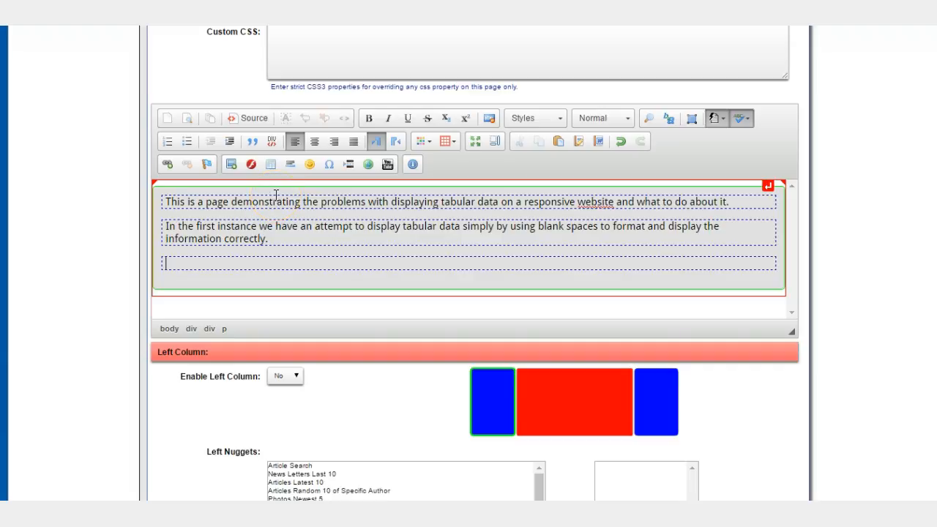
mouse_move(271, 164)
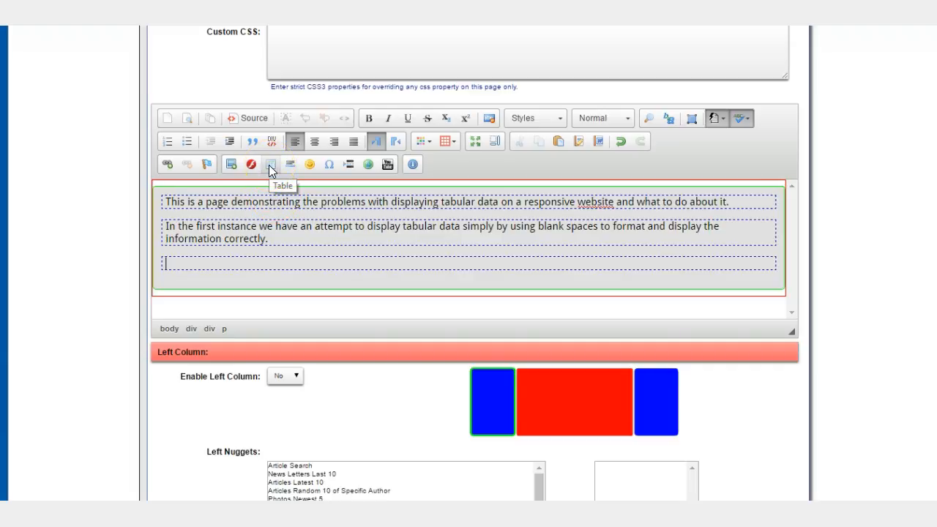
left_click(270, 164)
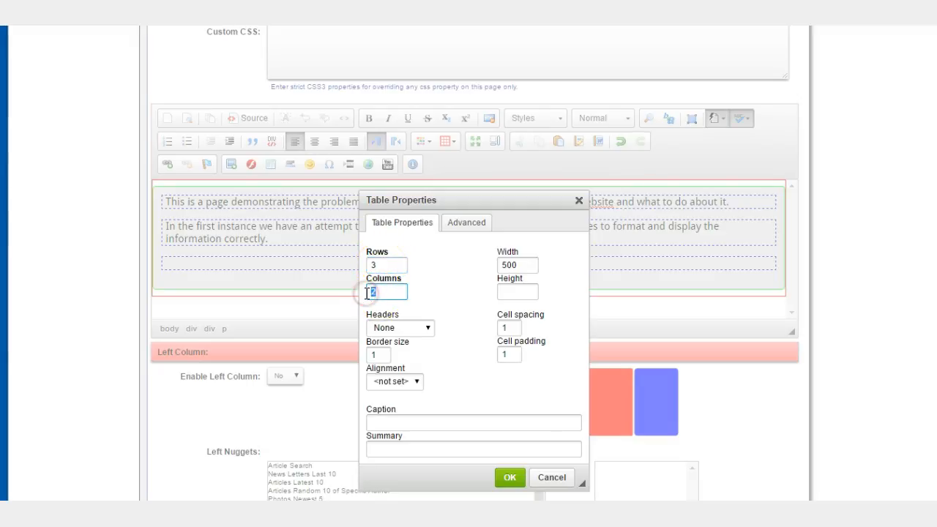
type("5")
left_click(519, 265)
type("100")
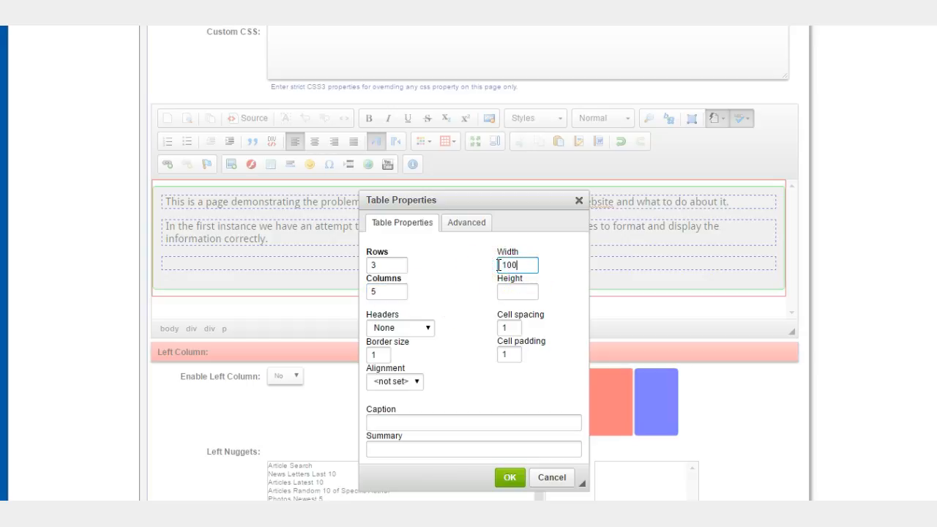
type("%")
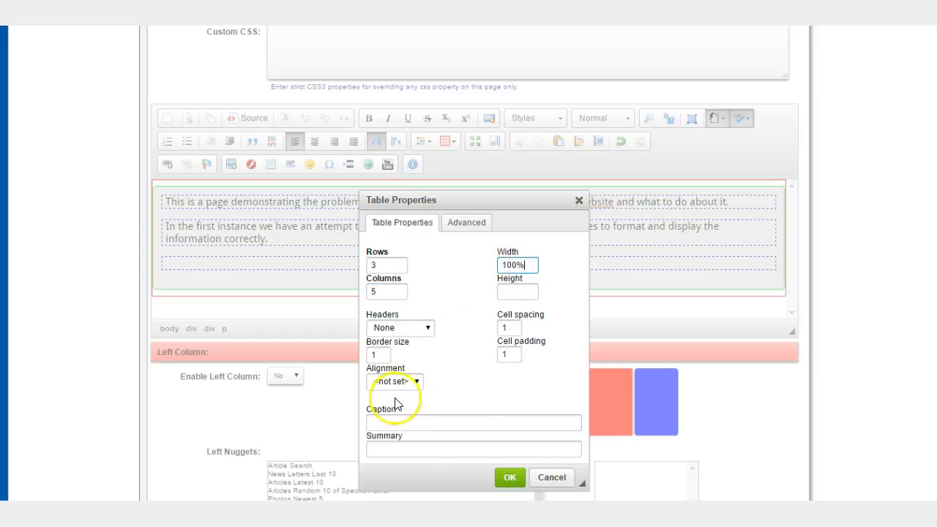
left_click(509, 477)
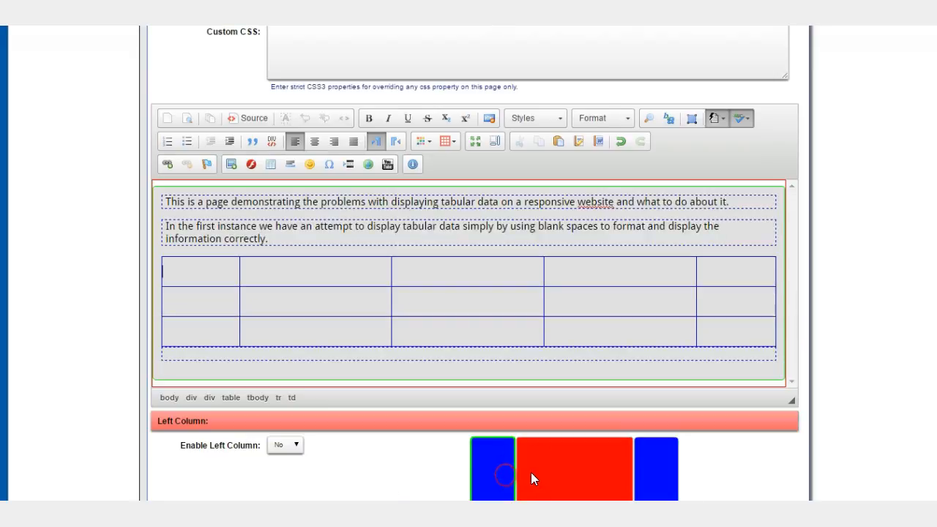
Fill the first table row with Heading 1 to Heading 5
left_click(185, 270)
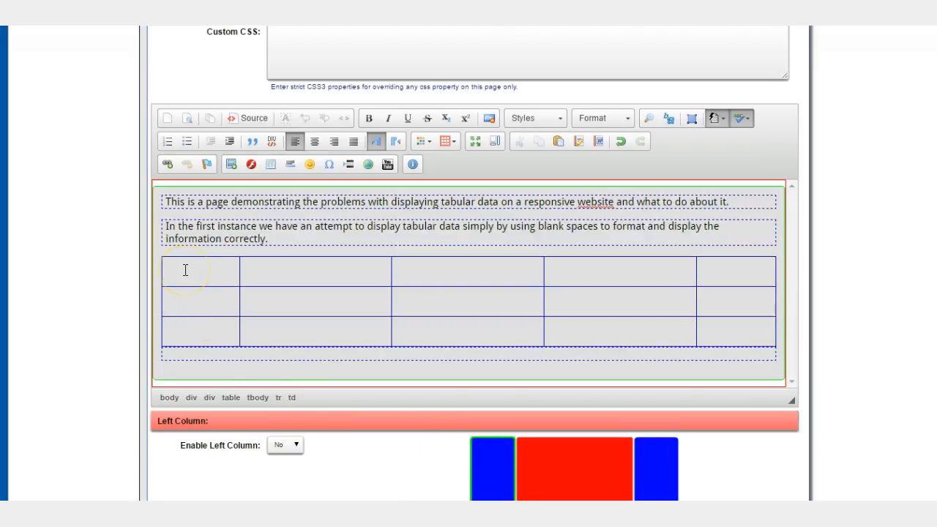
type("Heading 1")
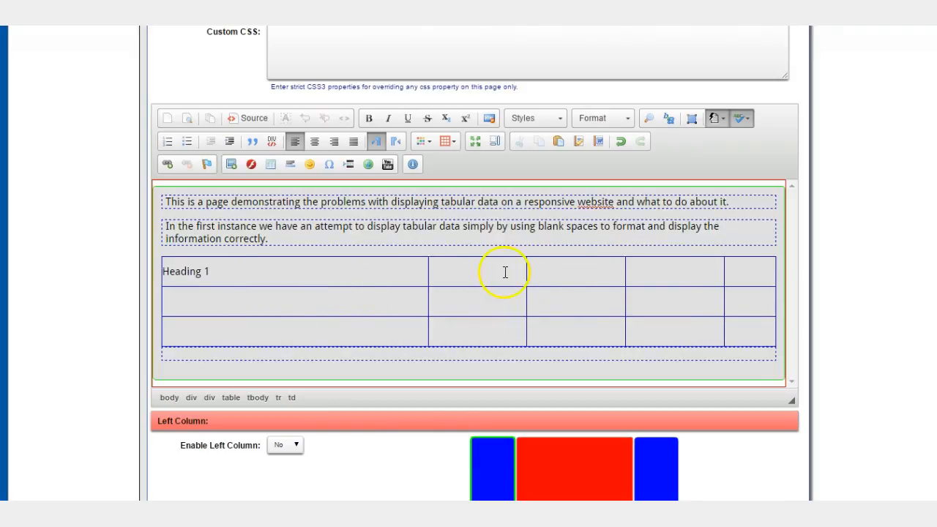
type("Headi")
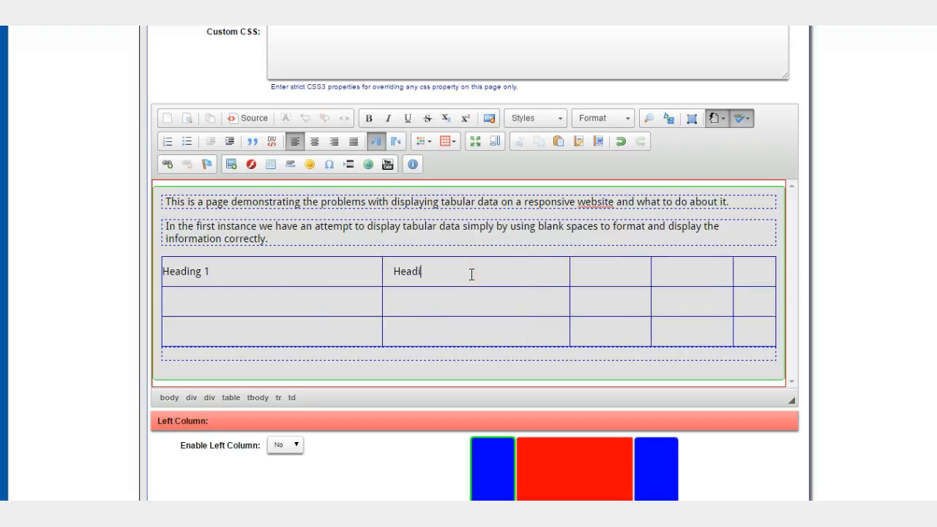
type("ng 2")
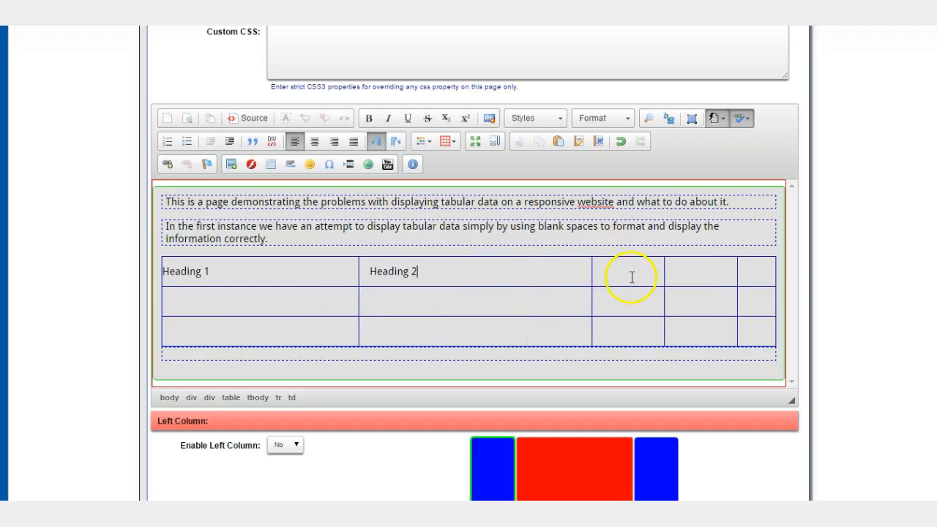
type("Headi")
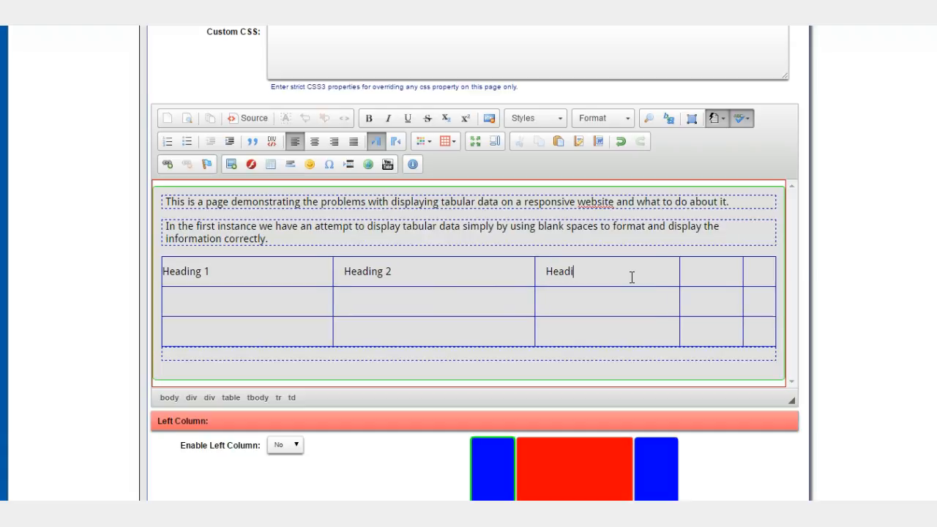
type("ng 3")
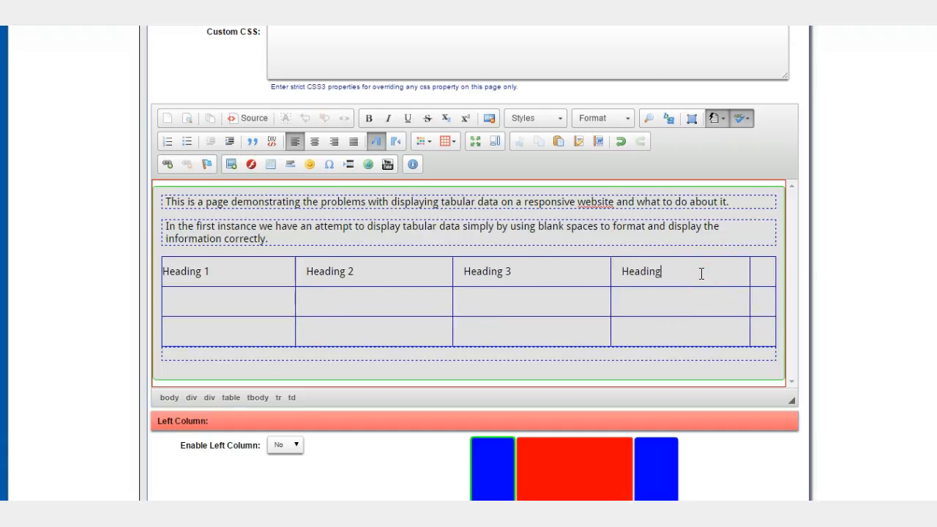
type("4")
left_click(763, 272)
type("Heading 5")
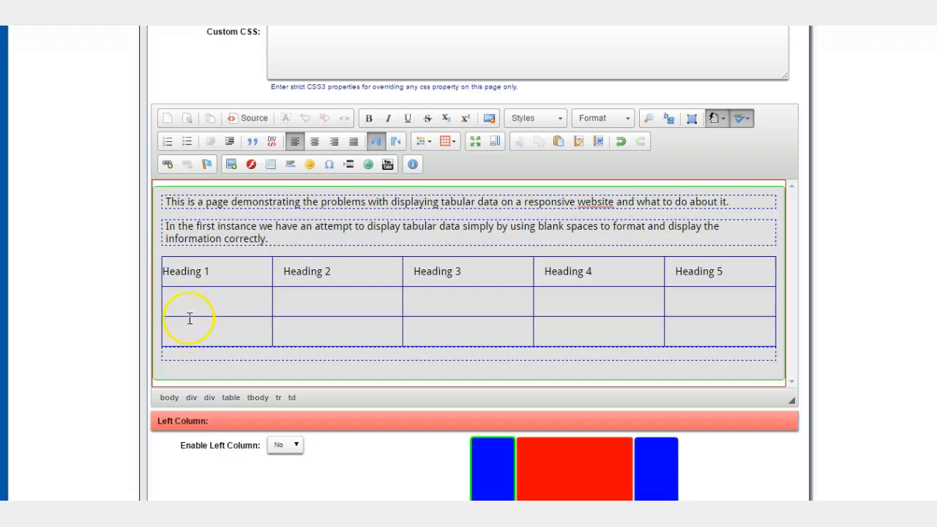
Fill the second row with Data 1 to Data 5
type("Data 1")
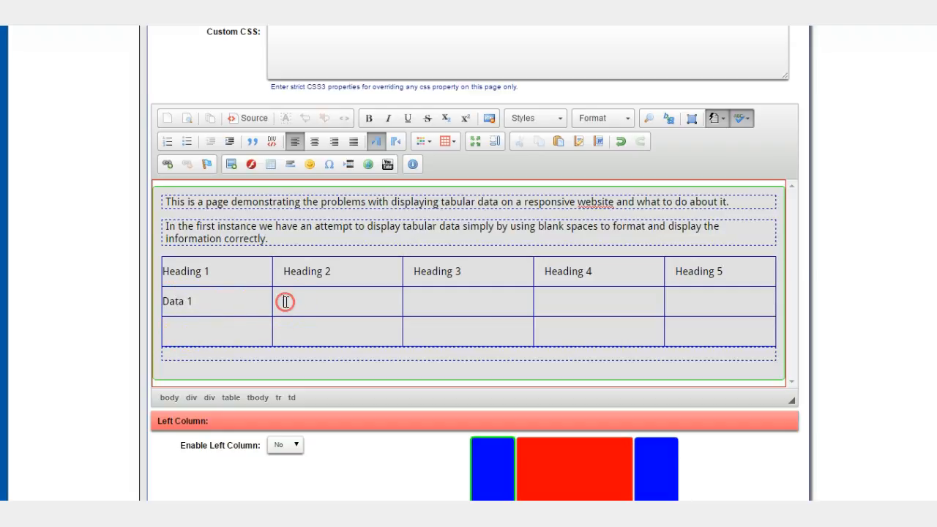
type("Data 2")
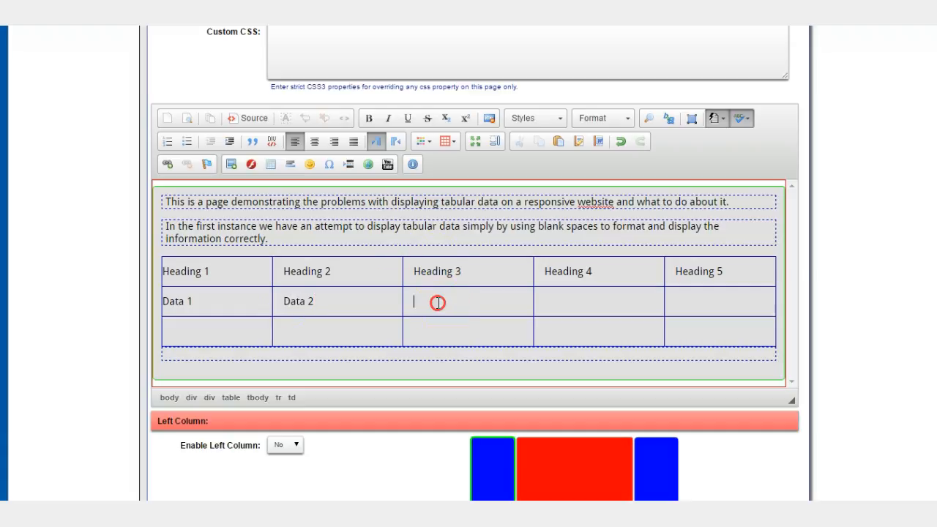
type("Data 3")
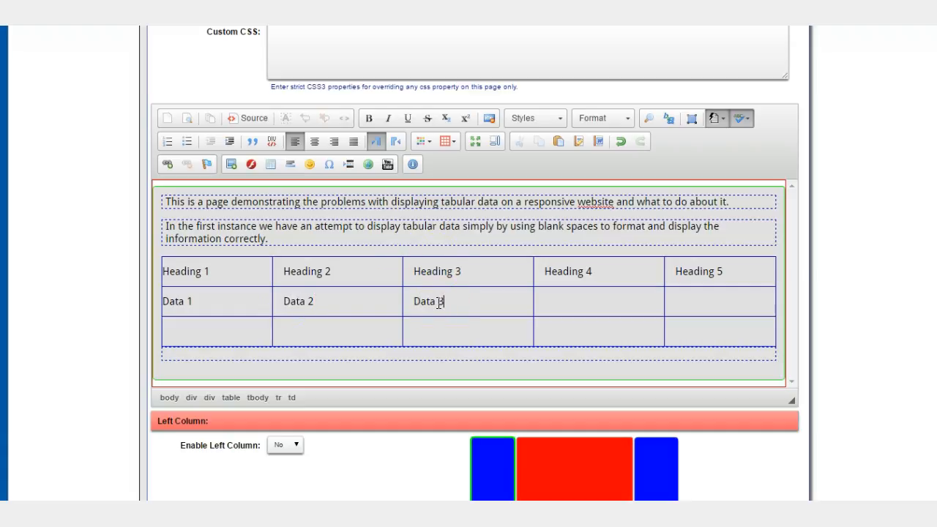
type("D")
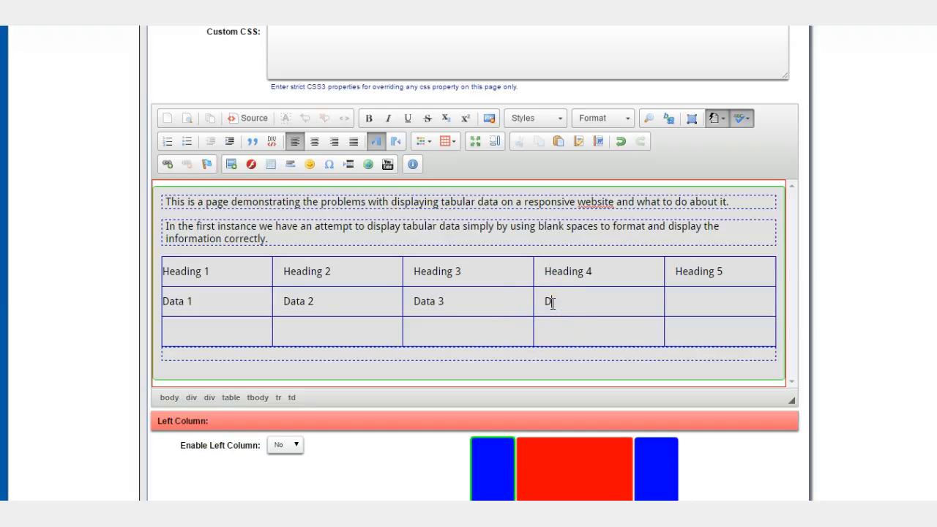
type("ata 4")
left_click(720, 302)
type("Dat")
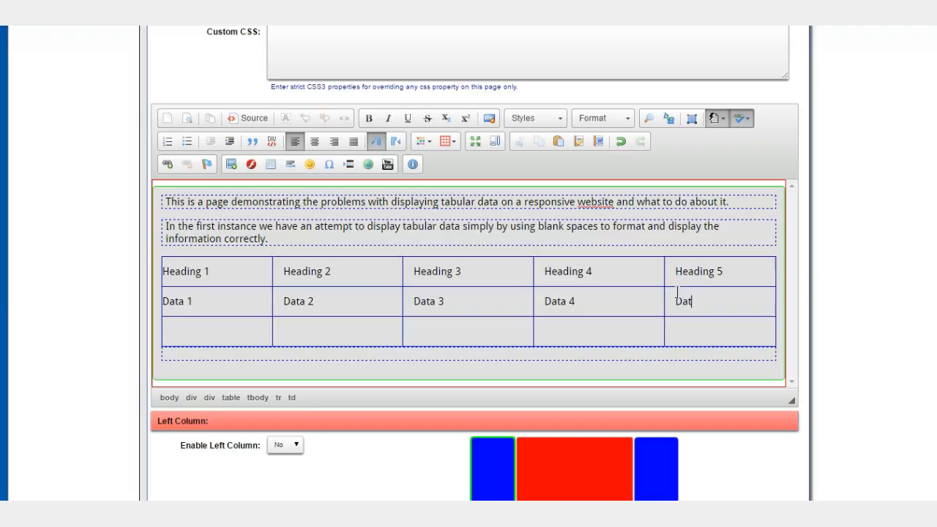
type("a 5")
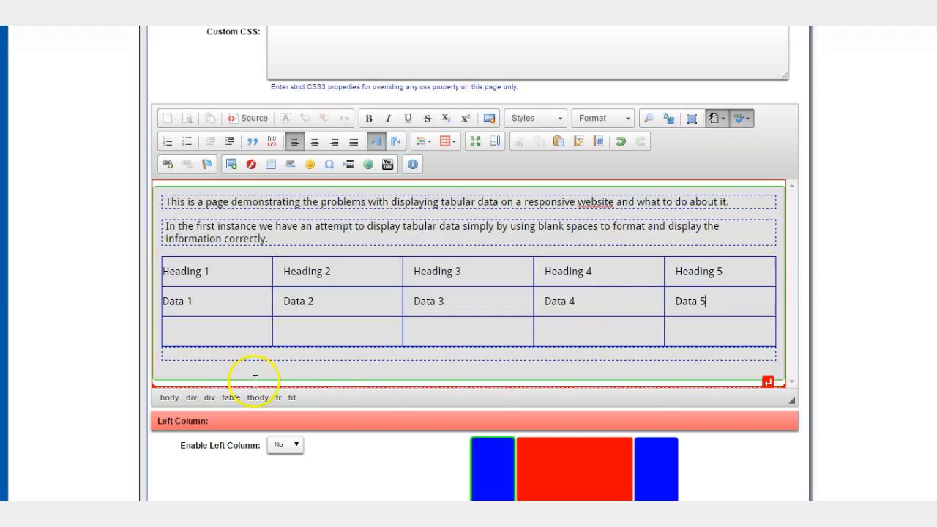
Fill every cell of the third row with 'Data'
type("Data")
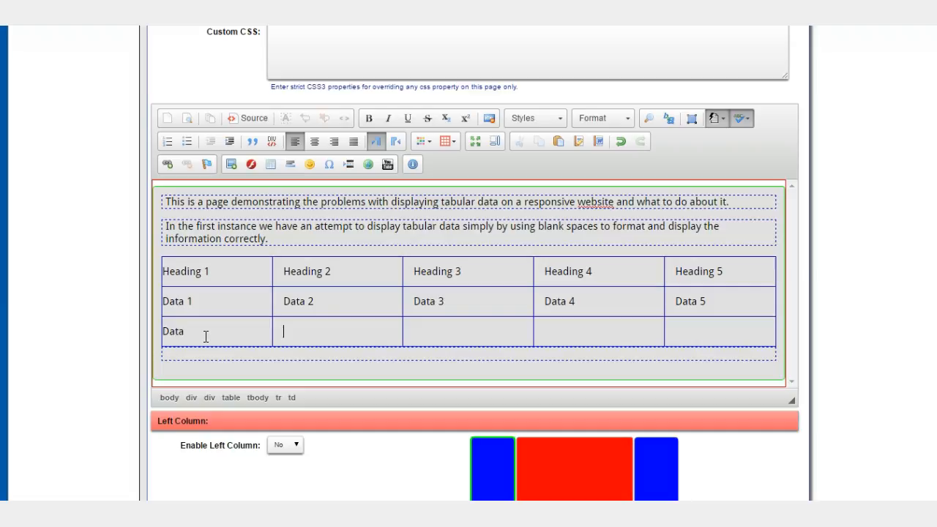
type("Data")
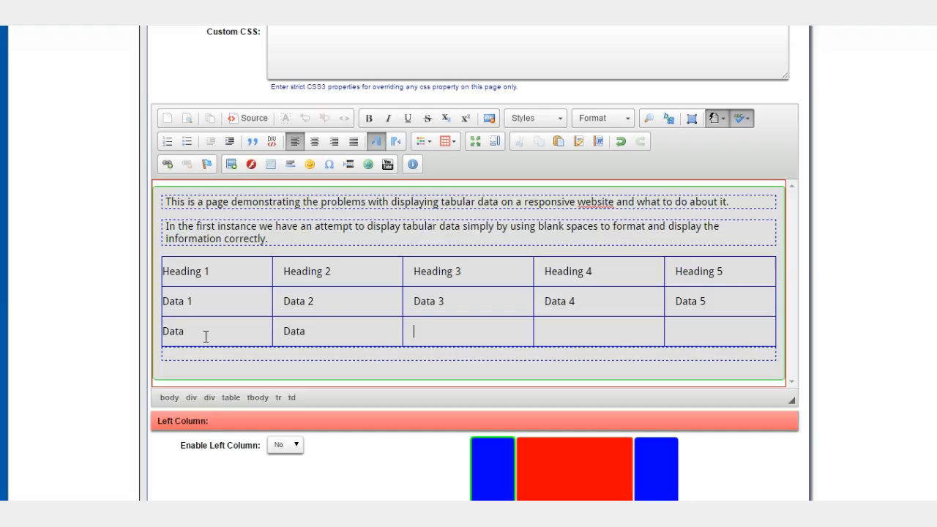
type("Data")
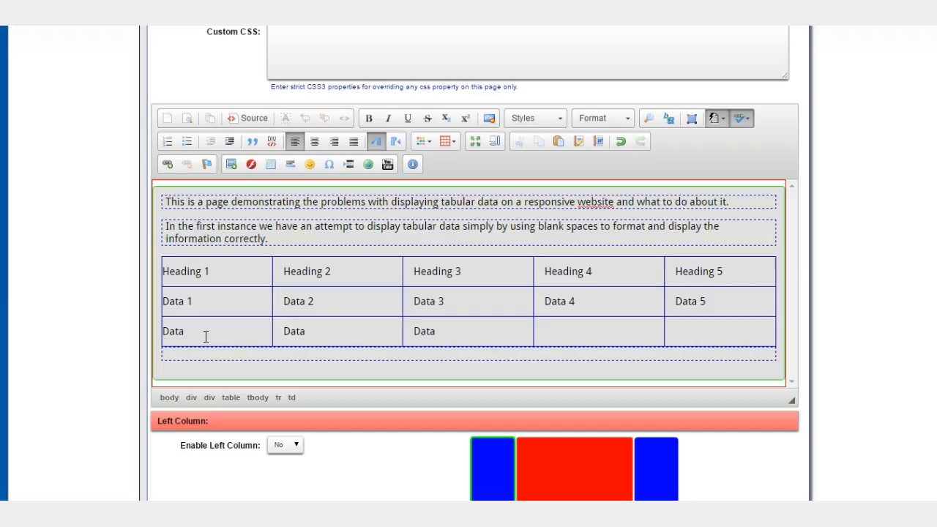
type("Data")
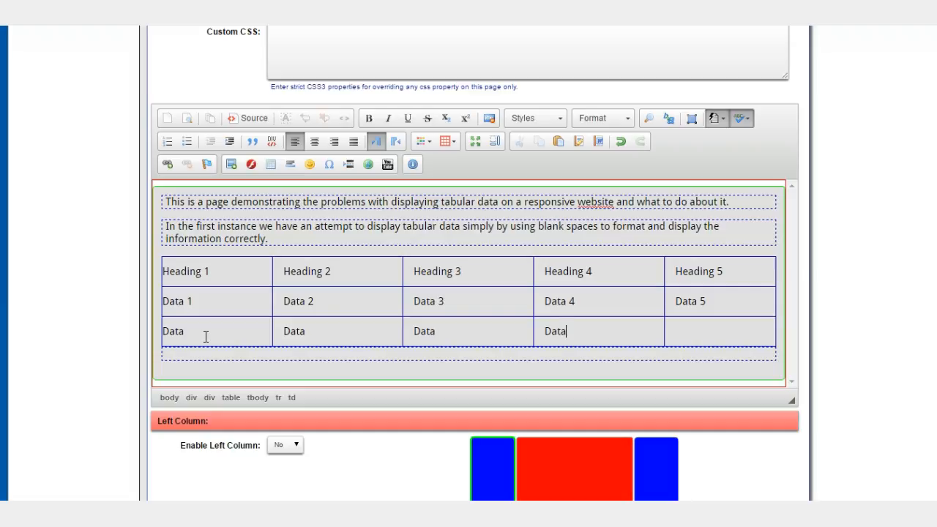
type("Data")
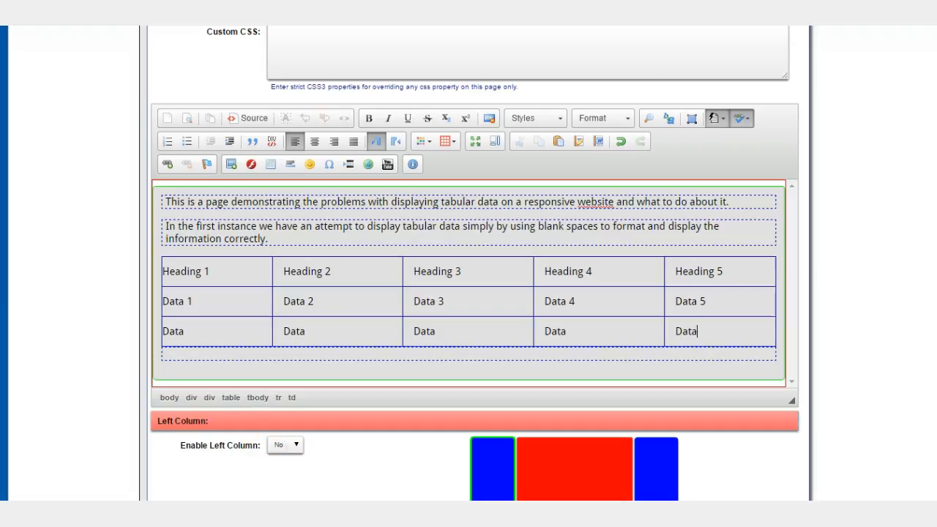
scroll("down", 3)
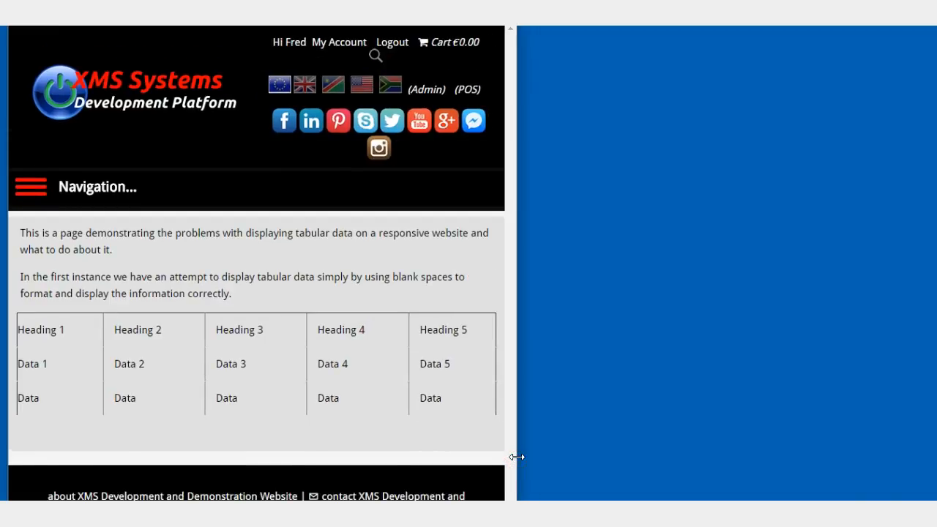
Drag the live page down to phone width so headings wrap and the last columns are cut off
left_click_drag(516, 457, 405, 453)
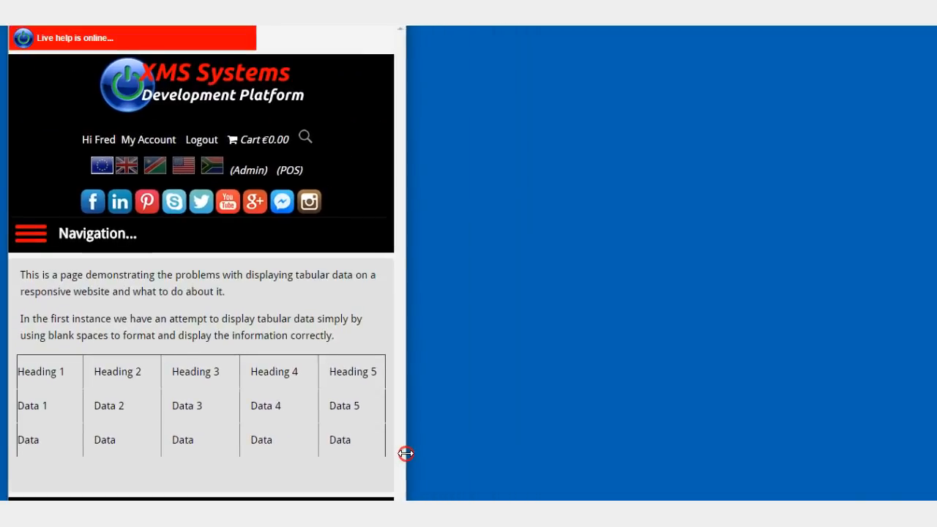
left_click_drag(405, 452, 325, 455)
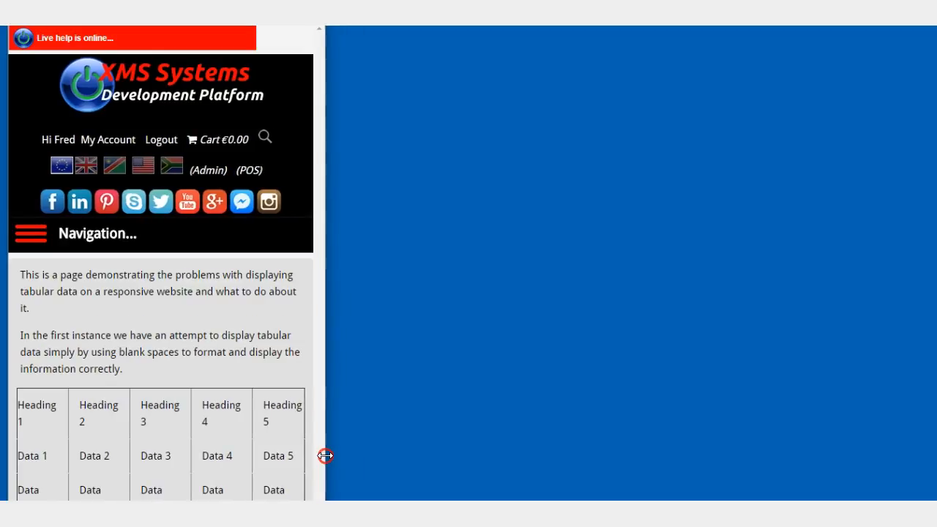
left_click_drag(325, 457, 281, 457)
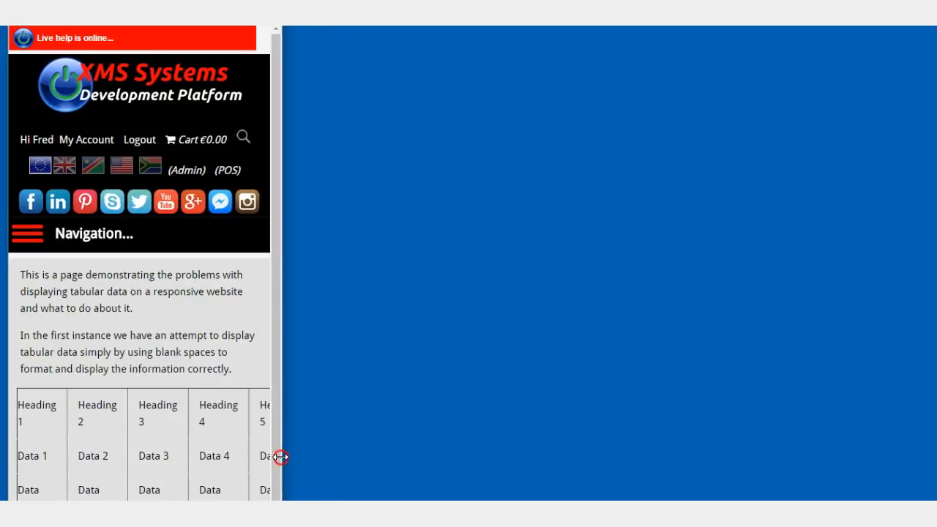
left_click_drag(281, 457, 220, 477)
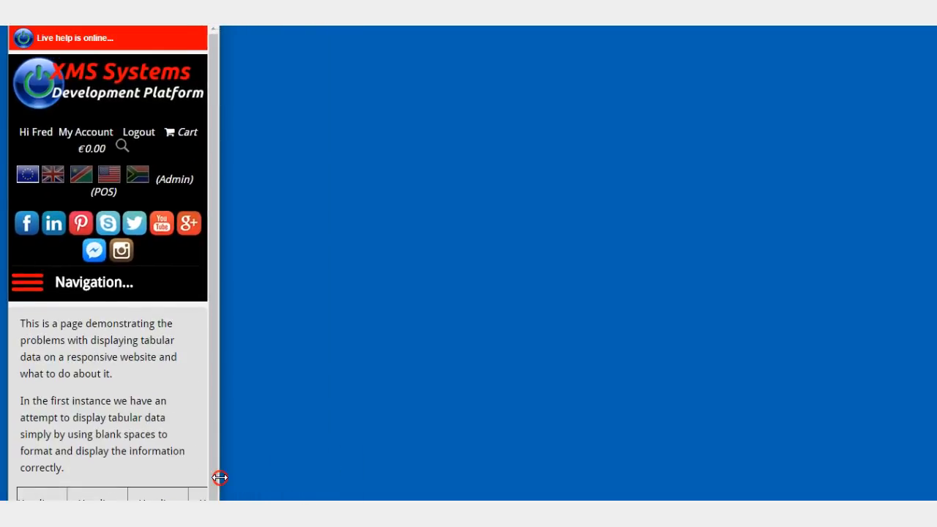
scroll("down", 3)
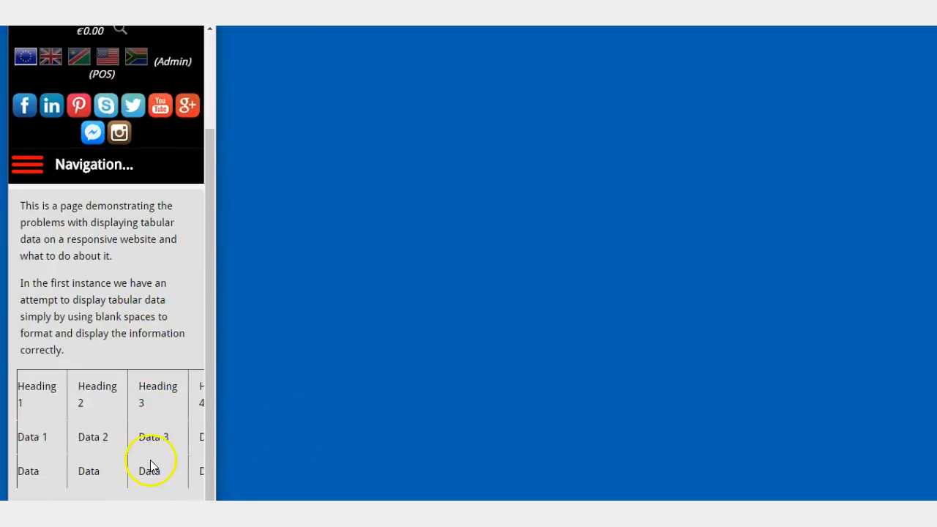
mouse_move(204, 431)
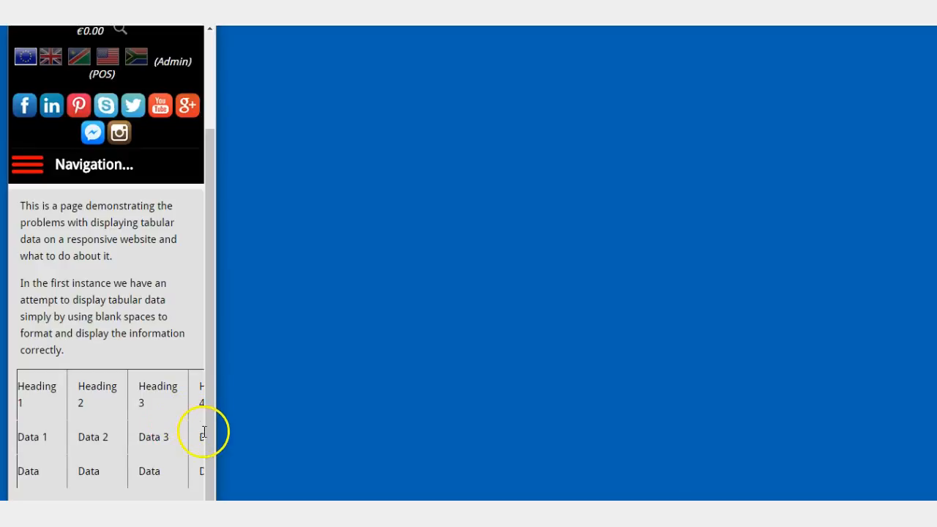
mouse_move(205, 400)
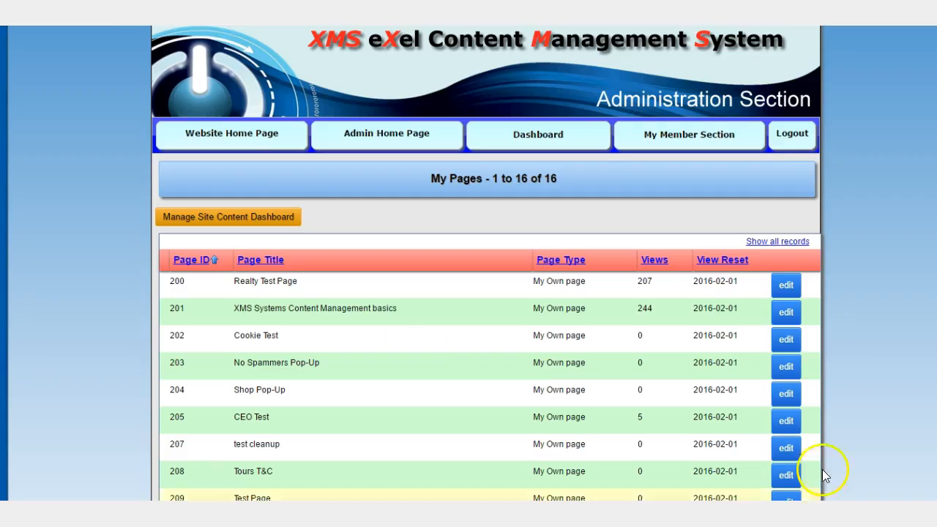
Scroll down to the content editor of the Responsive Tables page
scroll("down", 3)
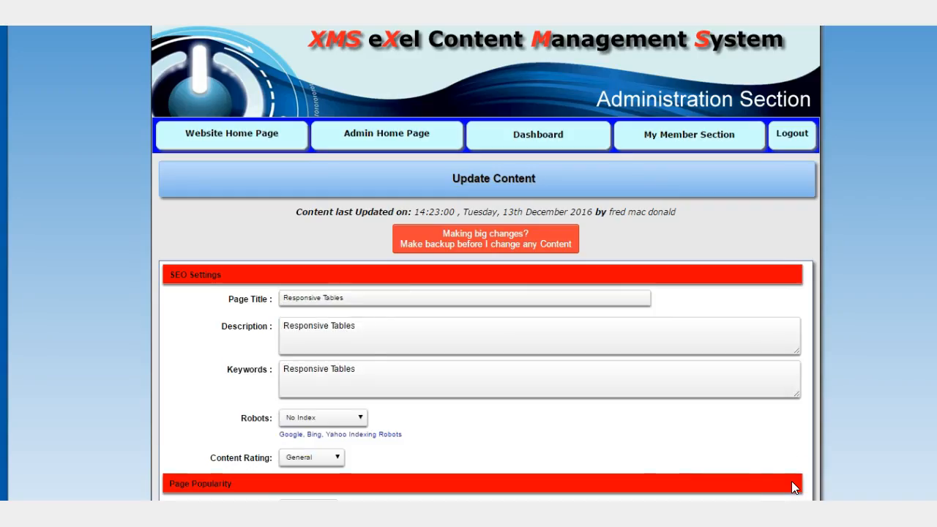
scroll("down", 3)
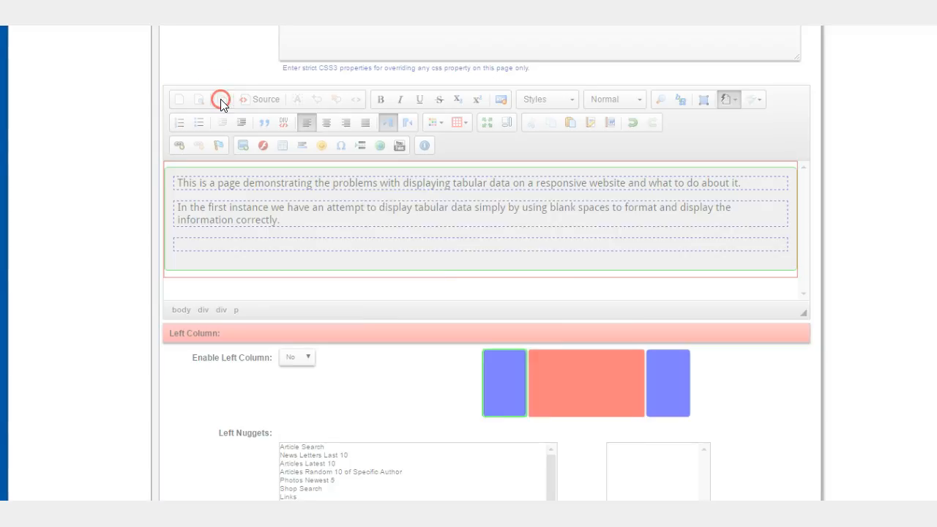
Insert a default empty table on the empty line below the paragraphs
left_click(220, 99)
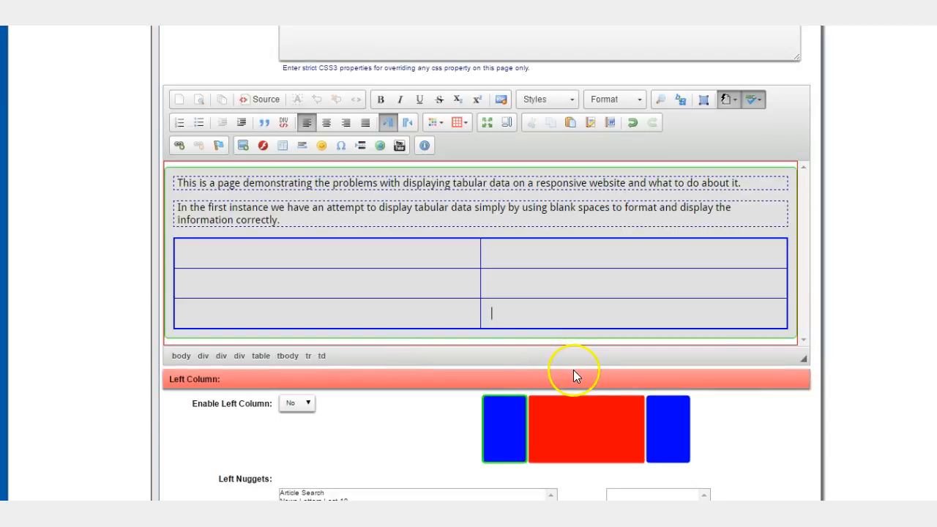
mouse_move(568, 284)
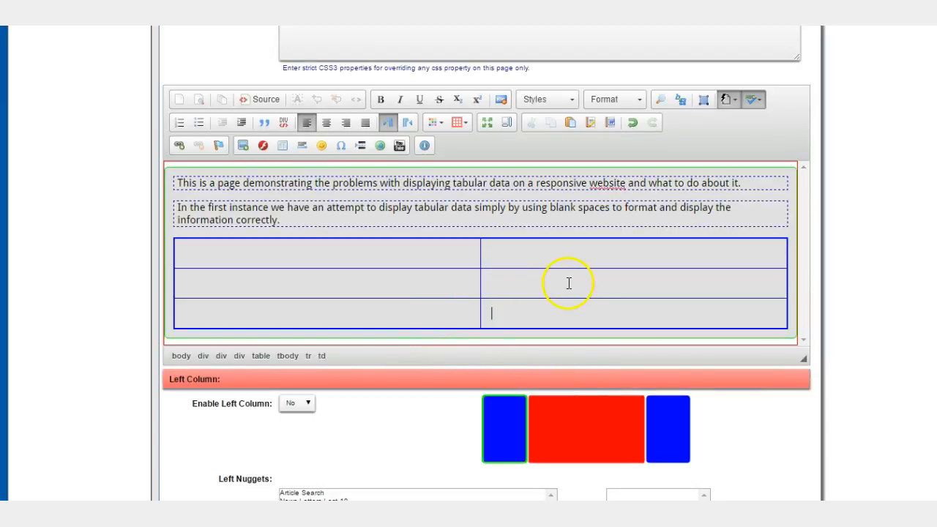
mouse_move(402, 293)
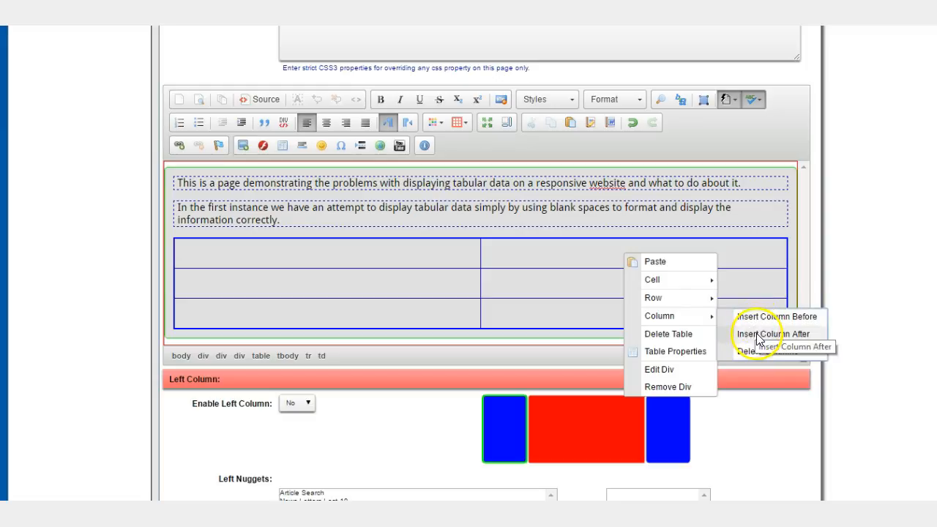
Insert columns after the current one via the cell context menu until the table has six columns
left_click(773, 334)
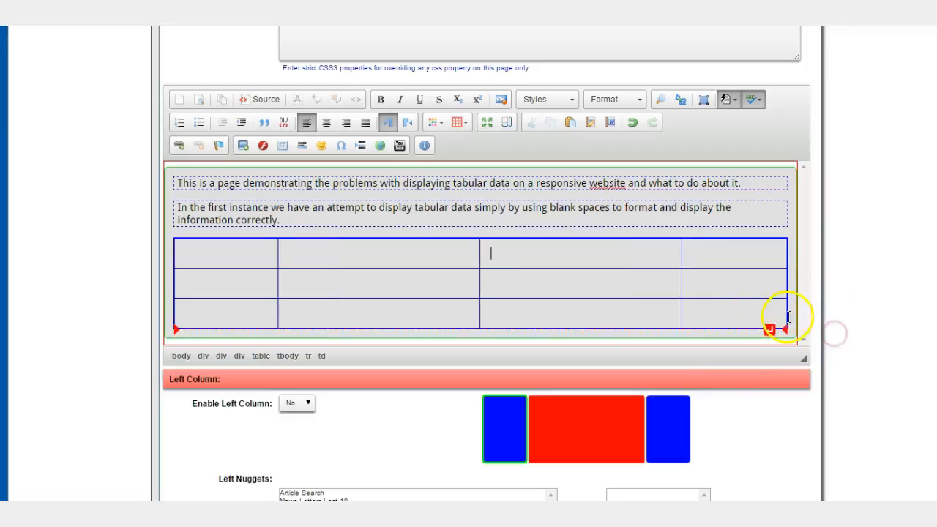
right_click(789, 317)
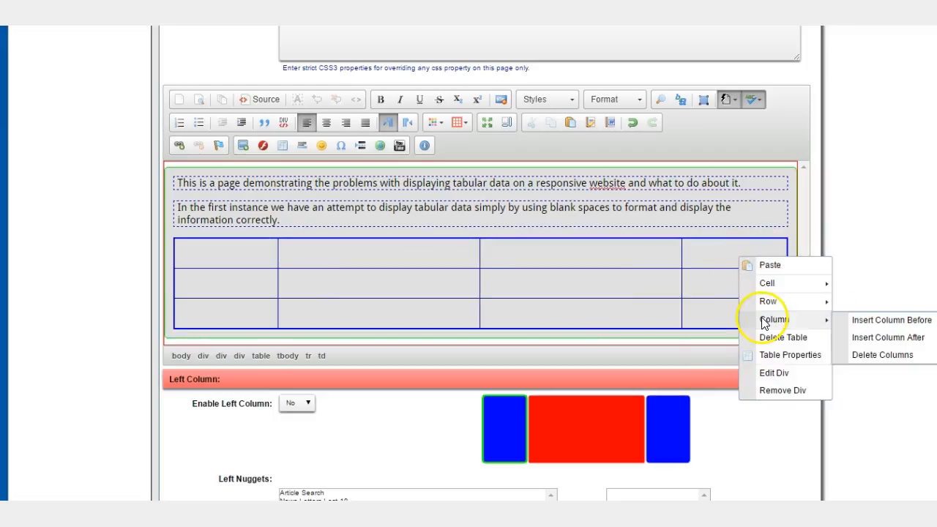
mouse_move(887, 337)
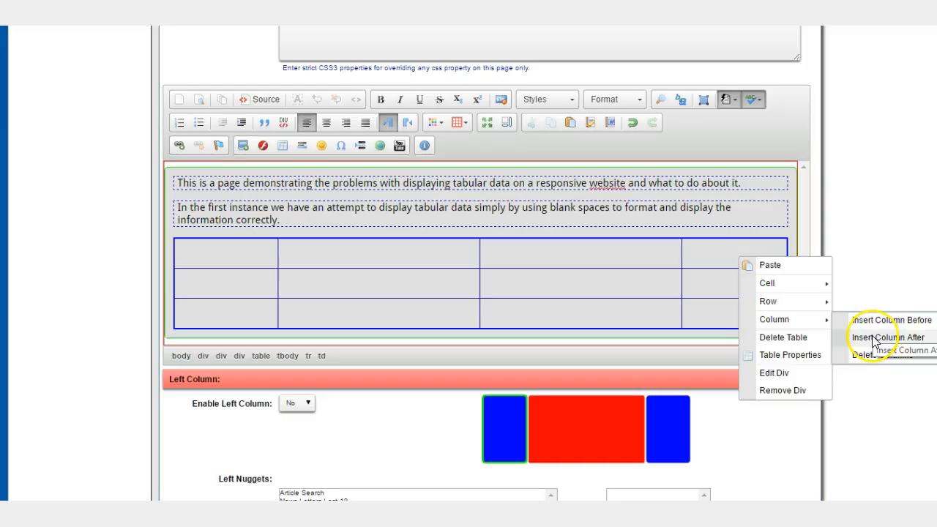
left_click(887, 336)
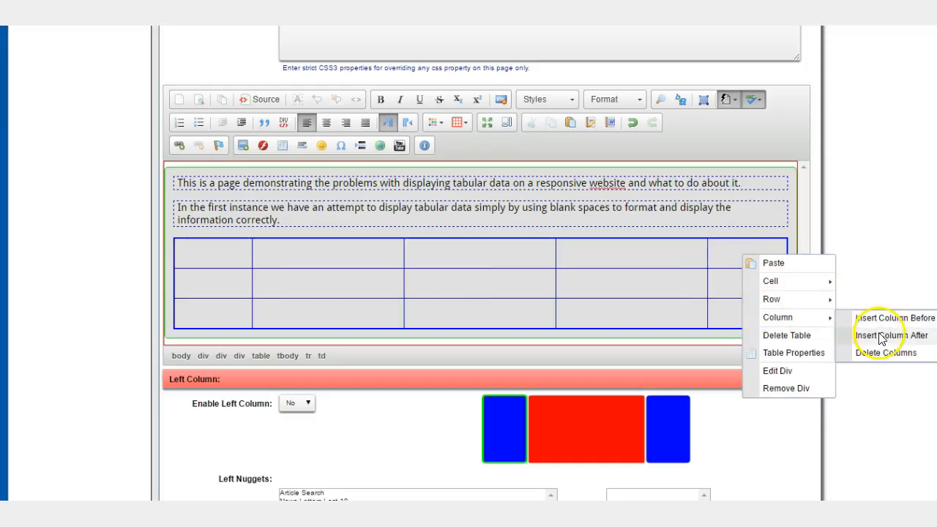
left_click(887, 335)
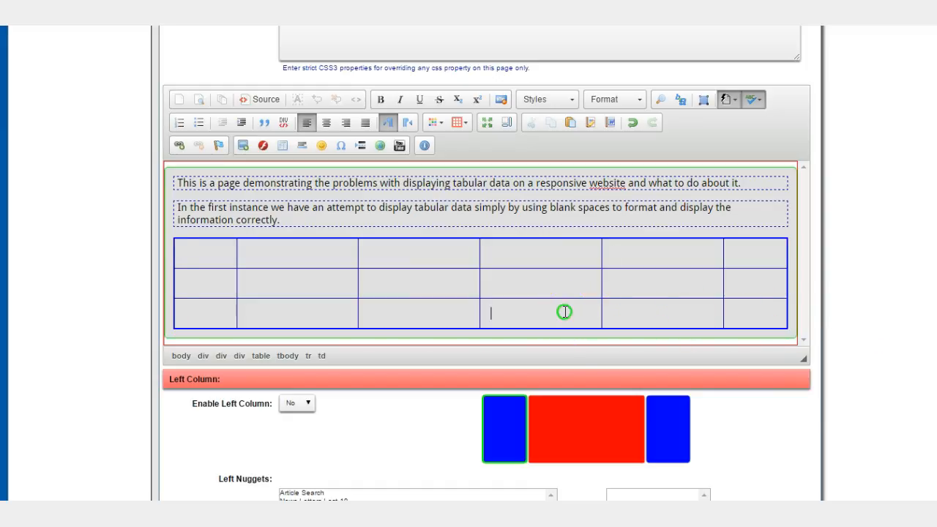
right_click(560, 306)
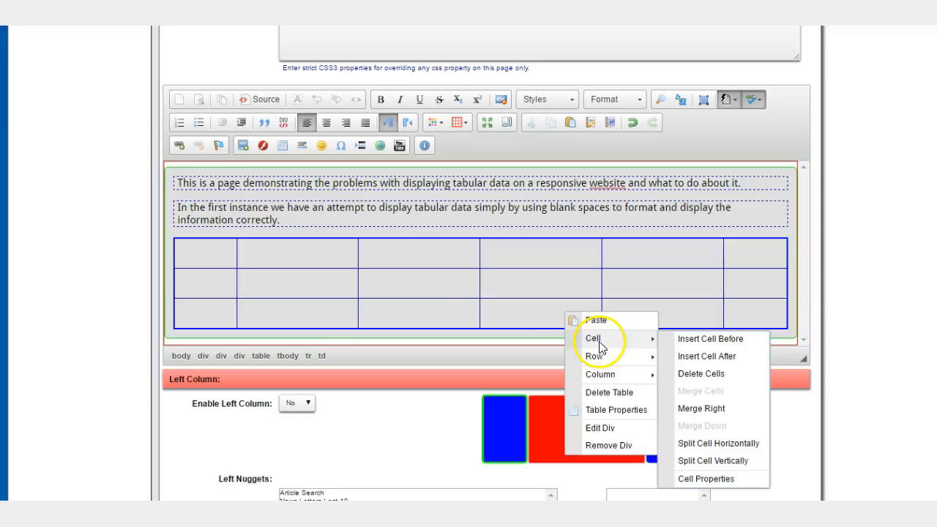
mouse_move(594, 357)
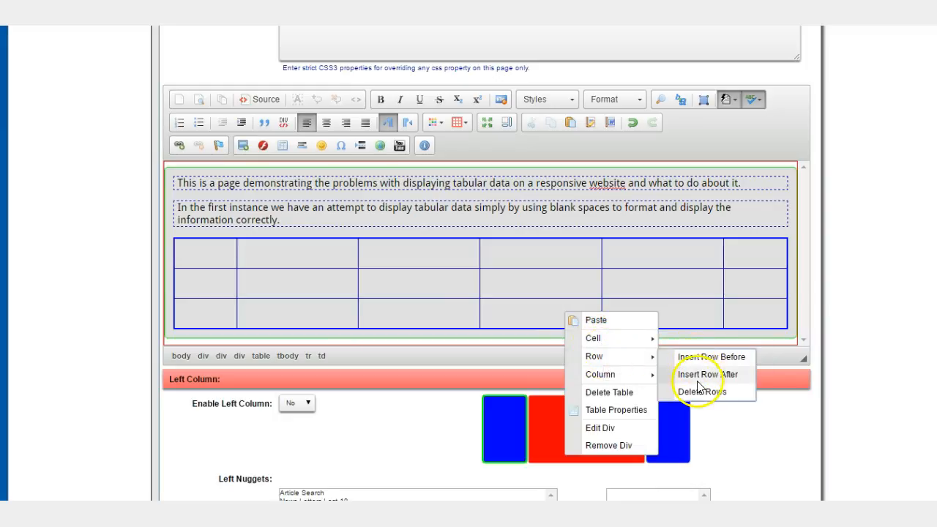
Fill the table's top row with Heading 2 through Heading 6 labels
left_click(706, 375)
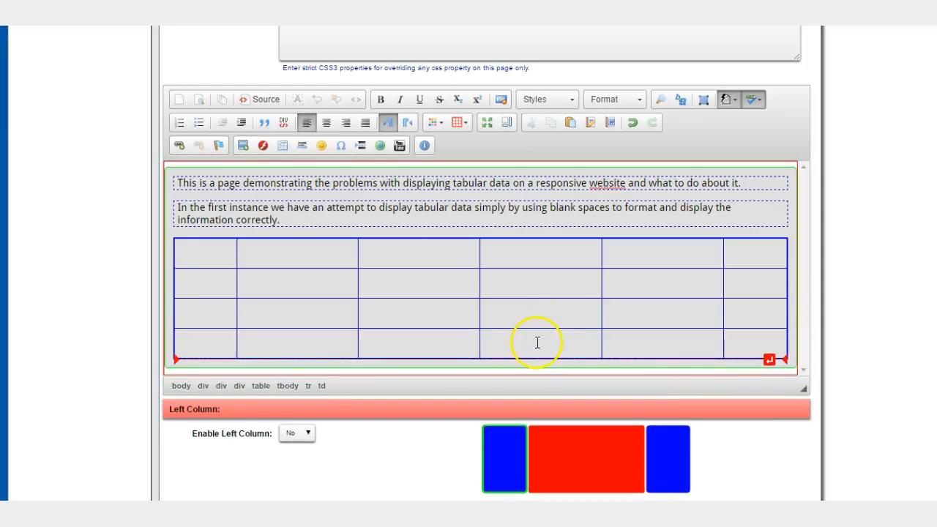
mouse_move(530, 338)
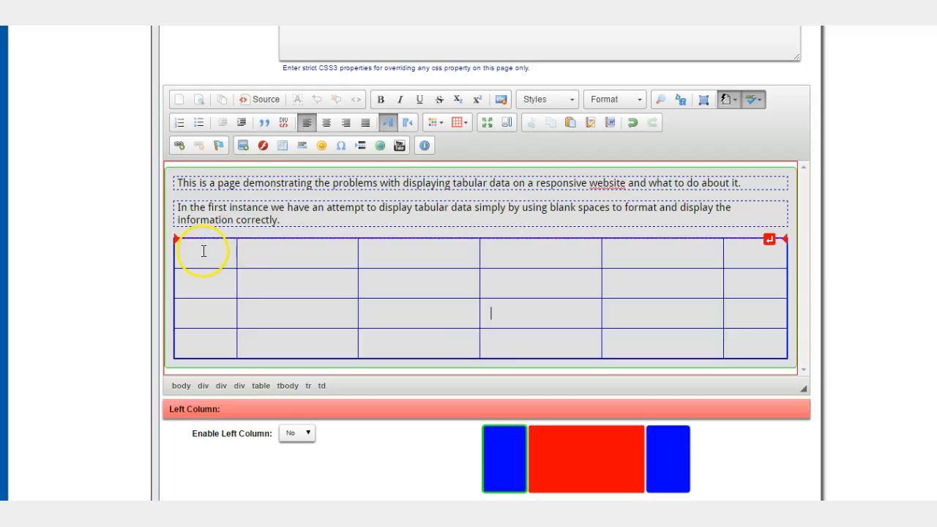
type("Heading 1")
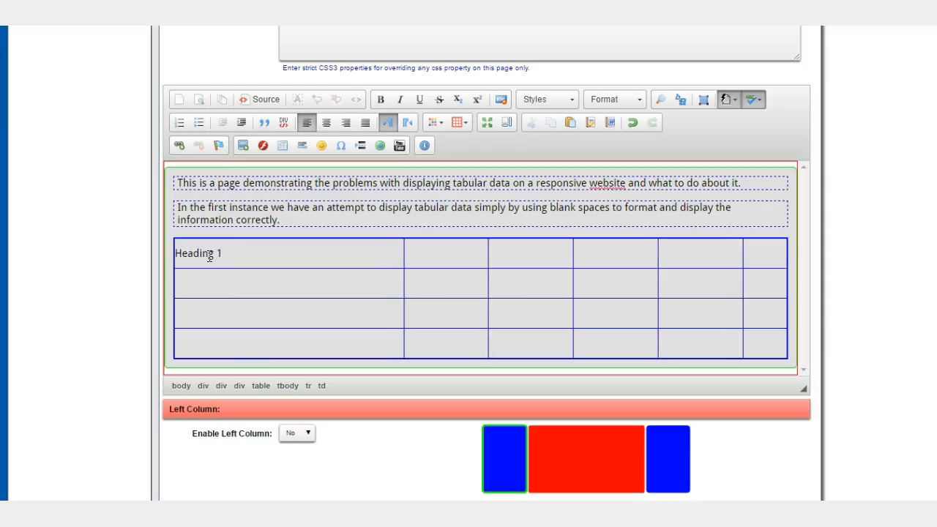
type("Heading 2")
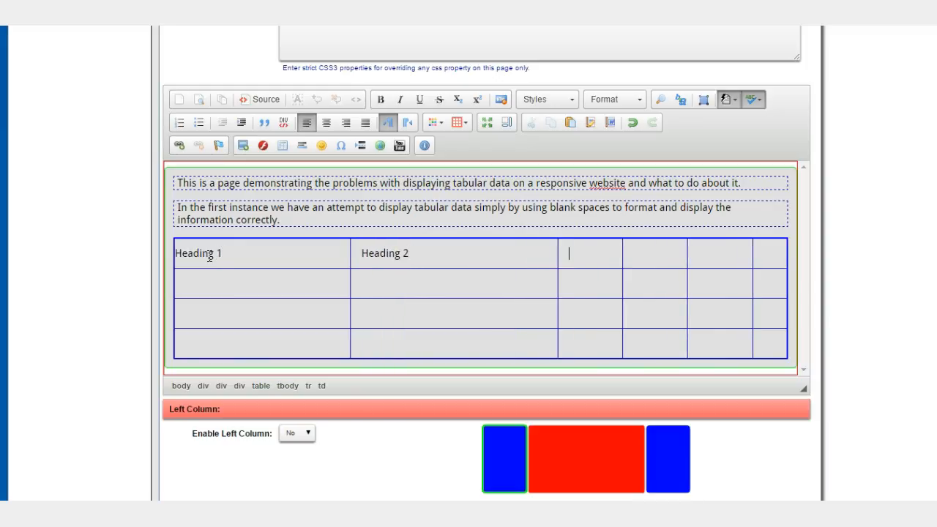
type("Head")
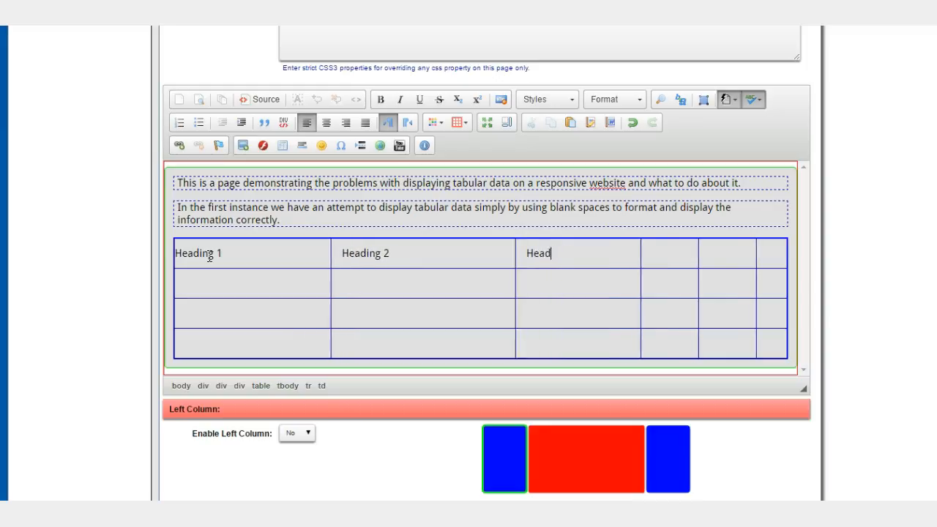
type("ing 3")
left_click(669, 253)
type("H")
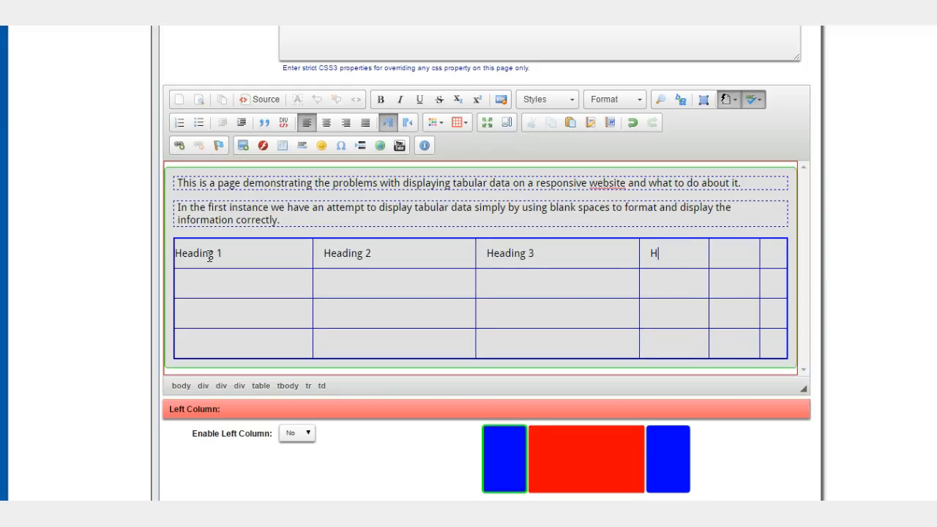
type("eading 4")
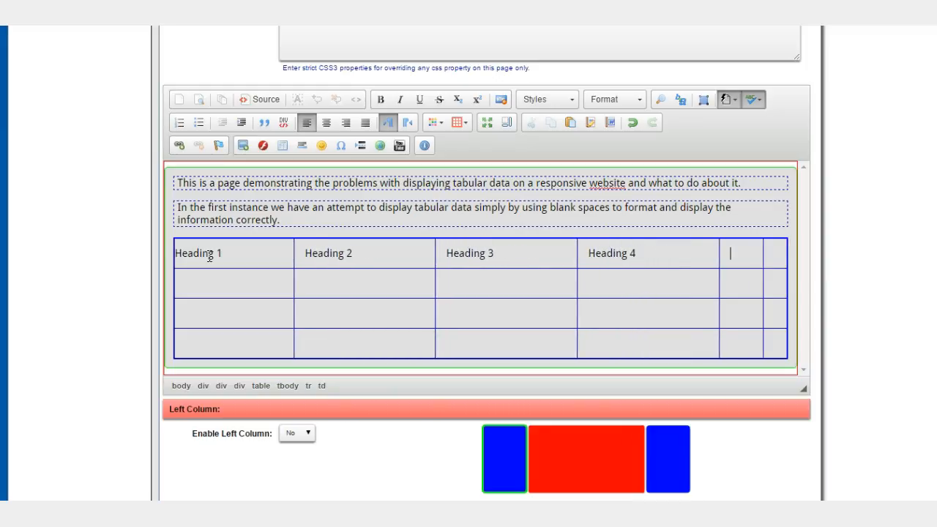
type("Heading 5")
left_click(776, 254)
type("Heading 6")
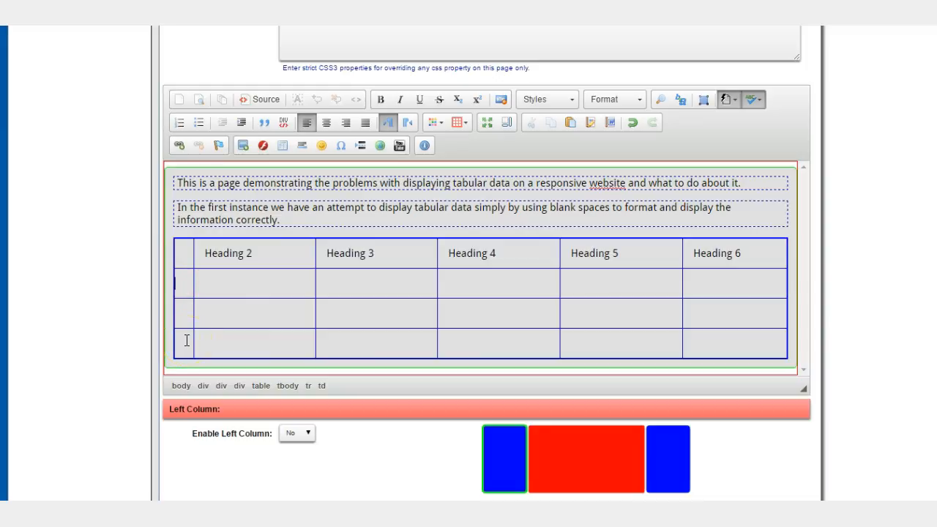
Label the first column cells Row 1, Row 2 and Row 3
type("Row 1")
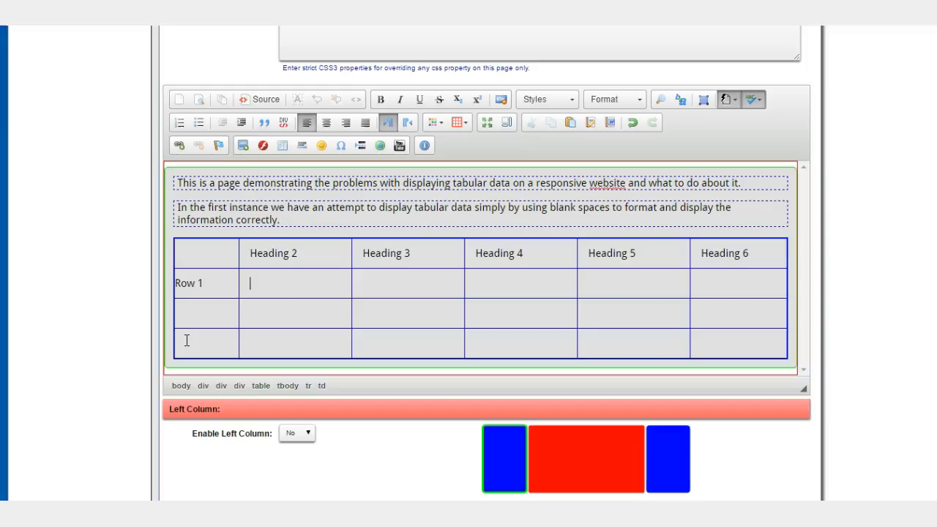
left_click(202, 313)
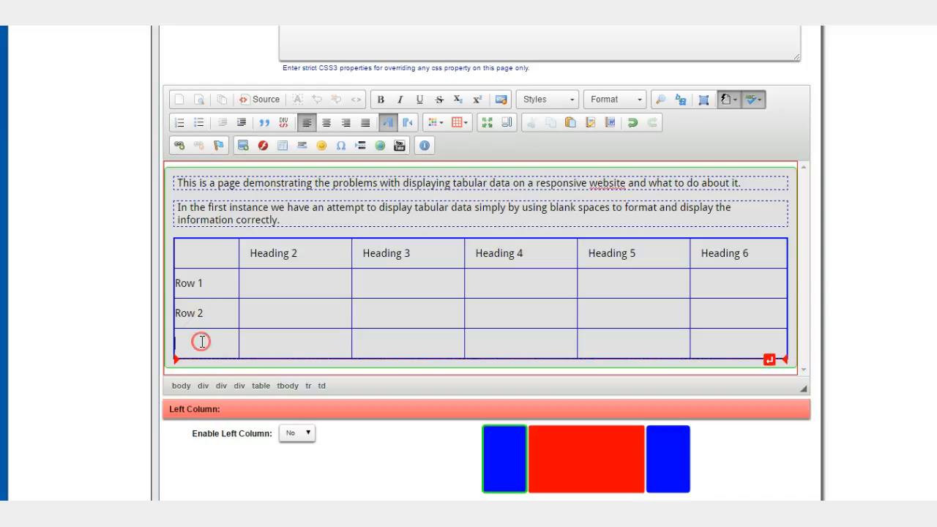
type("Row 3")
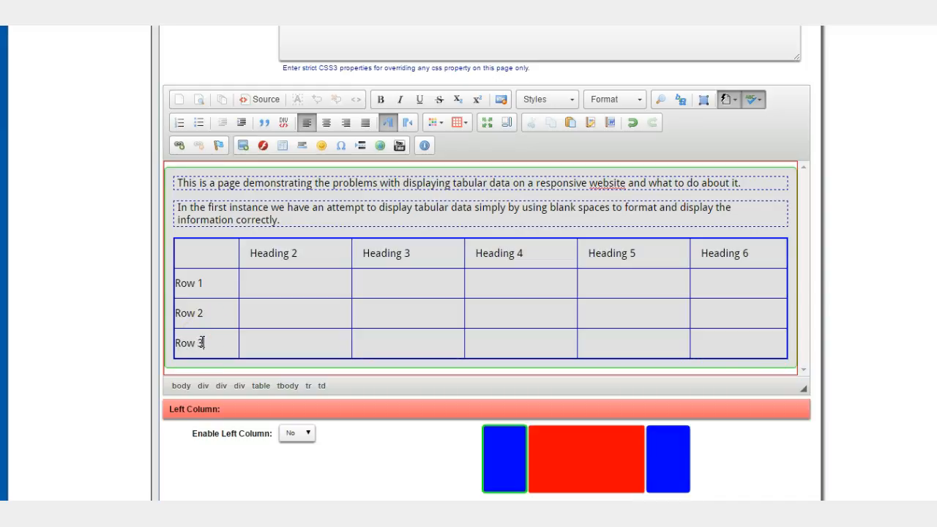
mouse_move(262, 274)
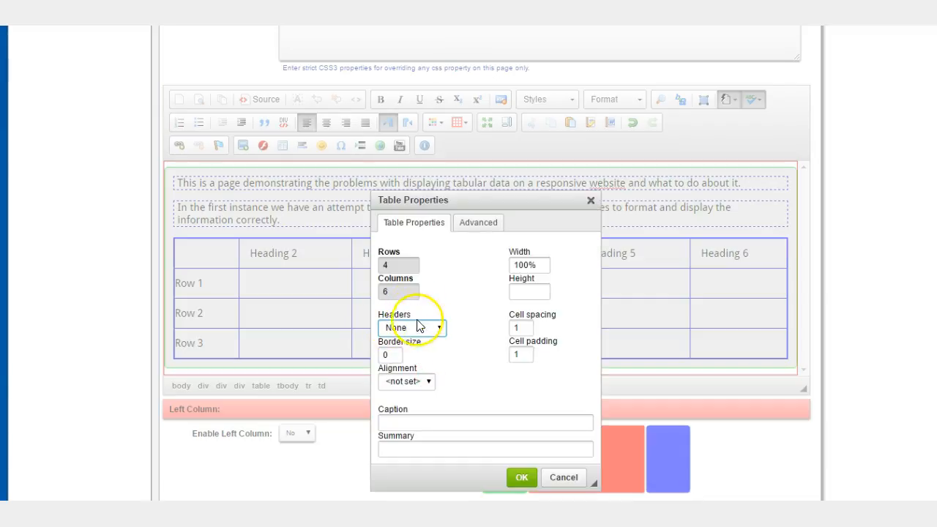
Set the table's Headers option to First Row in Table Properties
left_click(413, 328)
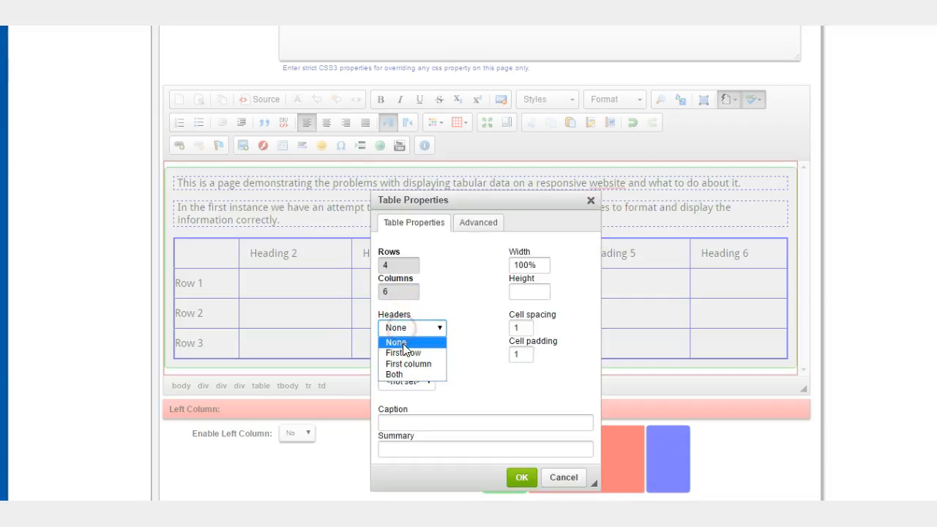
left_click(402, 351)
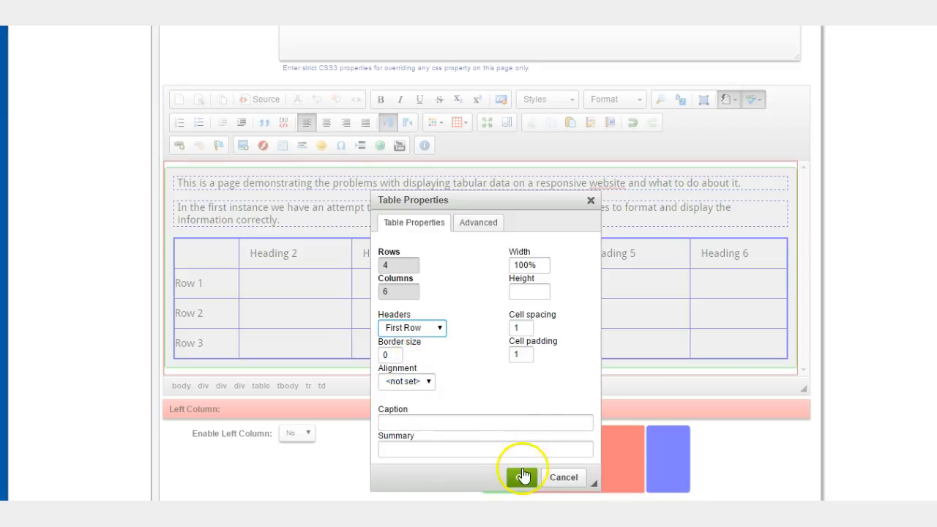
left_click(521, 477)
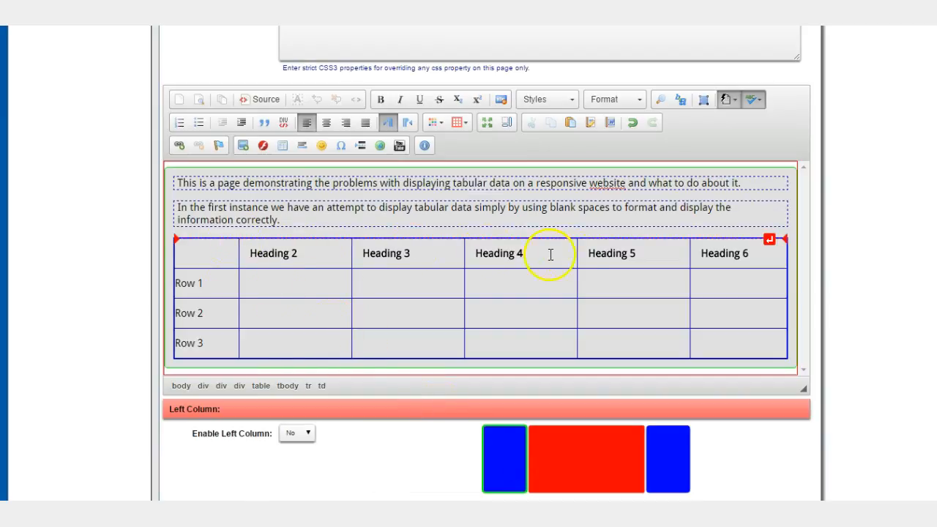
left_click(363, 284)
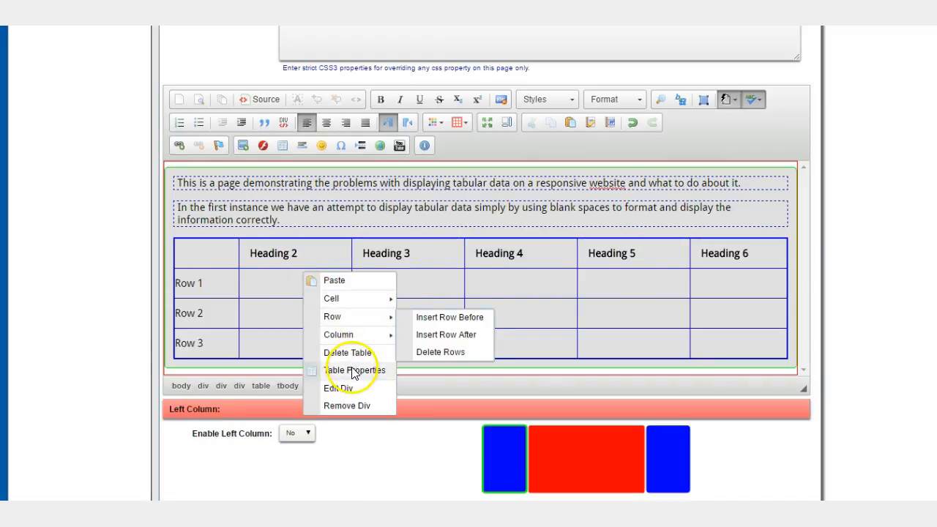
Change the table's Headers option to First Column instead
left_click(354, 369)
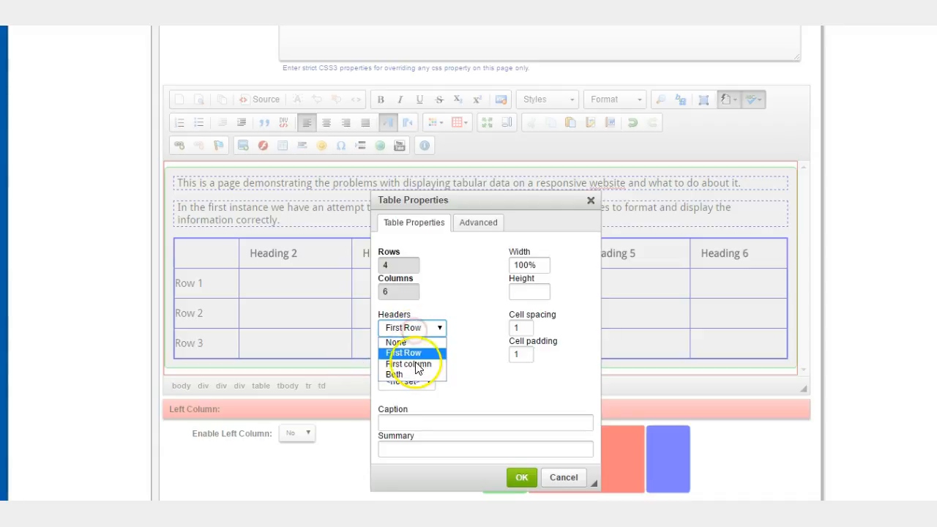
left_click(407, 363)
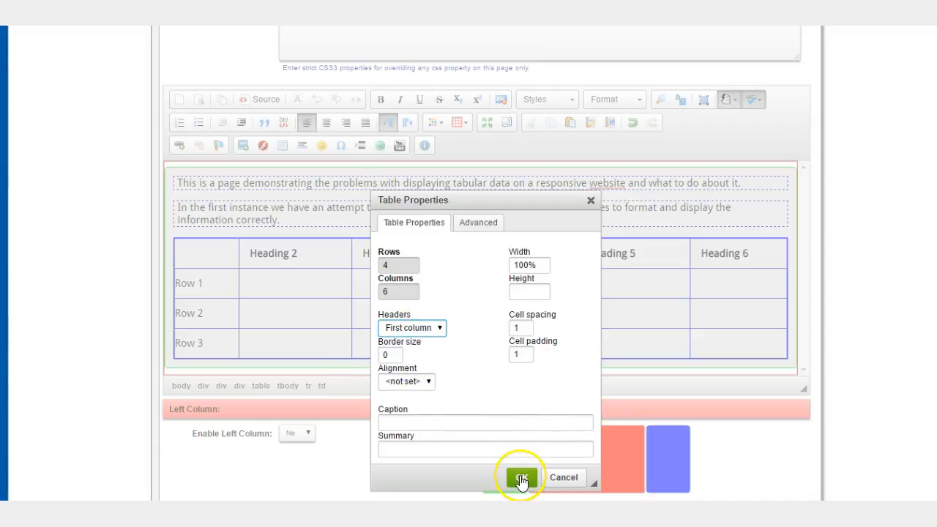
left_click(521, 477)
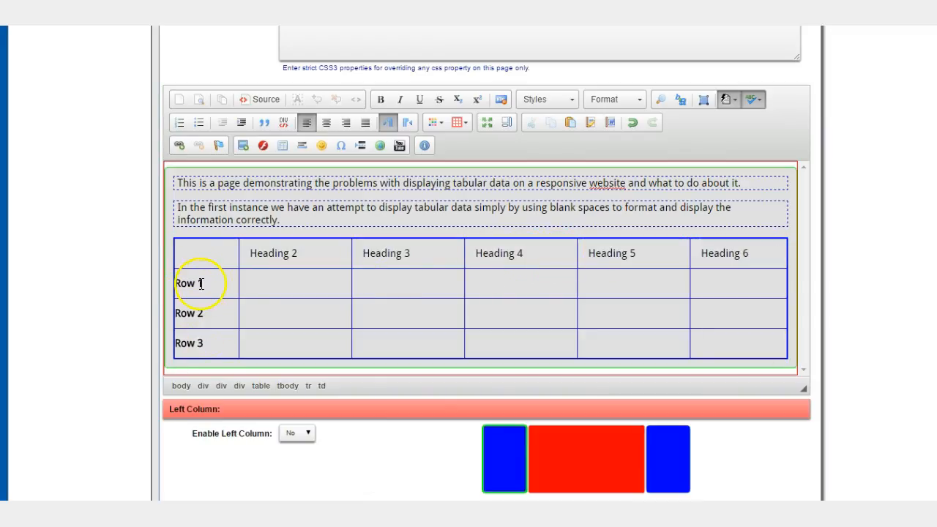
Set the table's Headers option to Both so top row and first column are headers
right_click(286, 284)
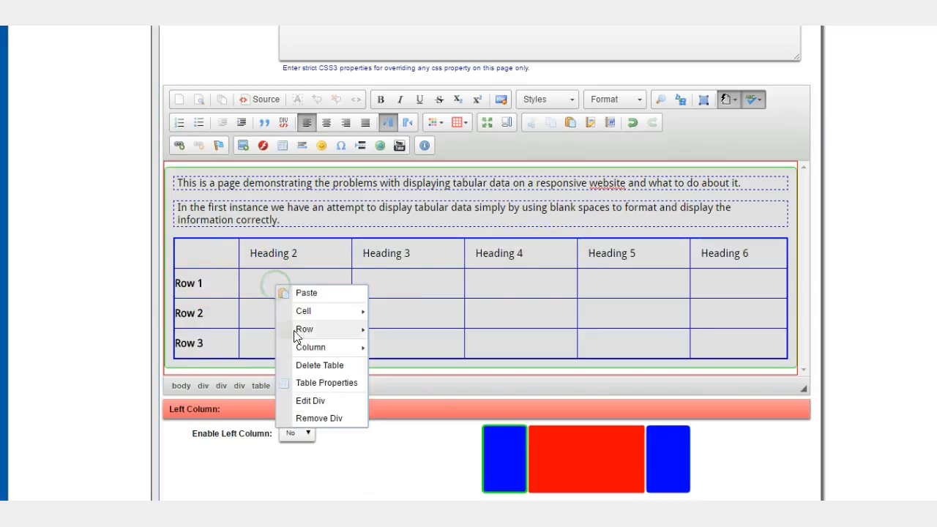
left_click(325, 382)
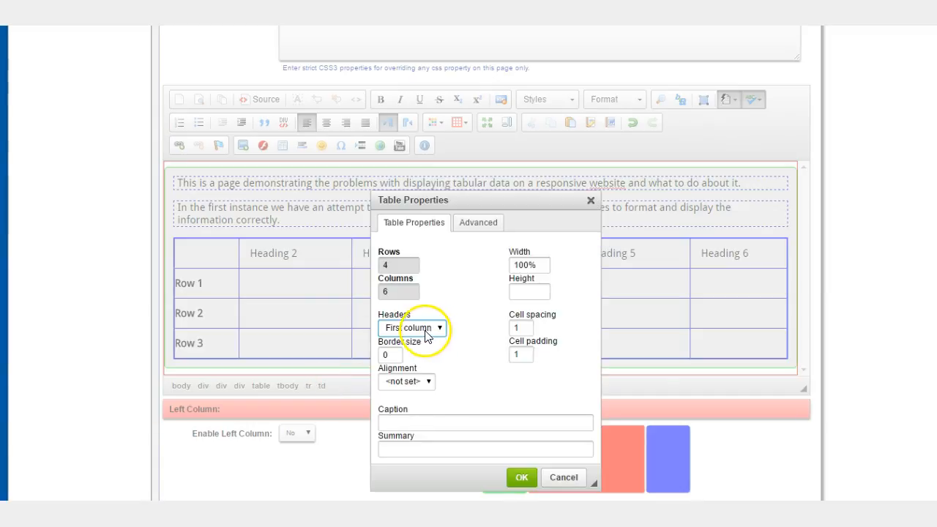
left_click(411, 328)
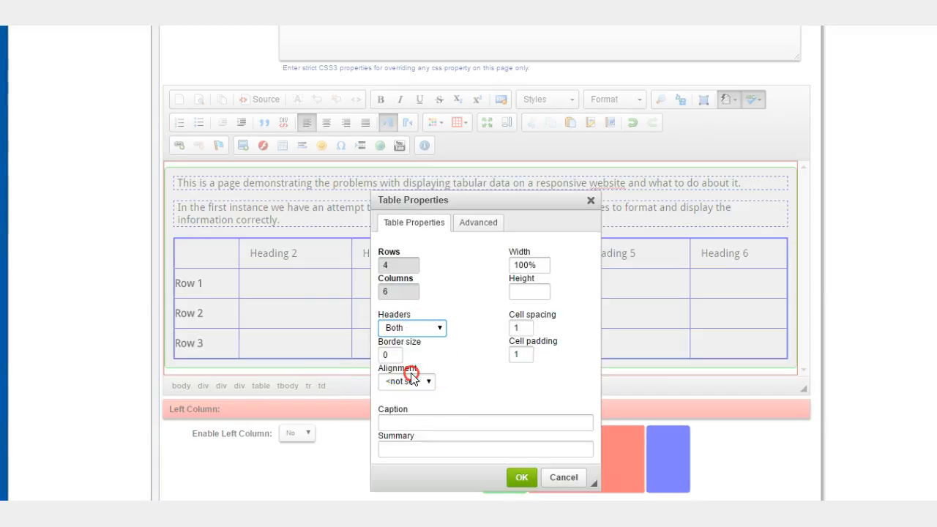
left_click(521, 477)
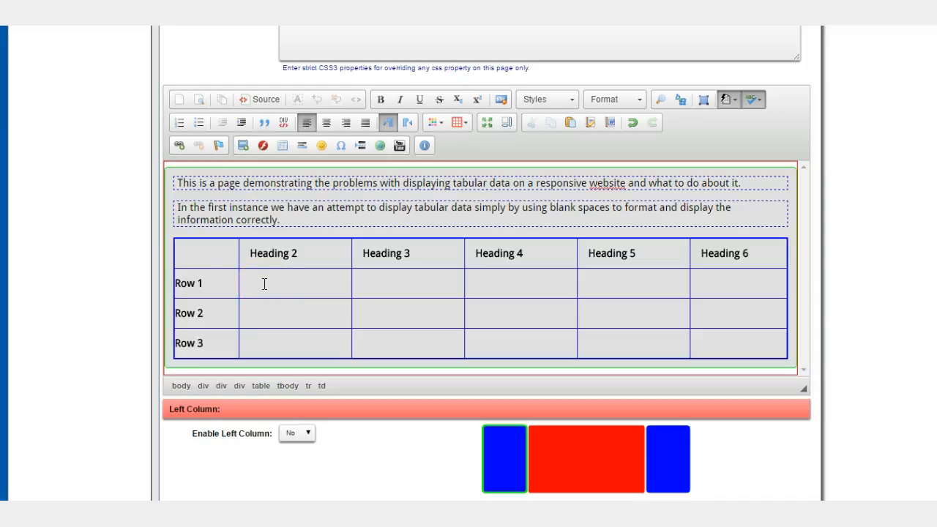
Fill the body cells with Data 1–5 in Row 1 and Data throughout Rows 2 and 3
type("D")
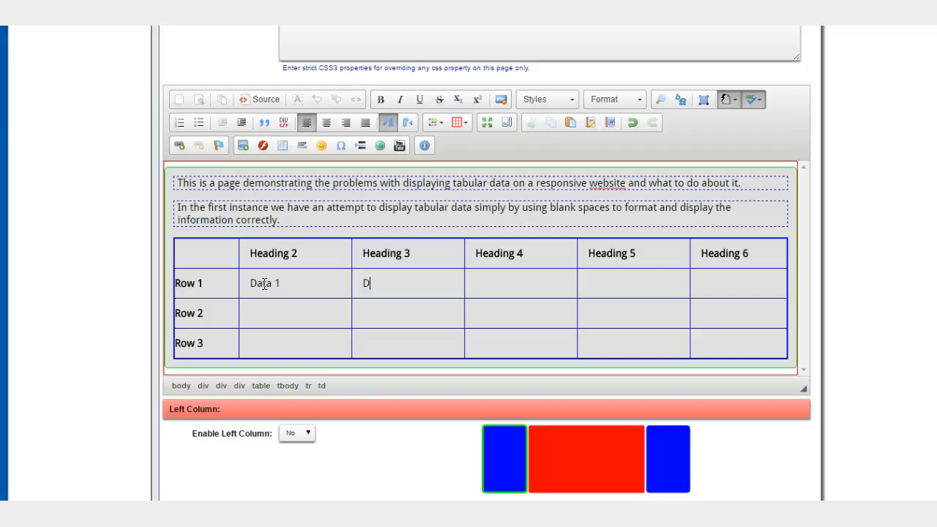
type("ata 2")
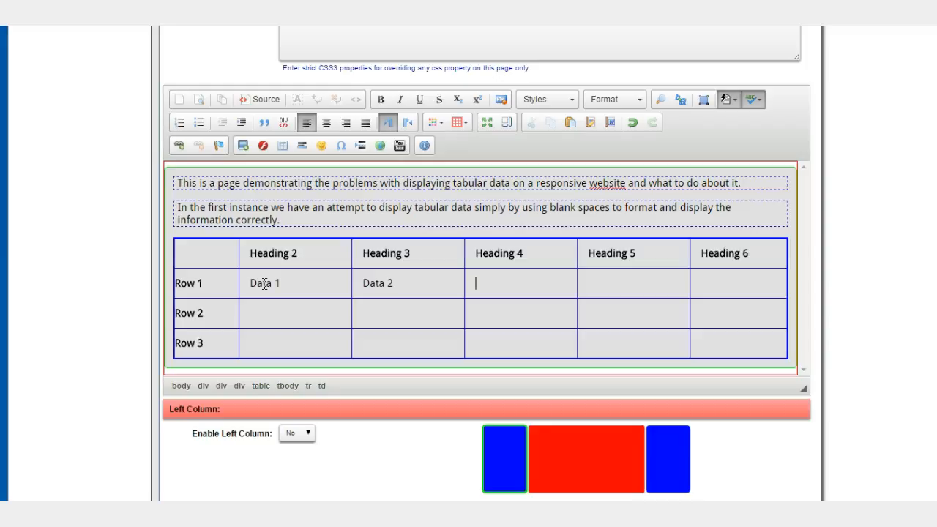
type("Data 3")
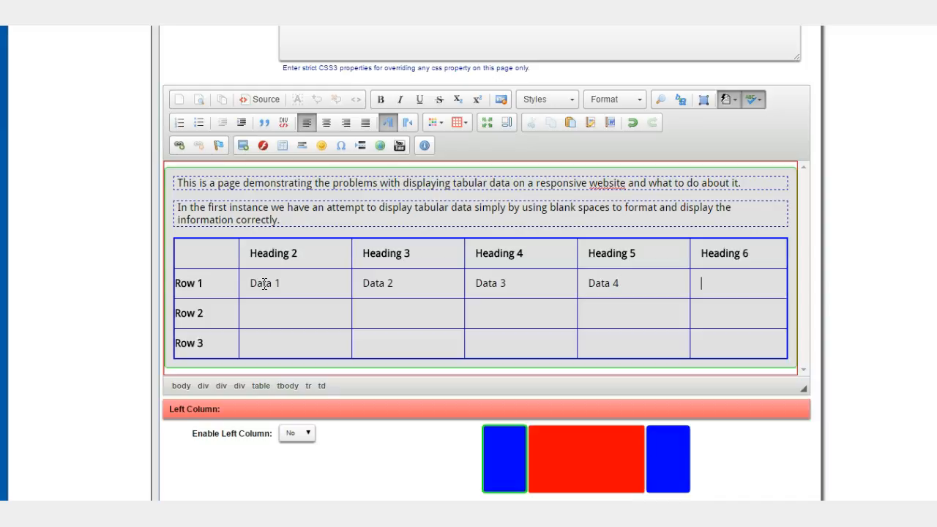
type("Data 5")
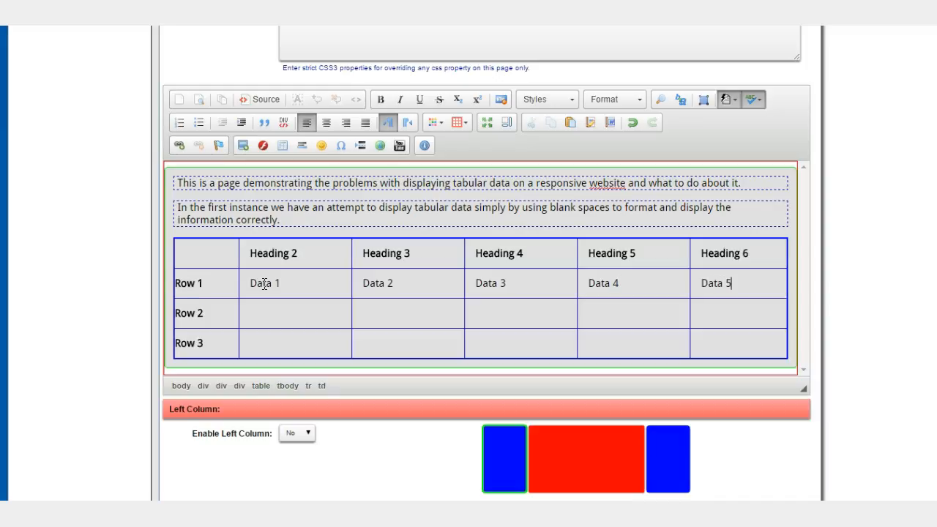
type("Data")
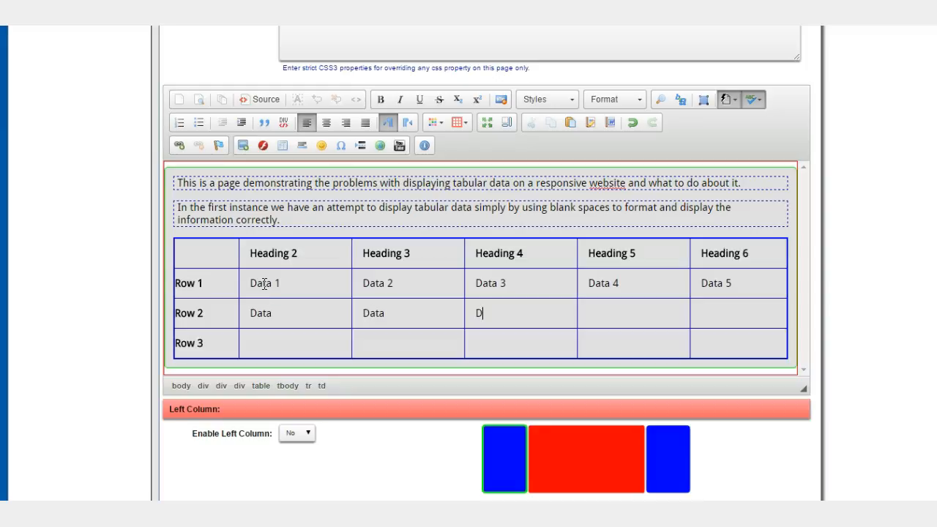
type("ata")
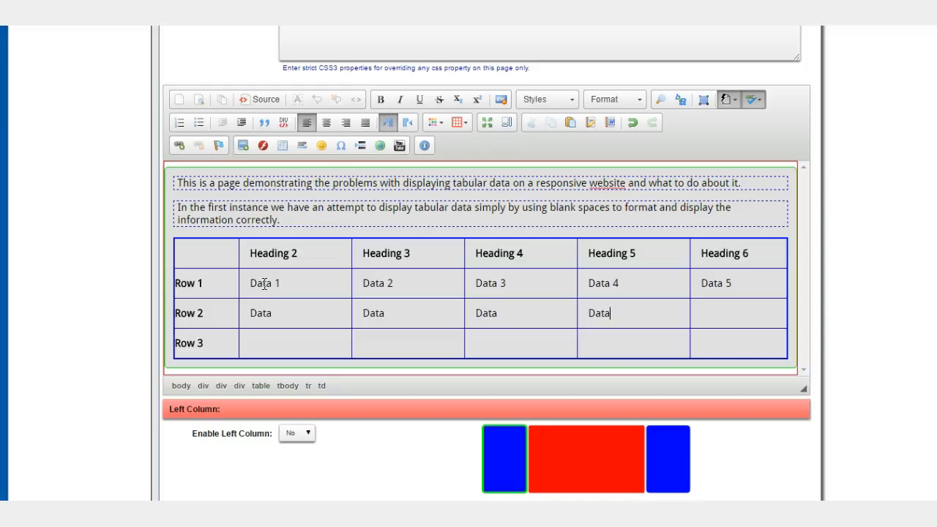
type("Data")
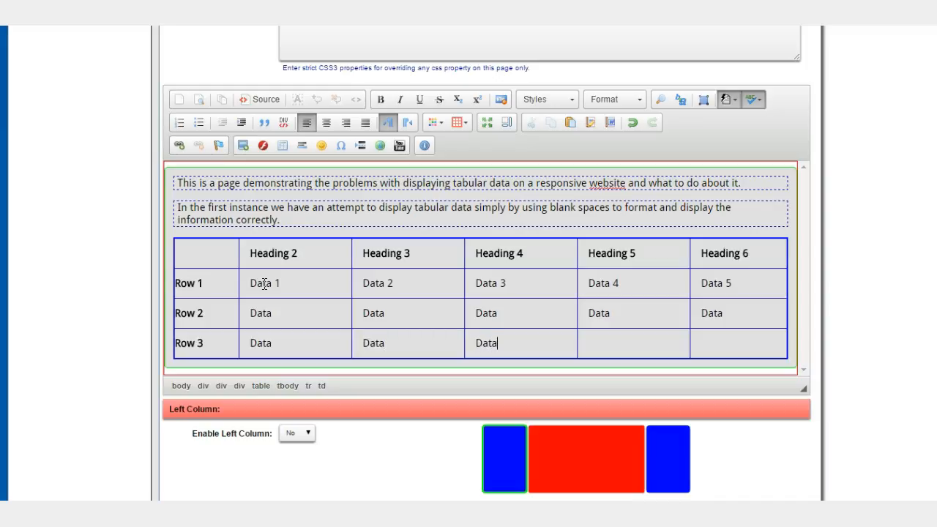
type("Data")
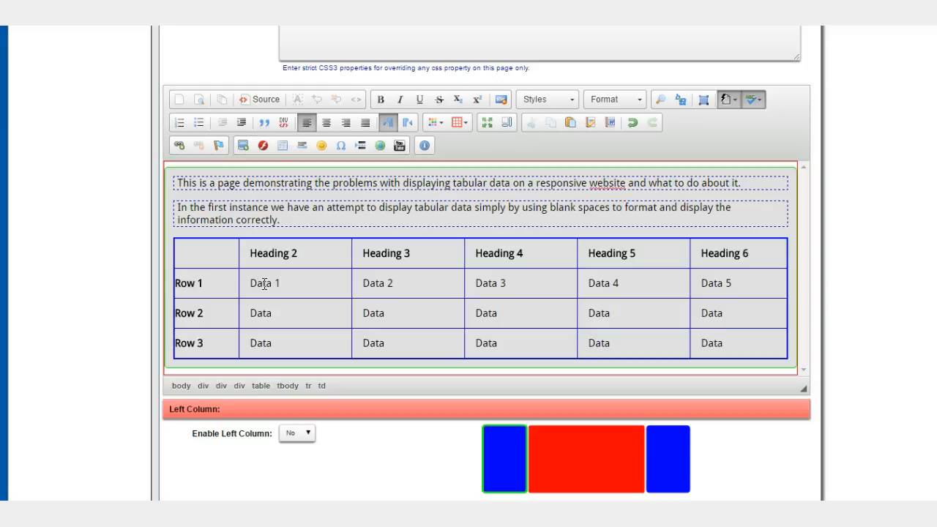
mouse_move(576, 431)
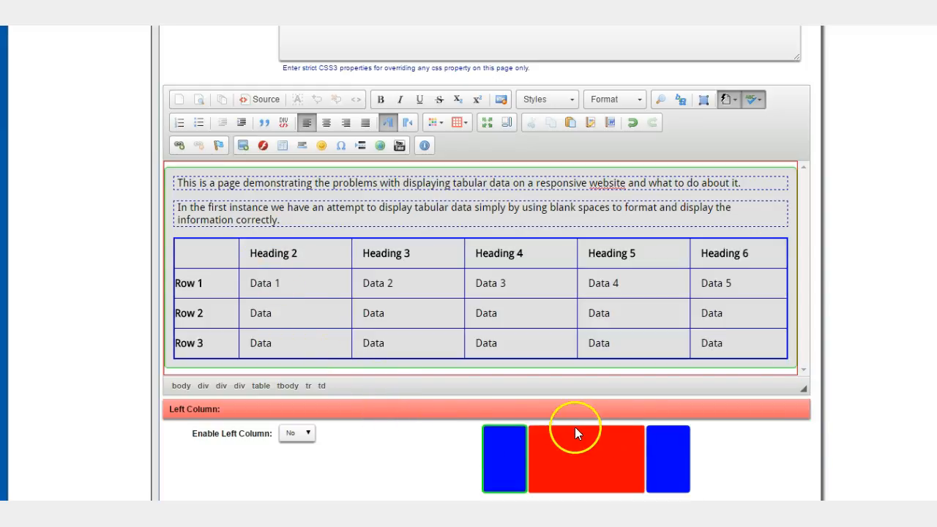
Save the page and view the populated six-heading table on the live website
scroll("down", 3)
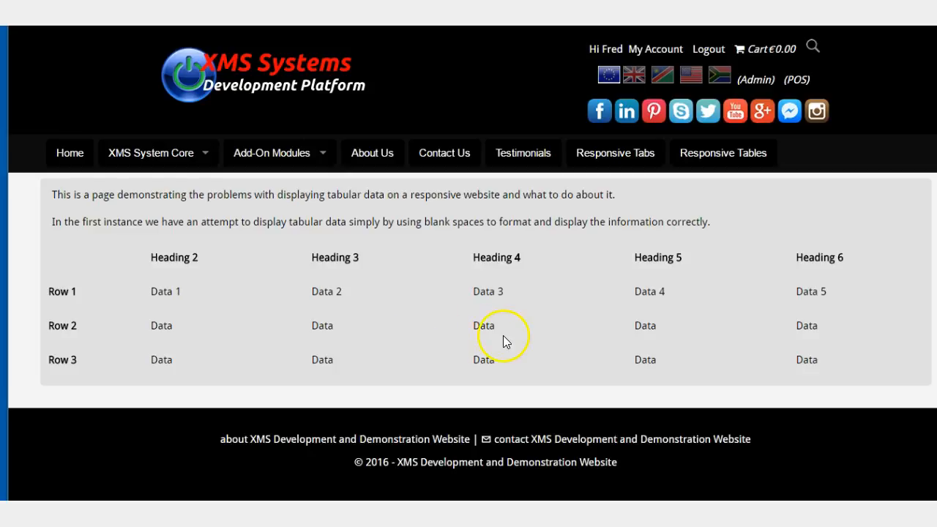
mouse_move(699, 348)
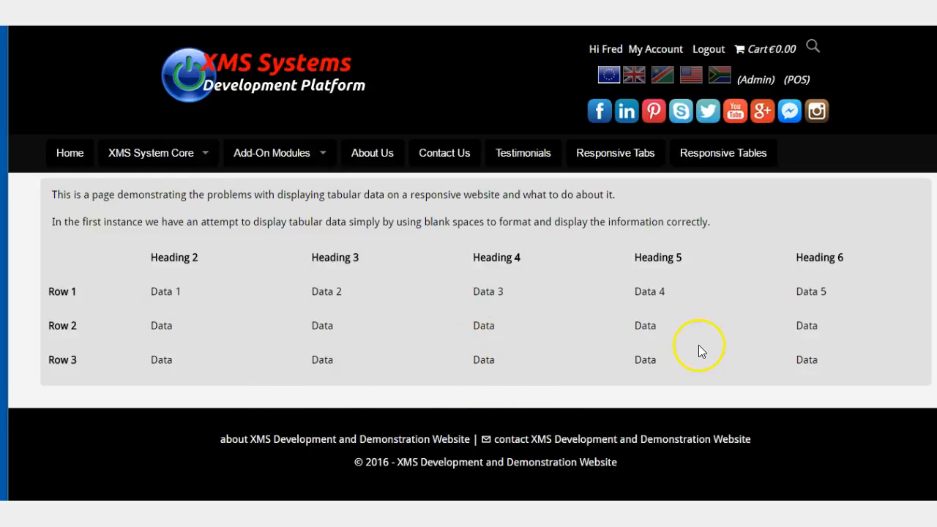
mouse_move(891, 388)
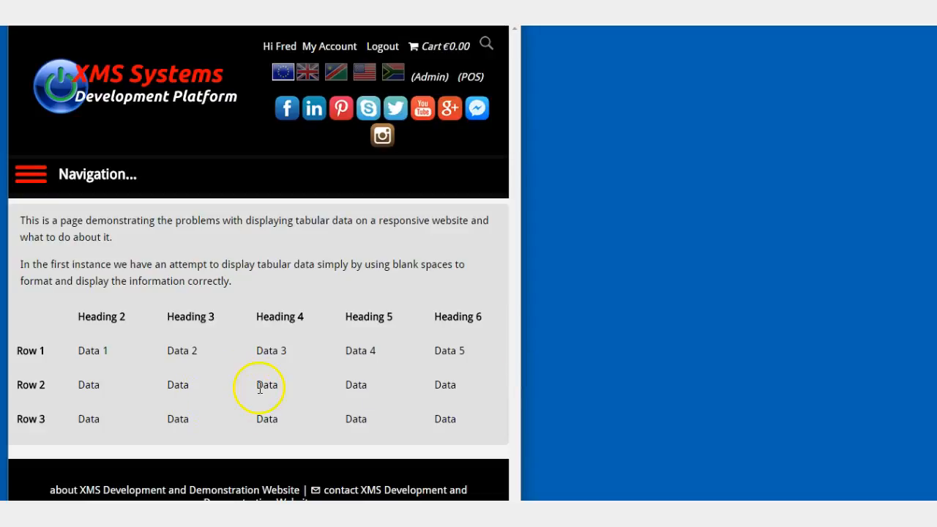
mouse_move(521, 371)
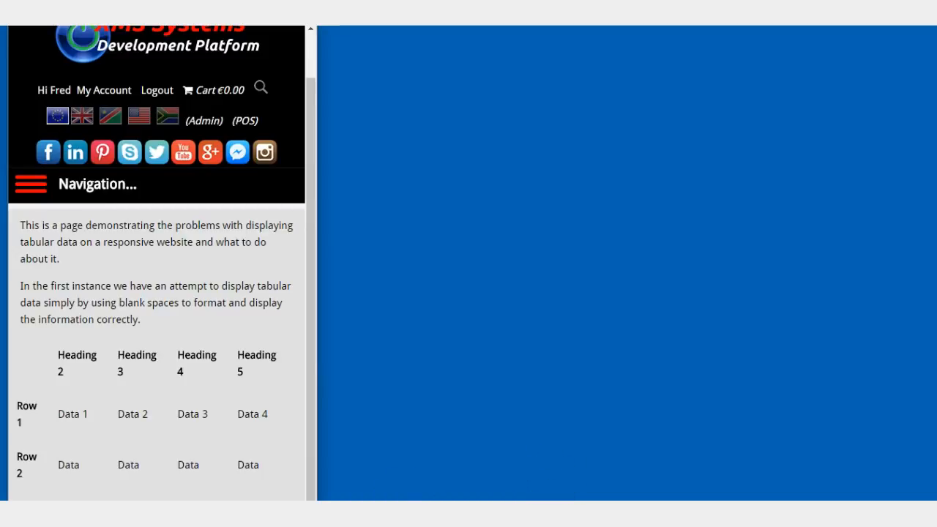
At phone width, scroll the table sideways to reveal the Heading 6 and Data 5 columns
scroll("down", 3)
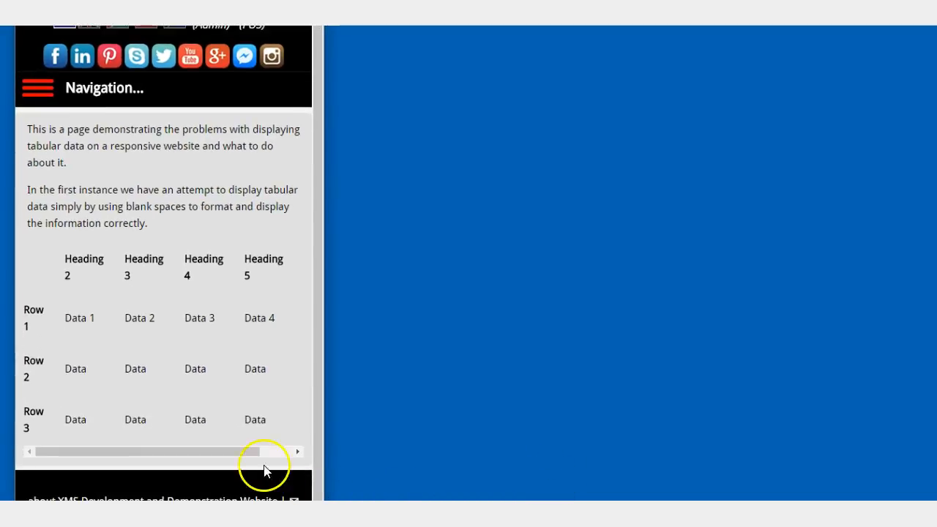
mouse_move(325, 419)
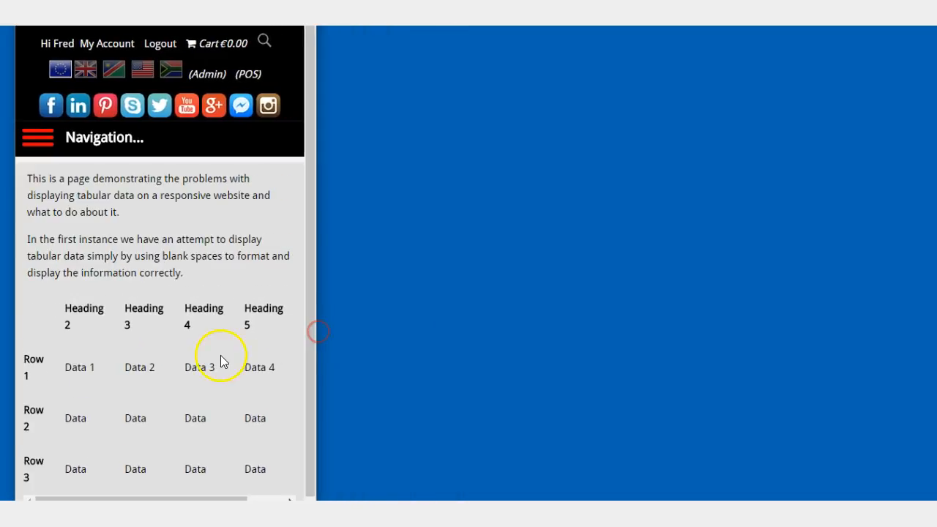
scroll("down", 3)
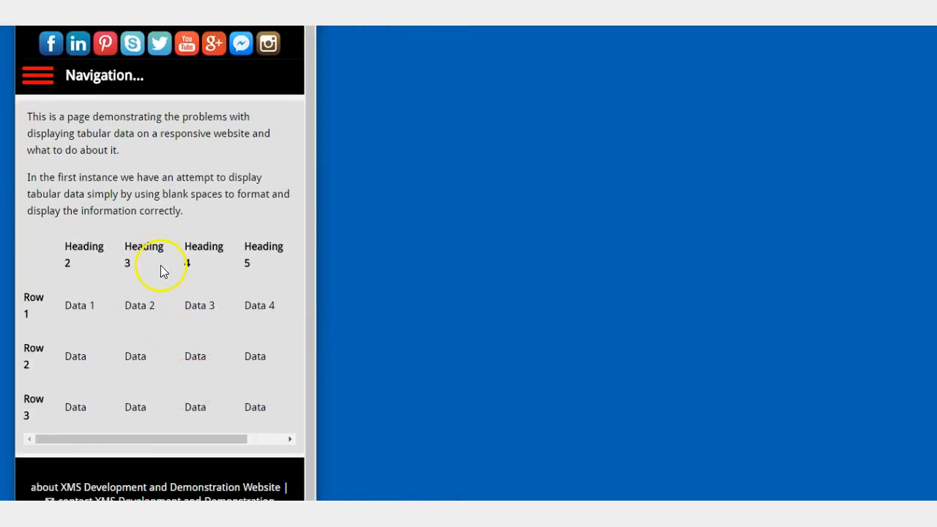
mouse_move(141, 246)
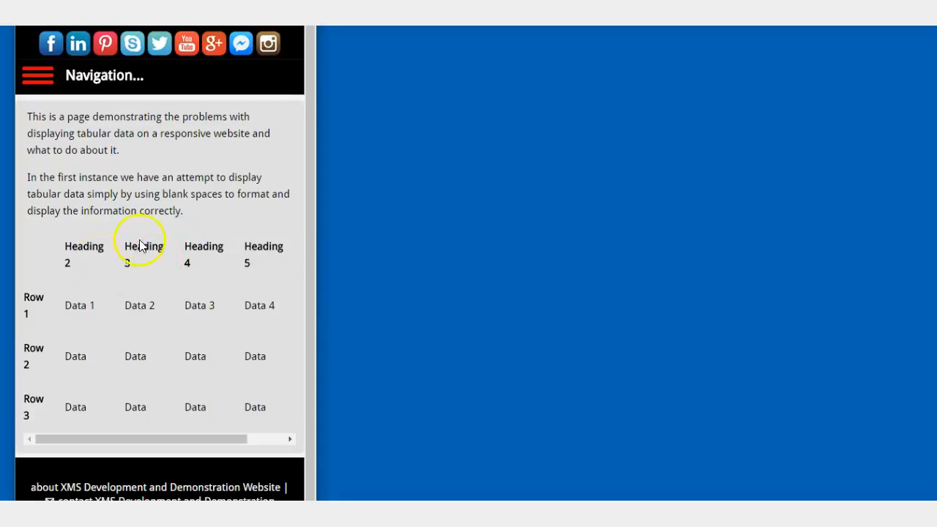
mouse_move(228, 349)
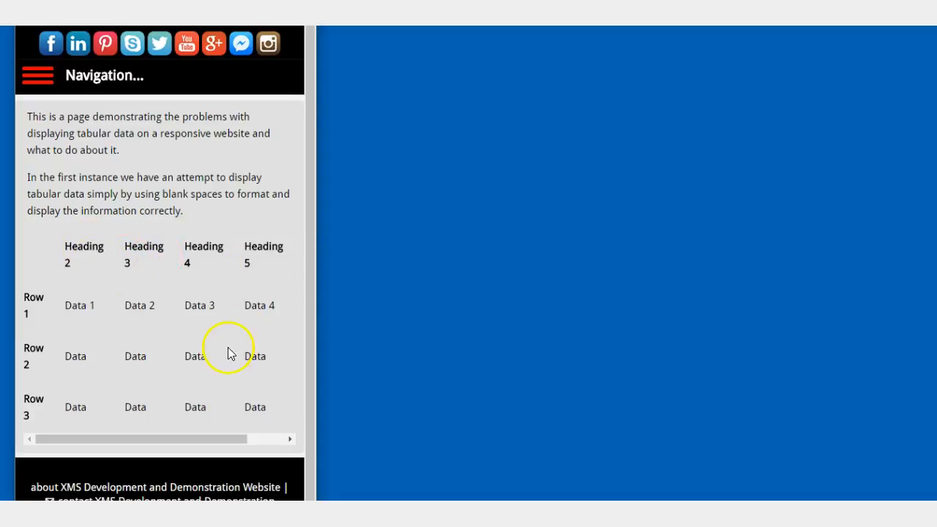
mouse_move(79, 439)
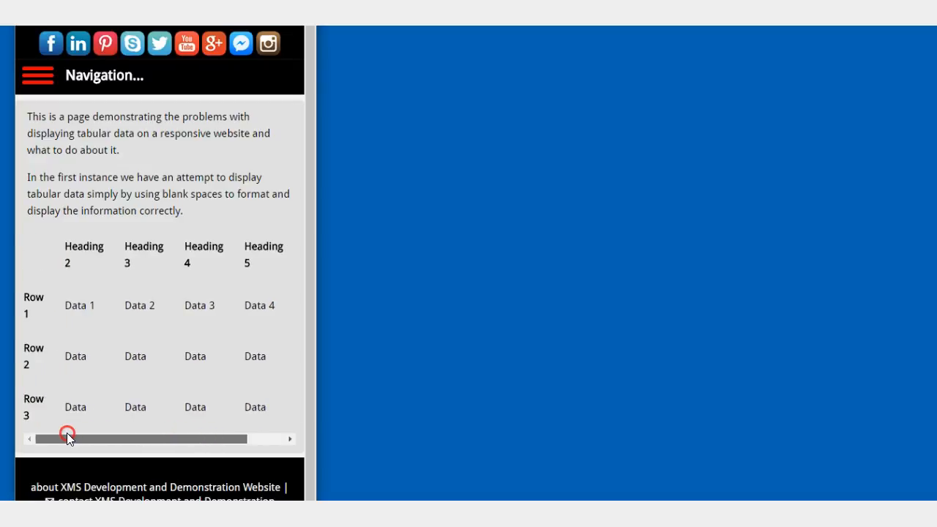
left_click_drag(67, 439, 117, 439)
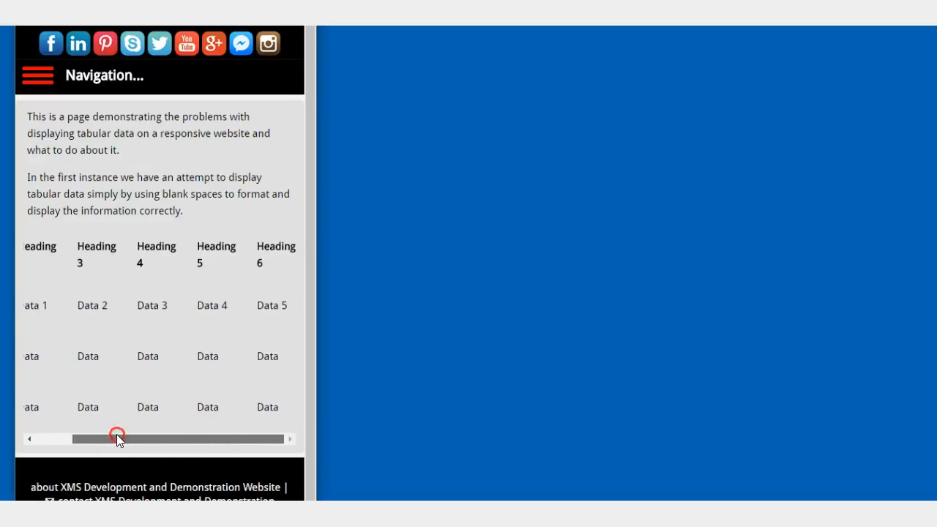
left_click_drag(117, 439, 58, 439)
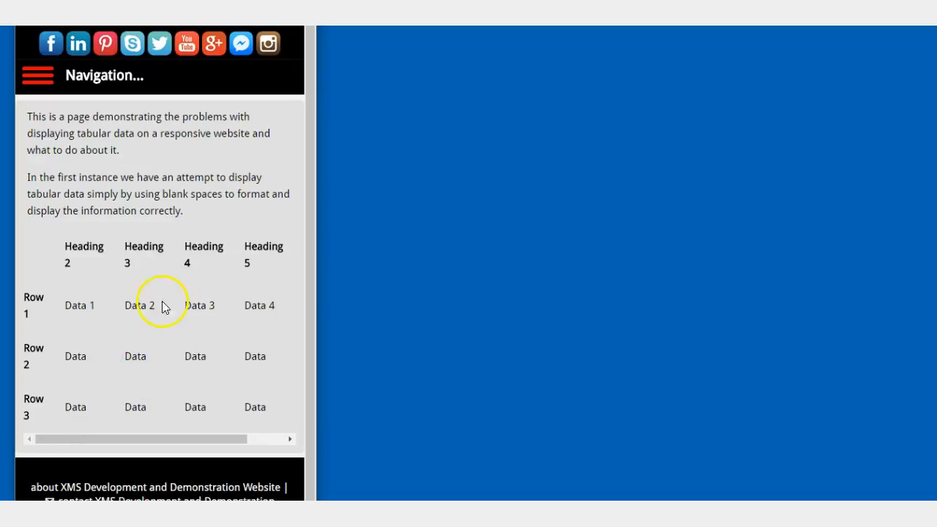
mouse_move(217, 335)
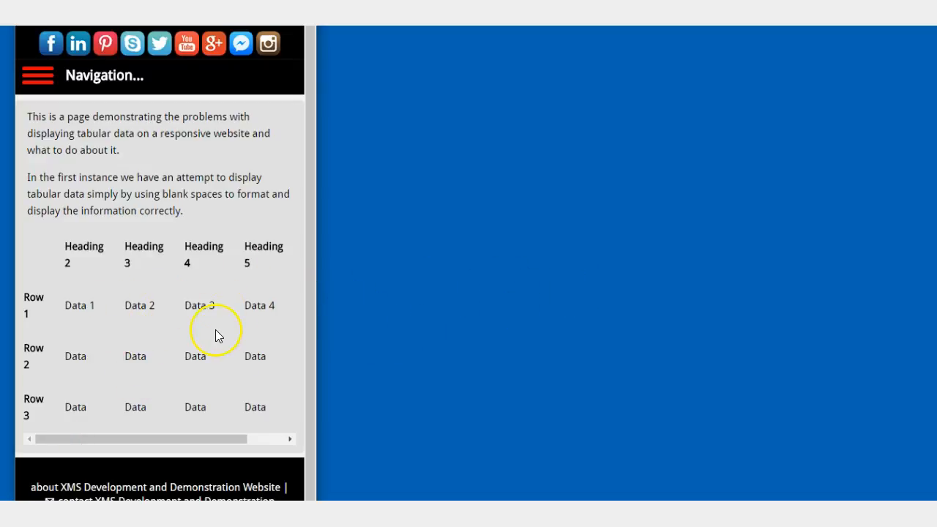
mouse_move(216, 335)
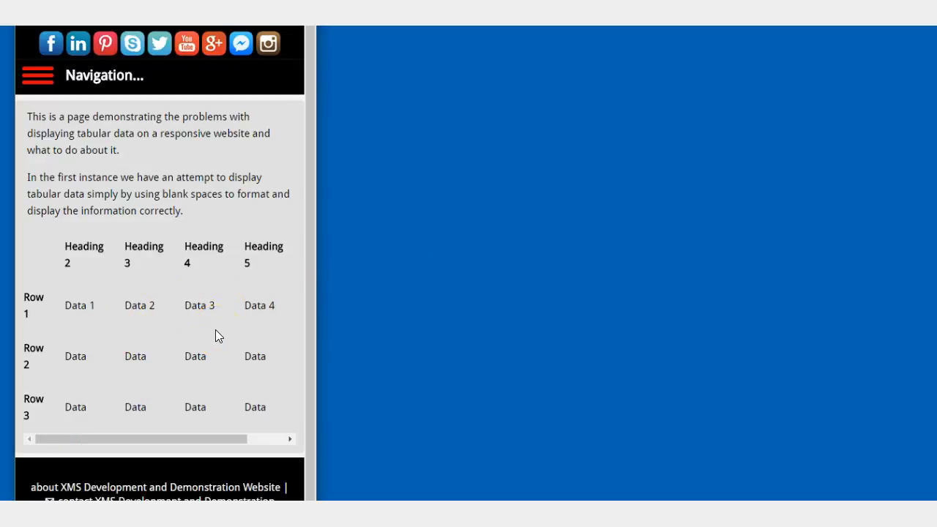
left_click(79, 306)
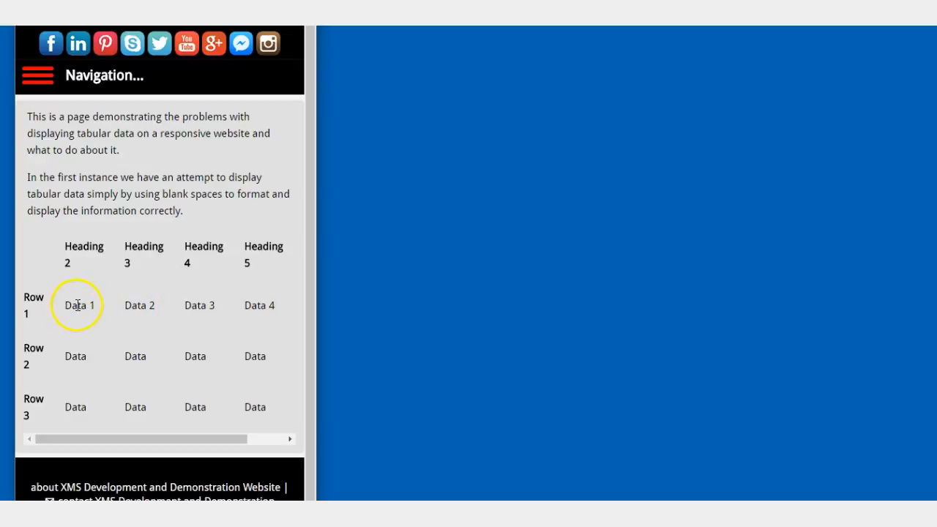
mouse_move(126, 261)
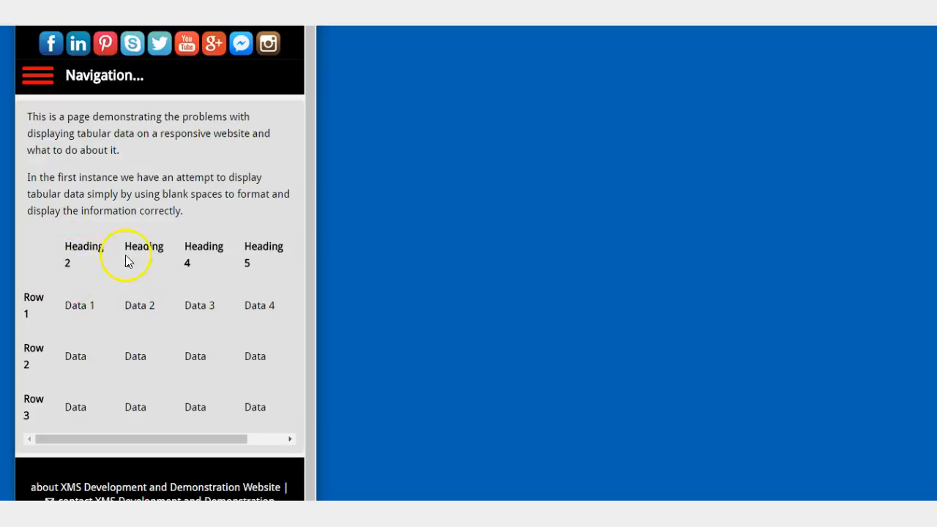
mouse_move(29, 305)
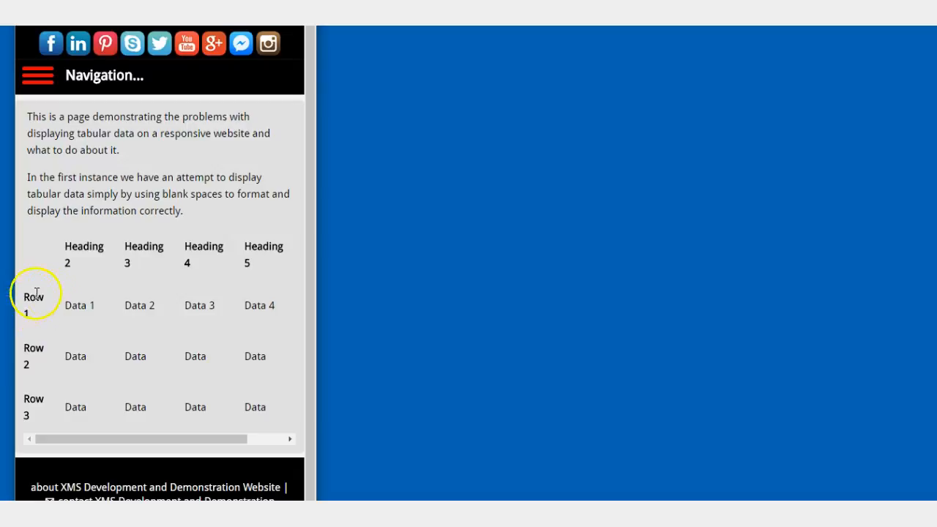
mouse_move(35, 326)
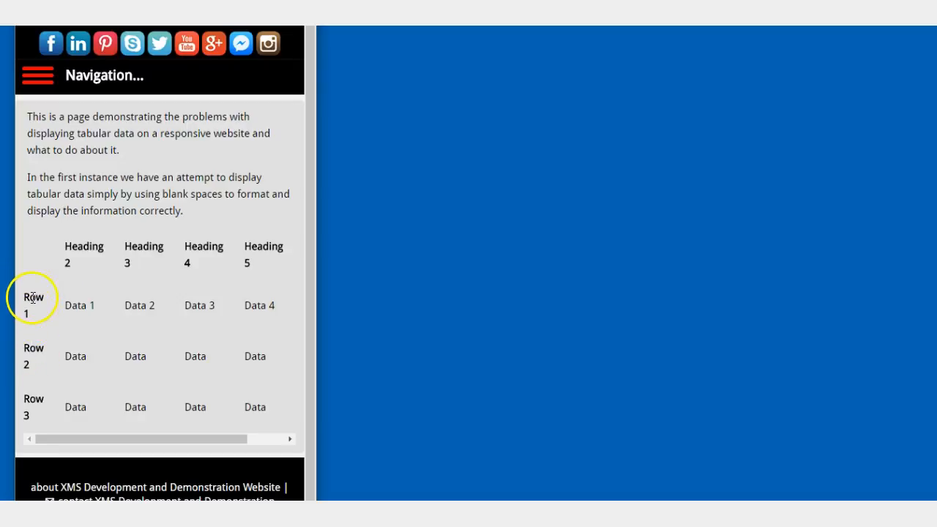
mouse_move(315, 281)
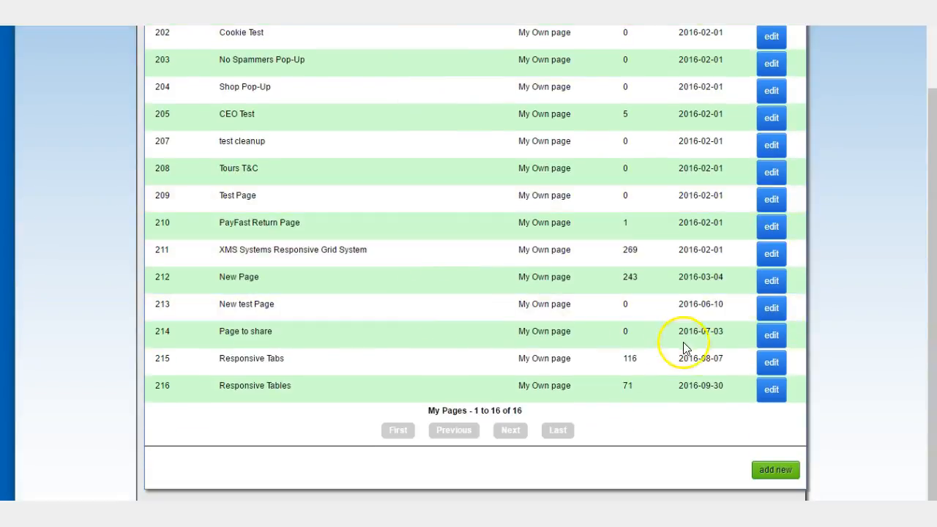
mouse_move(867, 311)
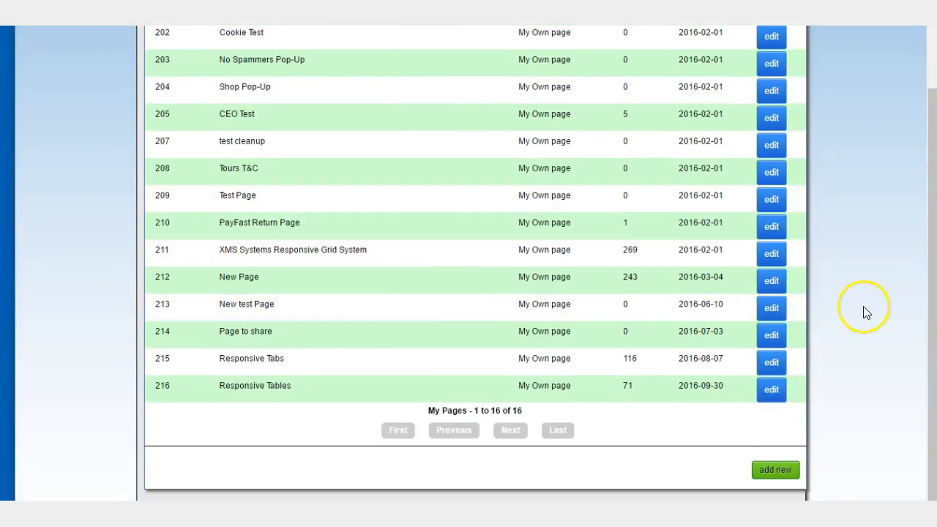
Reopen the Responsive Tables page in the editor from the My Pages list
left_click(770, 390)
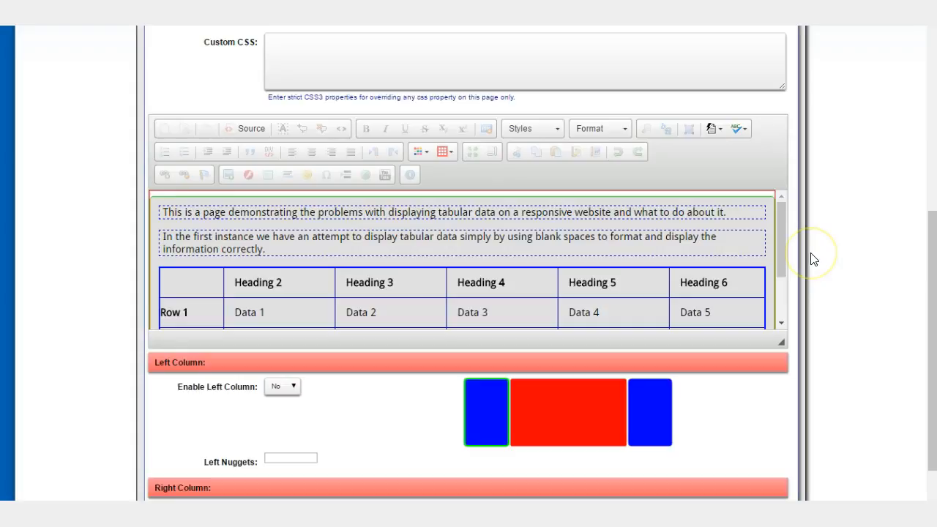
scroll("down", 3)
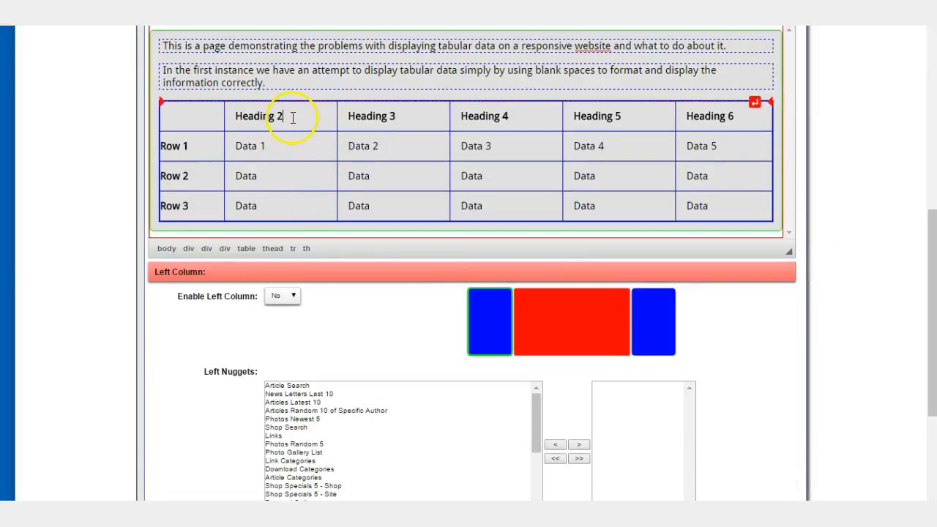
Set Word Wrap to No in Cell Properties for the Heading 2 and Heading 3 cells
right_click(286, 116)
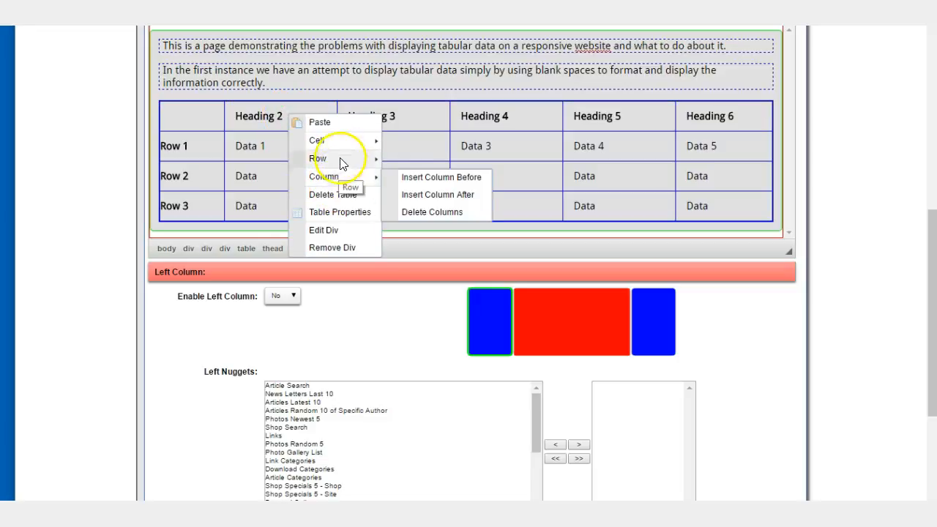
mouse_move(333, 189)
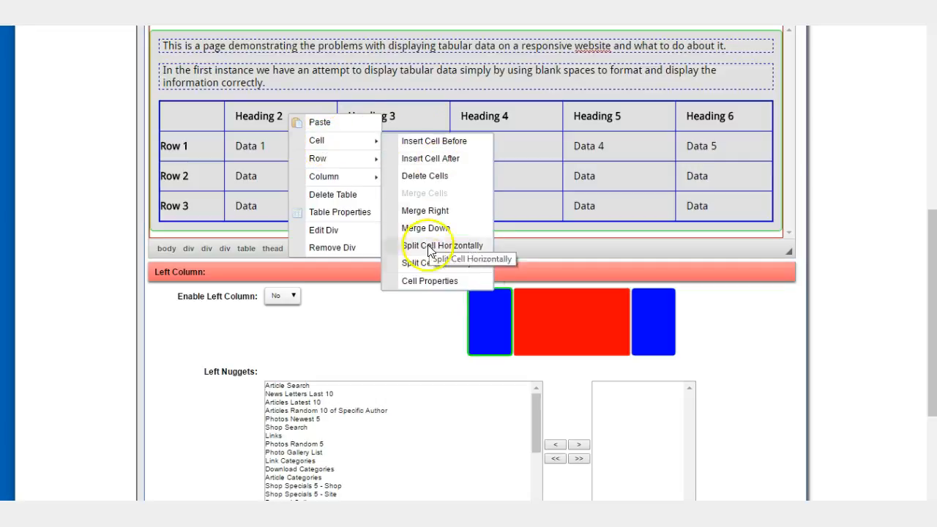
left_click(428, 281)
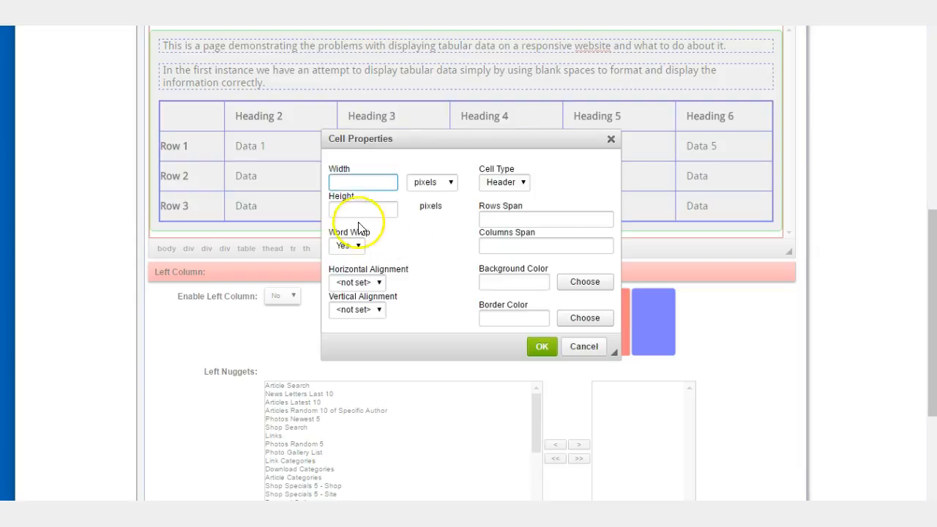
left_click(359, 246)
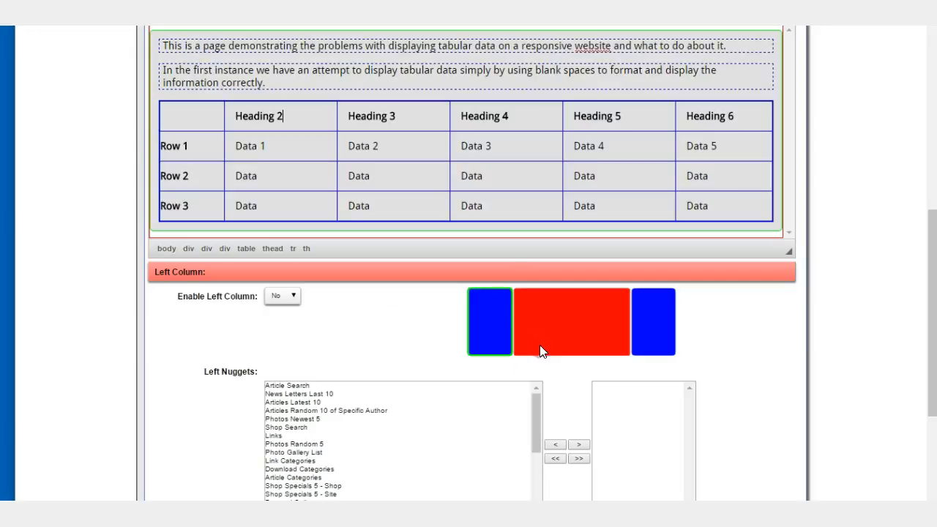
right_click(403, 116)
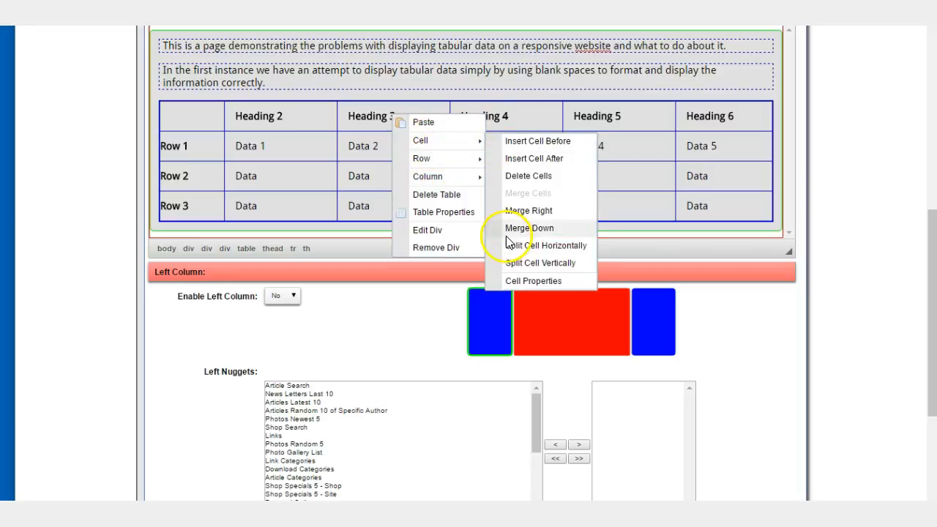
left_click(533, 281)
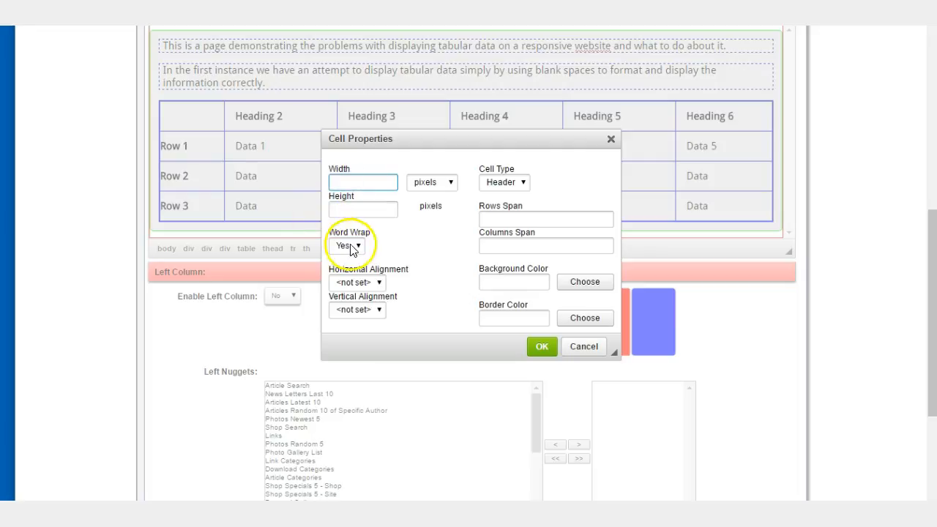
left_click(346, 246)
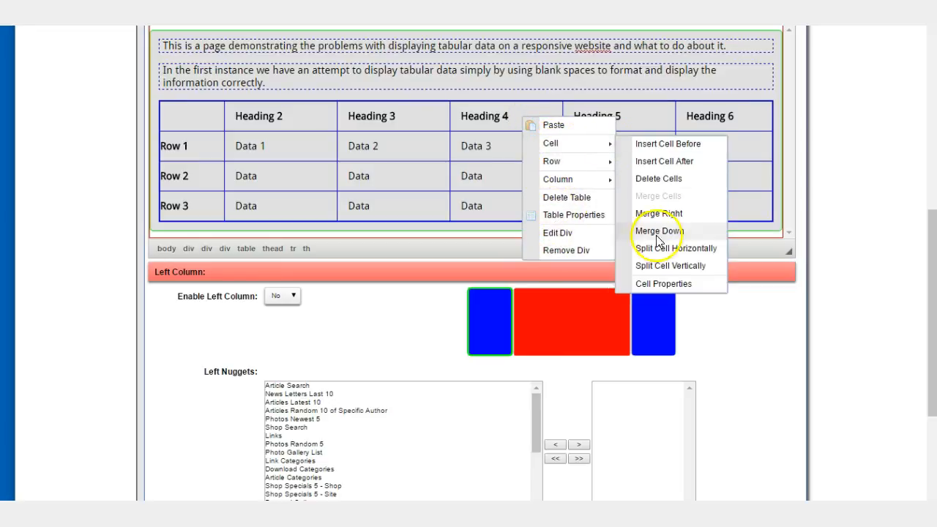
Set Word Wrap to No for the Heading 4 and Heading 5 cells
left_click(663, 284)
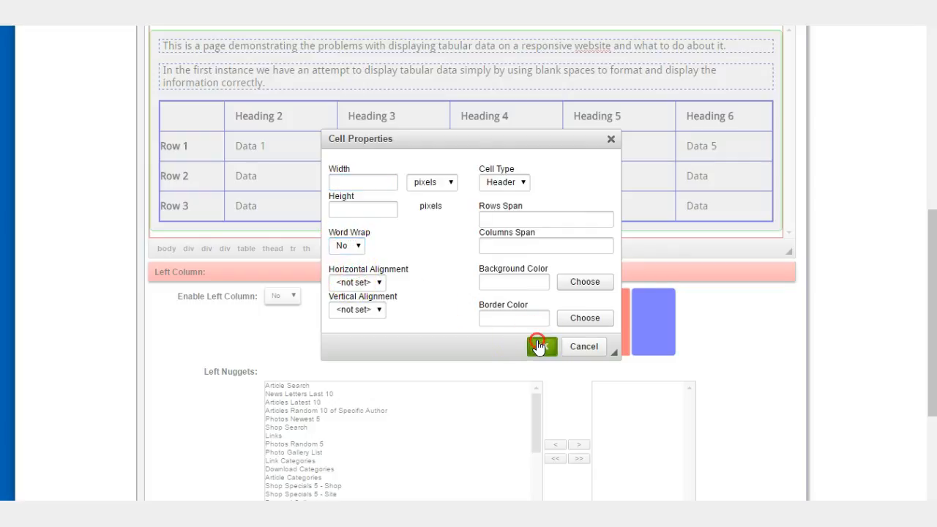
left_click(542, 346)
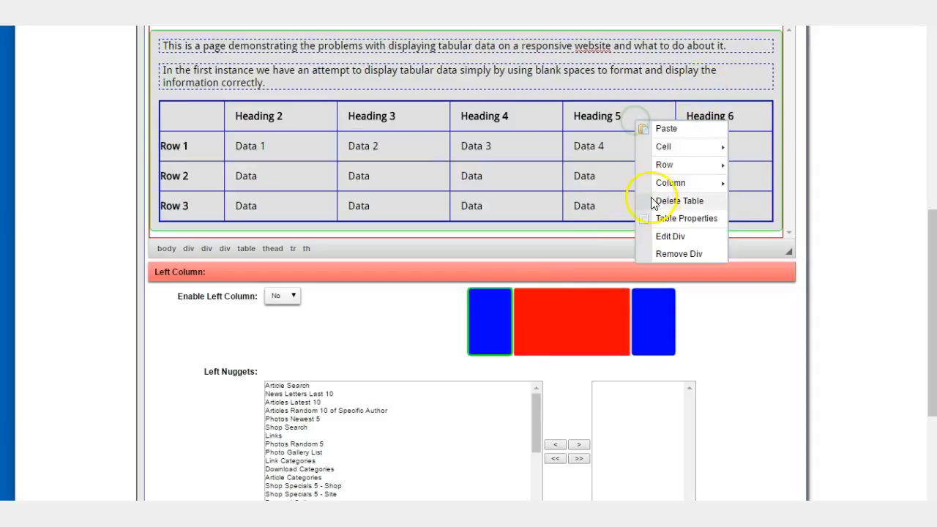
mouse_move(670, 181)
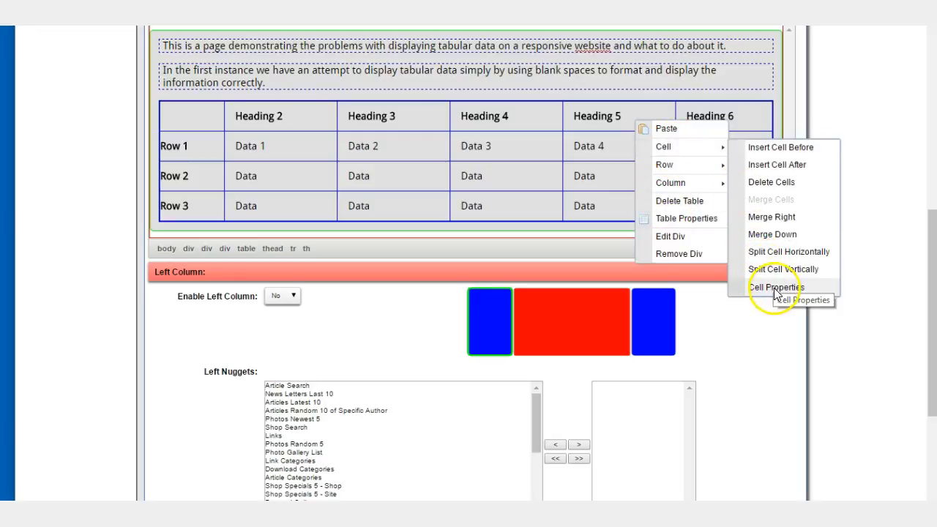
left_click(774, 285)
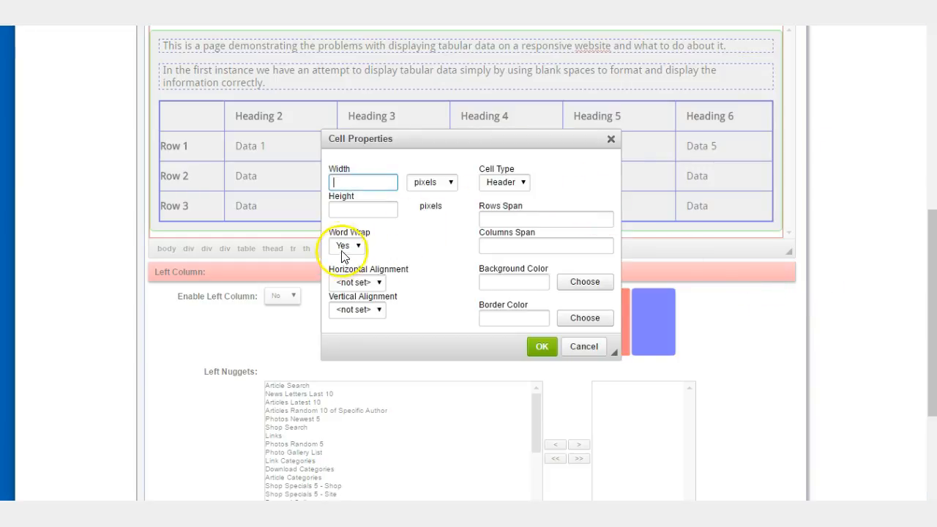
left_click(346, 245)
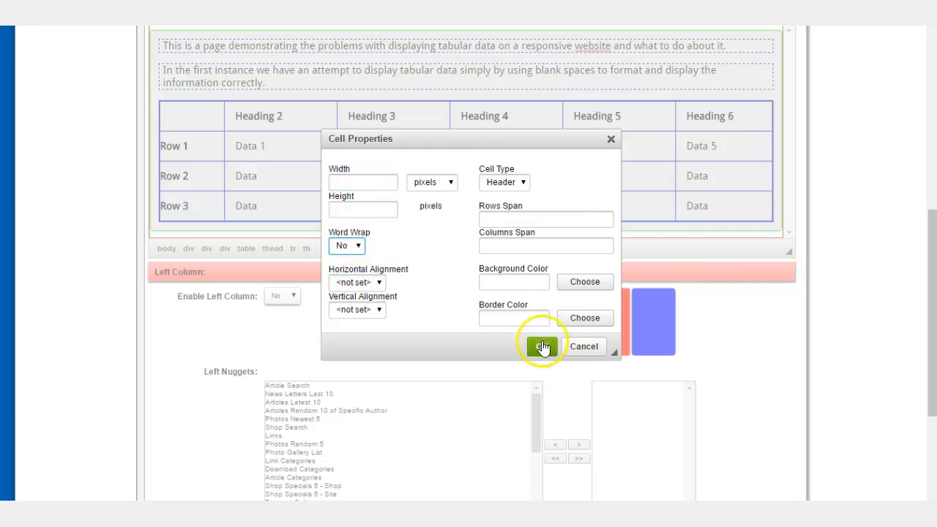
left_click(542, 345)
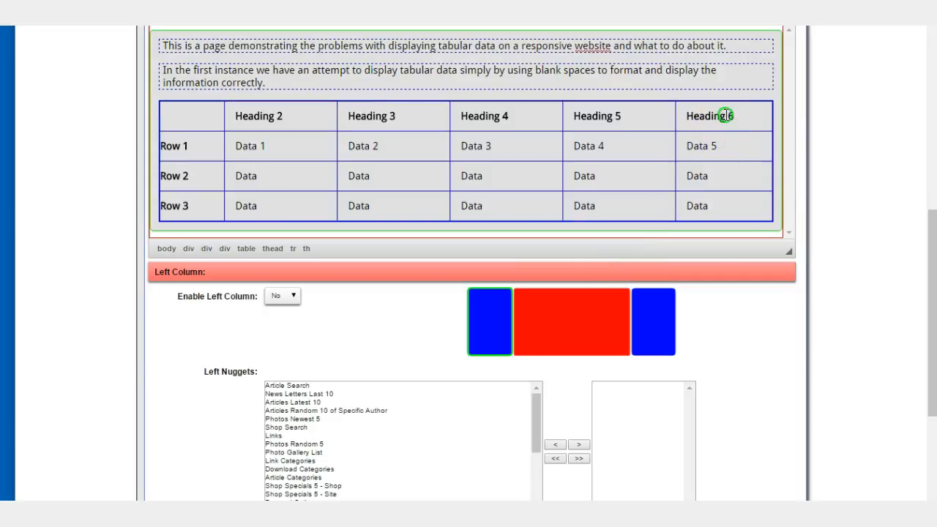
Set Word Wrap to No for the Heading 6 cell
right_click(724, 116)
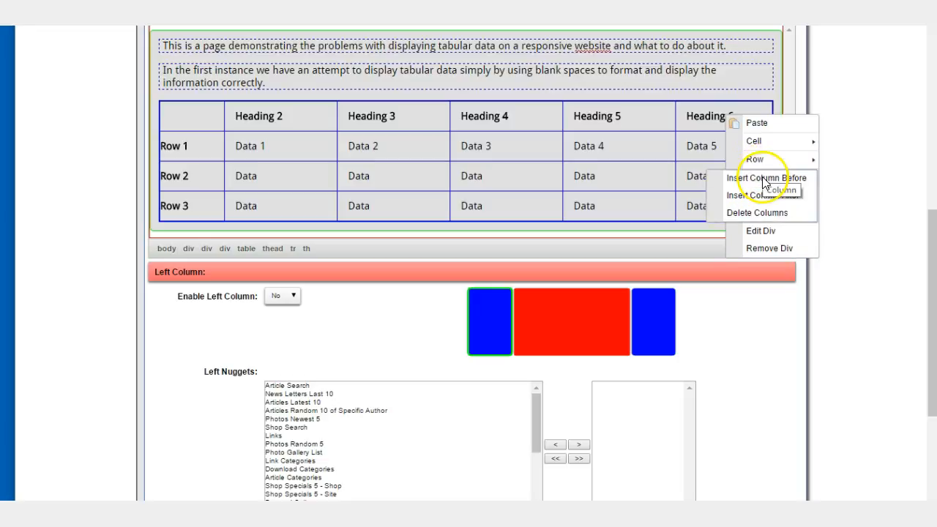
left_click(753, 140)
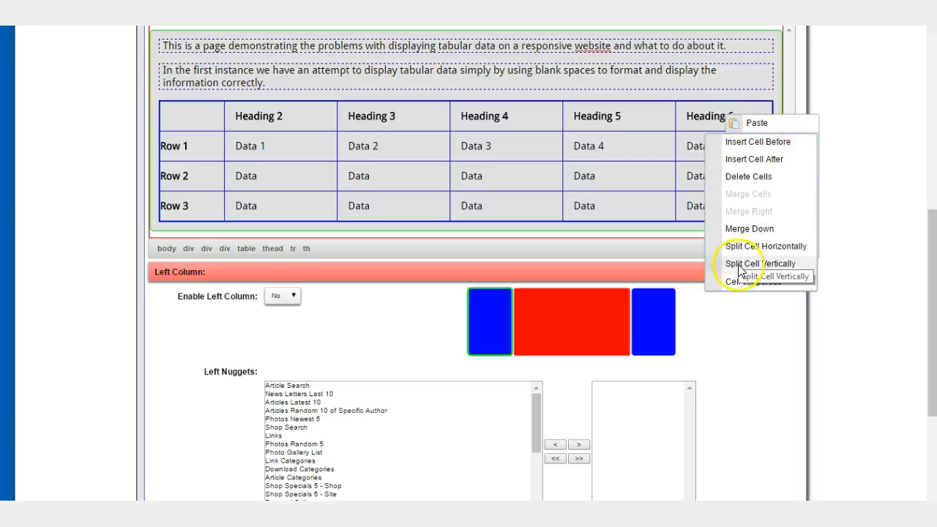
left_click(749, 281)
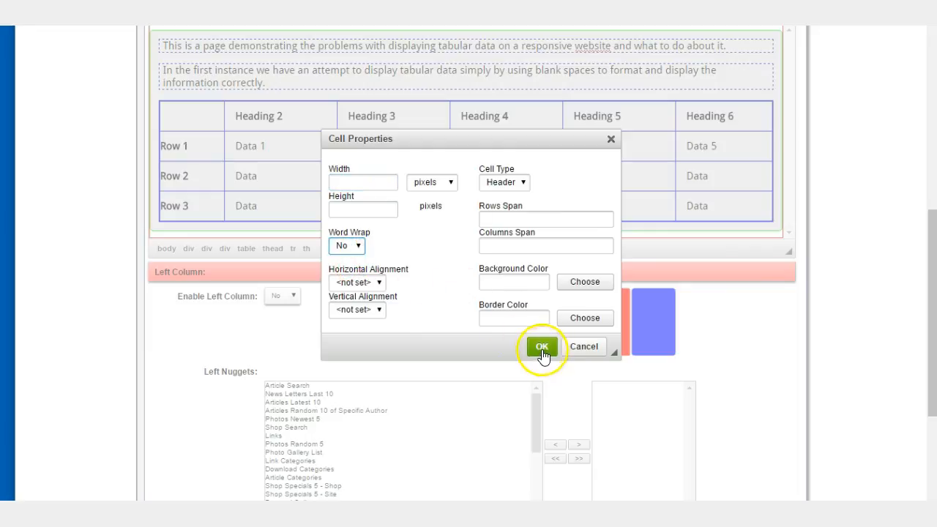
left_click(541, 346)
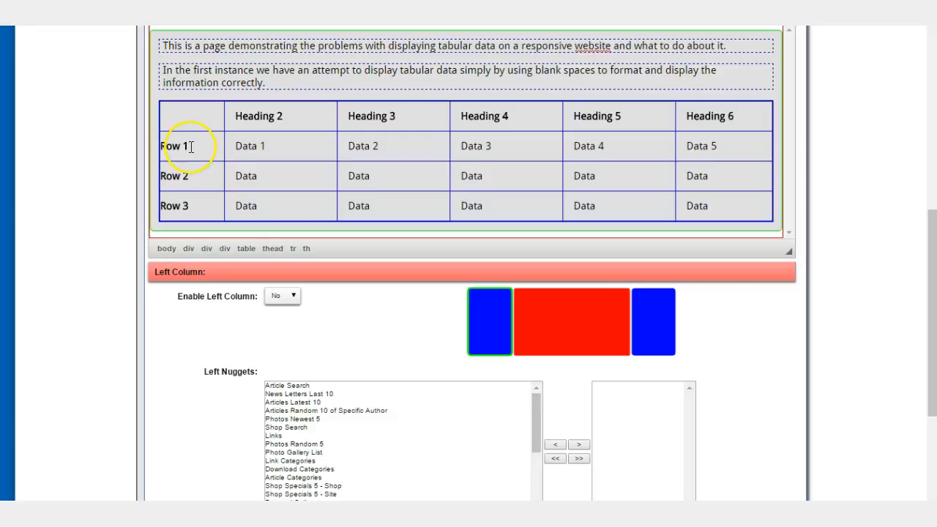
right_click(188, 146)
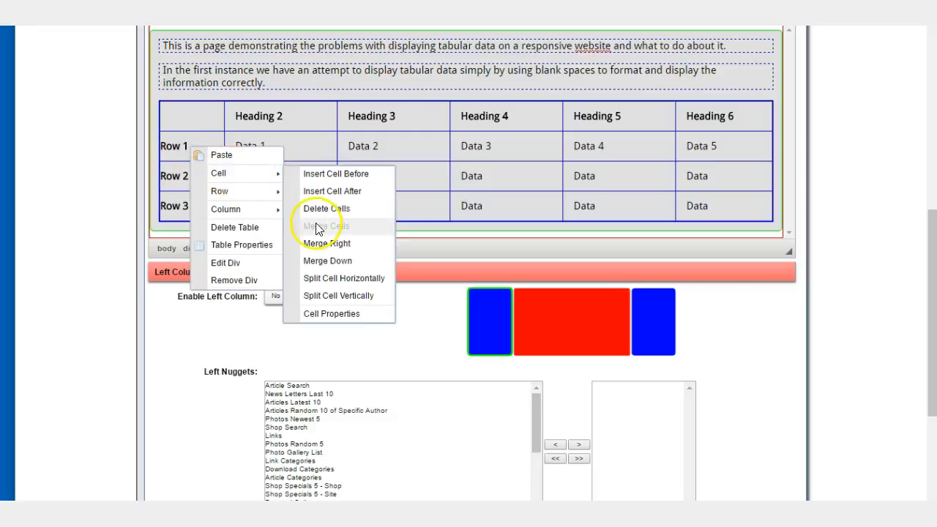
left_click(331, 313)
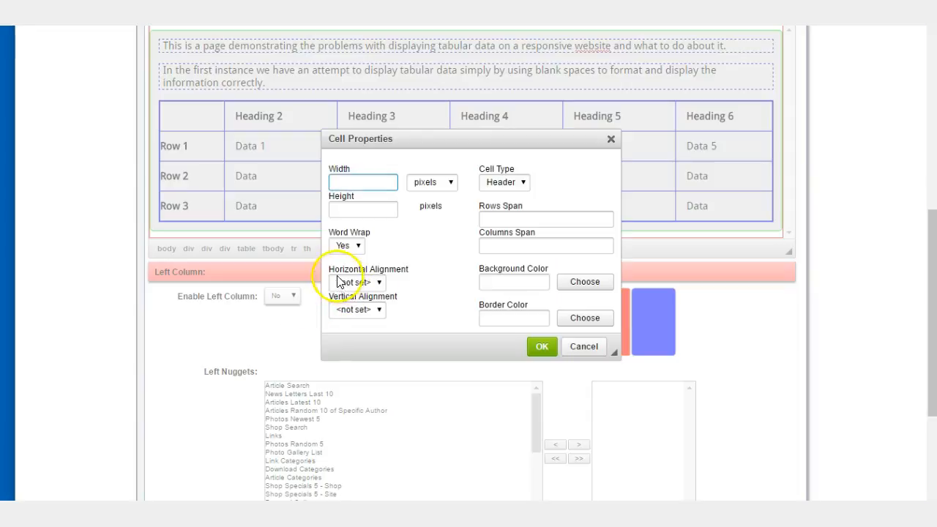
left_click(345, 246)
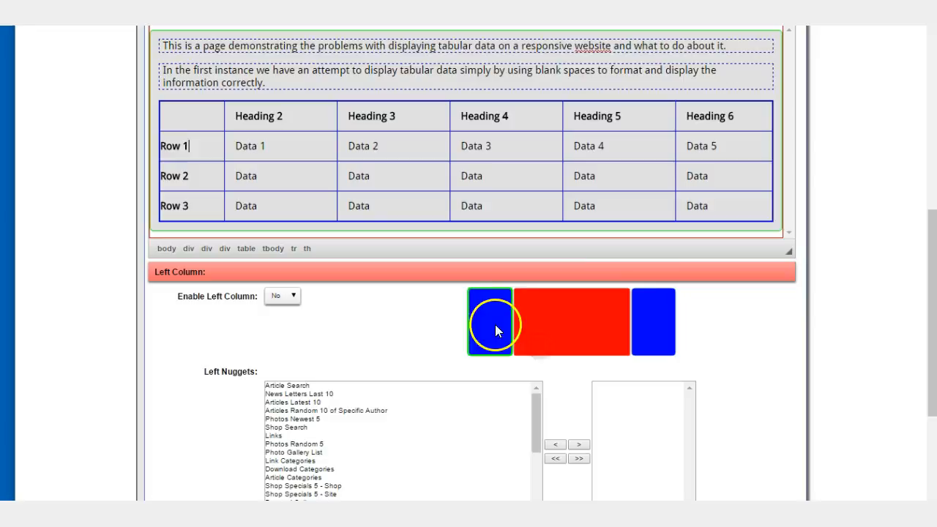
scroll("down", 3)
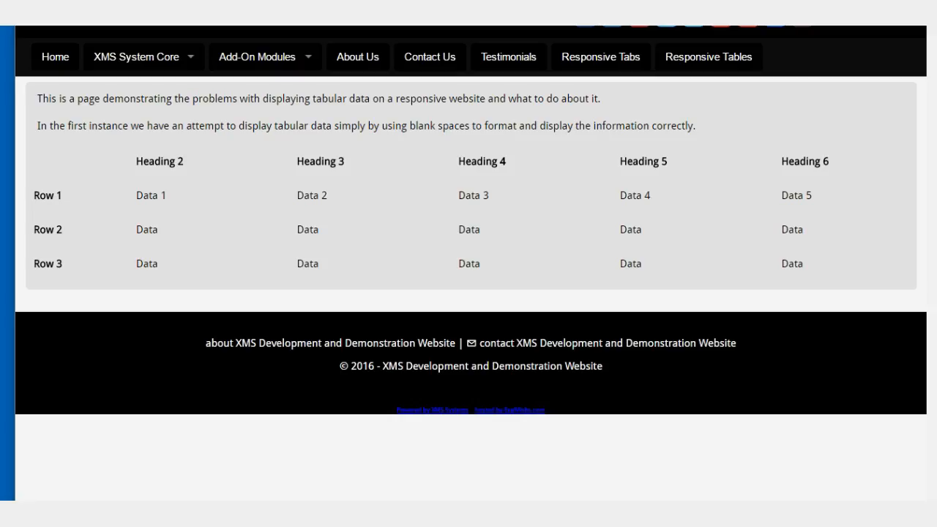
mouse_move(562, 221)
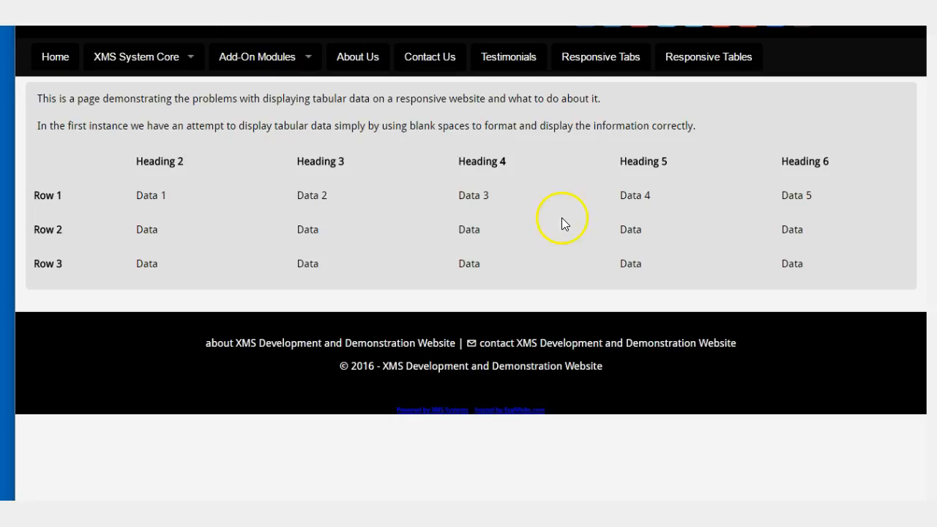
mouse_move(930, 252)
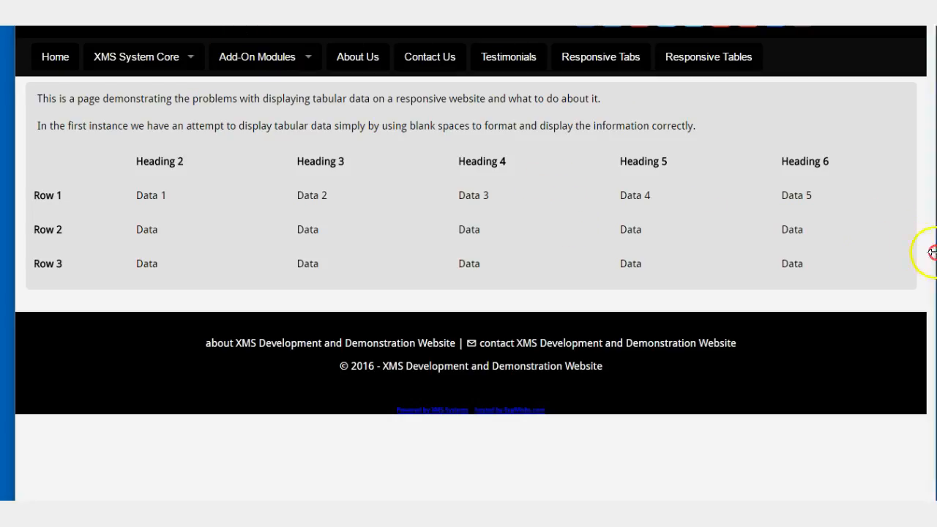
Narrow the live page to phone width, scroll the table sideways with unwrapped headings, then widen again
left_click_drag(934, 252, 571, 260)
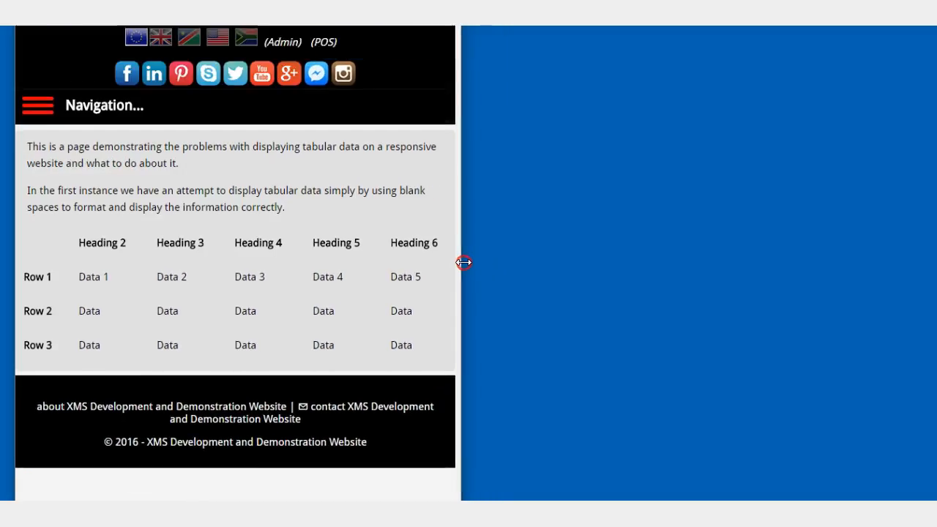
left_click_drag(464, 262, 395, 266)
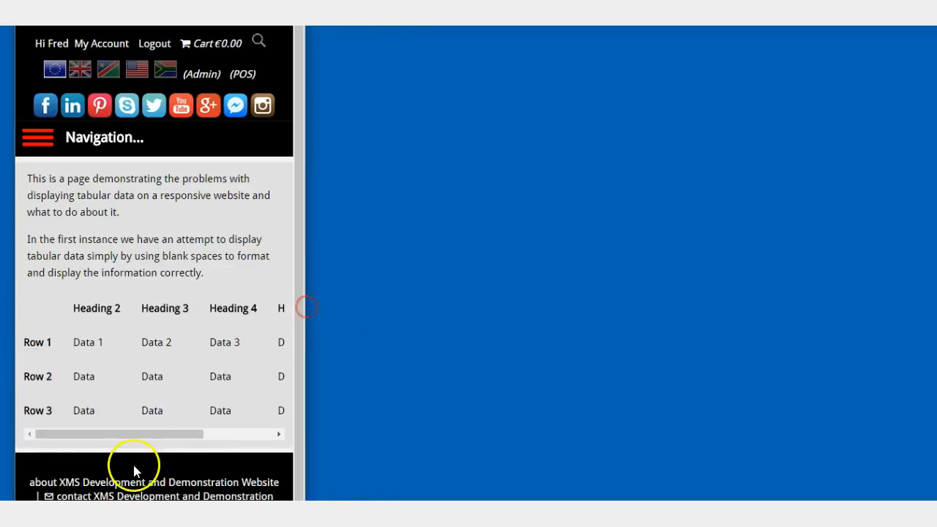
left_click_drag(117, 434, 220, 433)
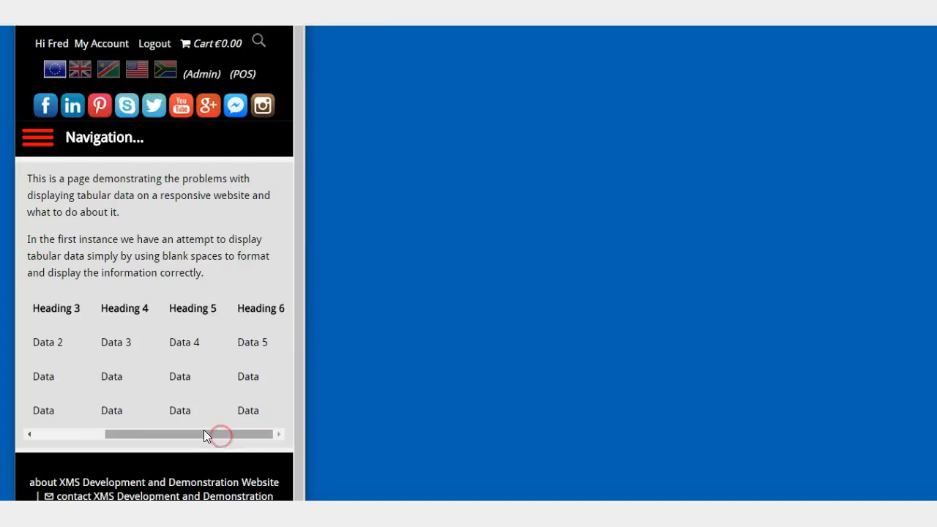
left_click_drag(220, 433, 117, 433)
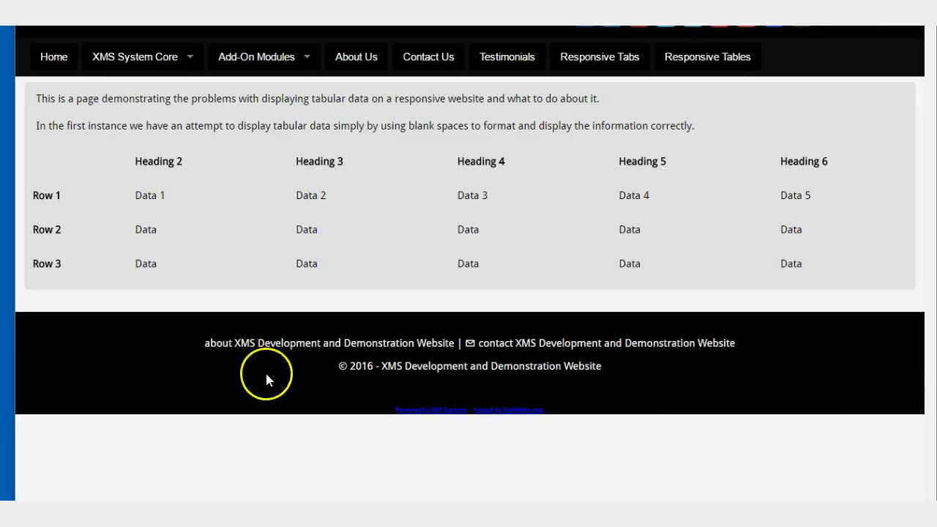
mouse_move(263, 261)
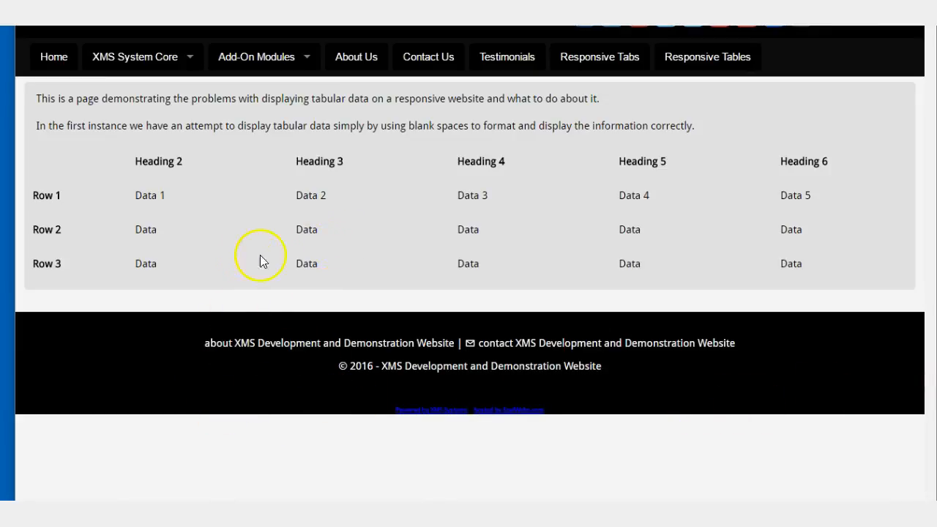